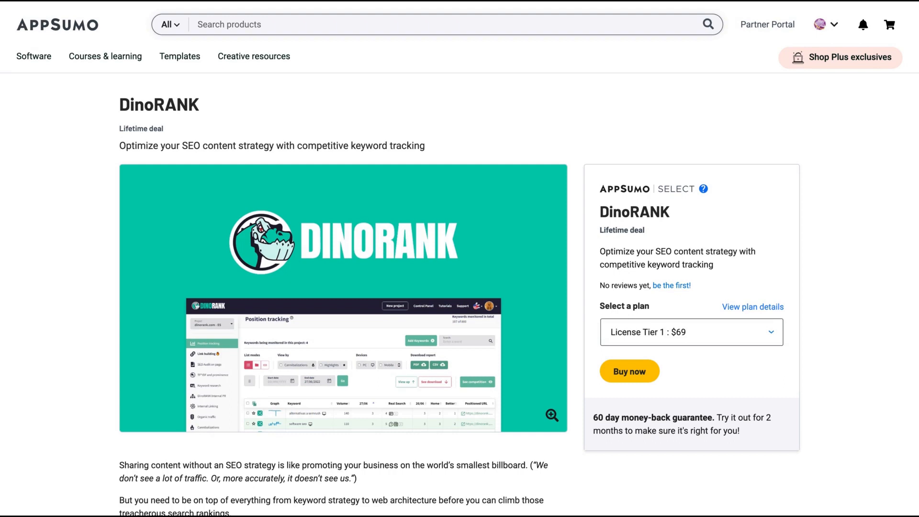
pyautogui.moveTo(536, 215)
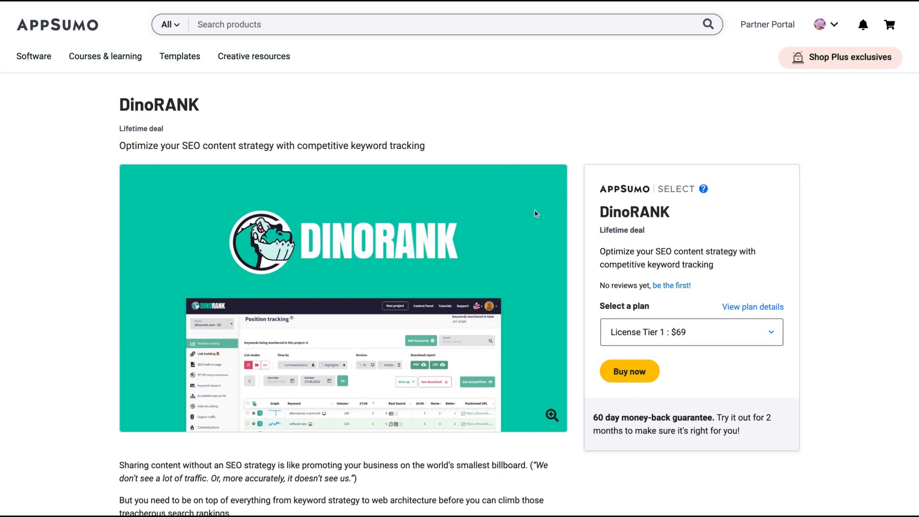
# - Scroll through the TL;DR box, Overview description and intro video, then jump to Plans & features
pyautogui.scroll(-3)
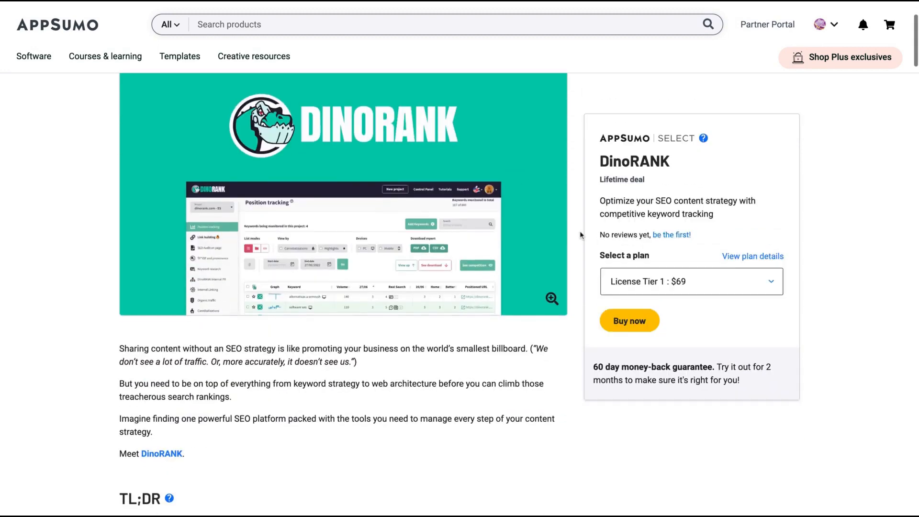
pyautogui.scroll(-3)
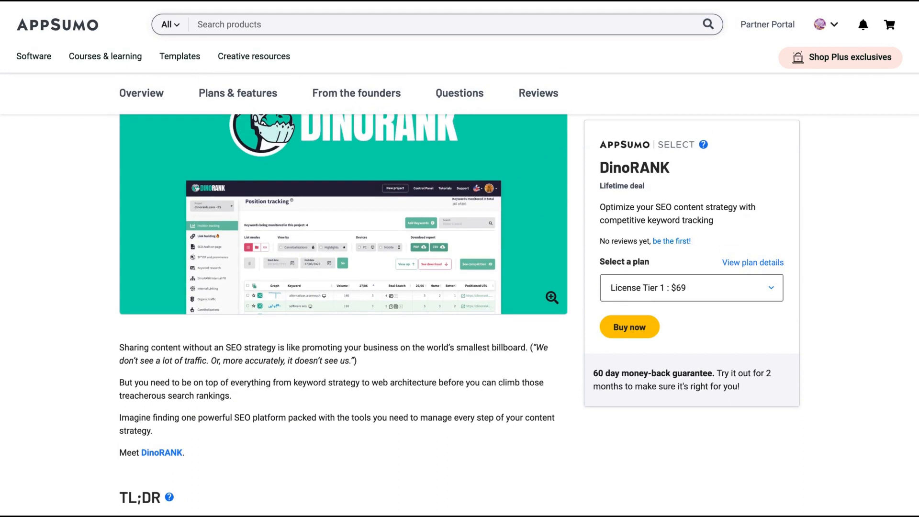
pyautogui.moveTo(555, 337)
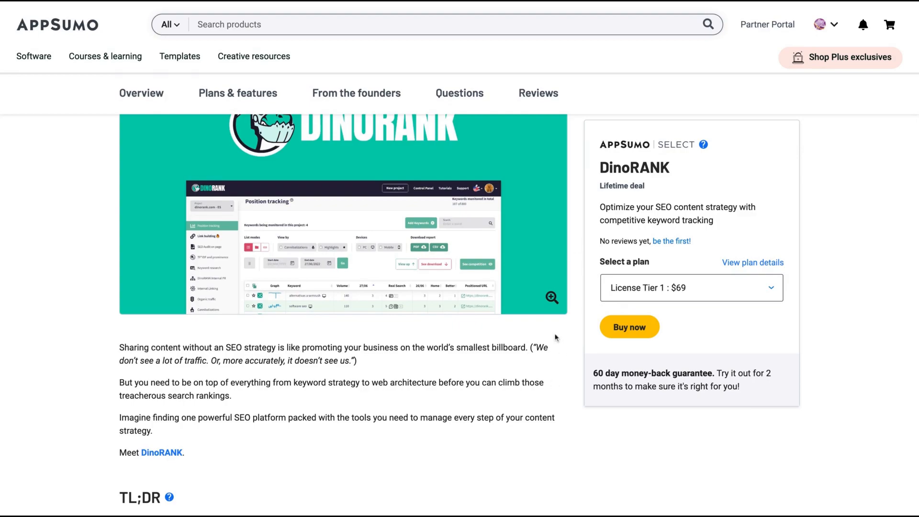
pyautogui.scroll(-3)
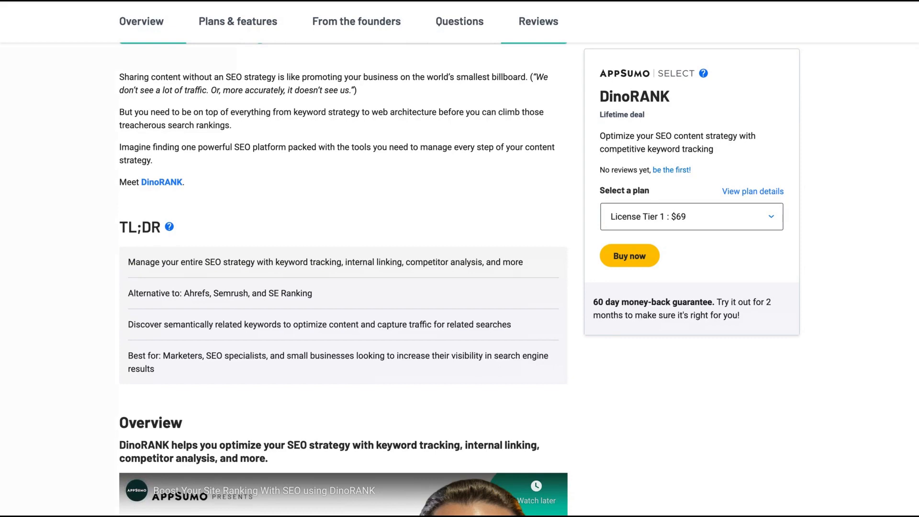
pyautogui.scroll(-3)
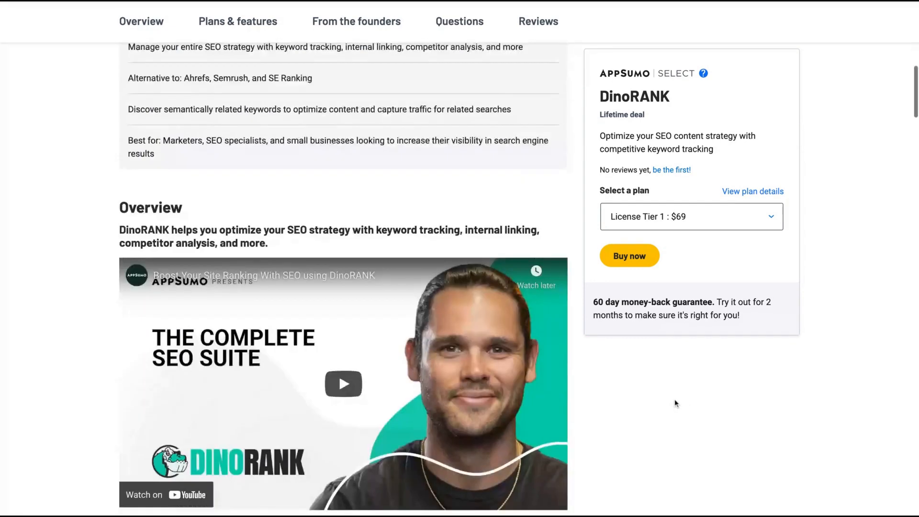
pyautogui.scroll(-3)
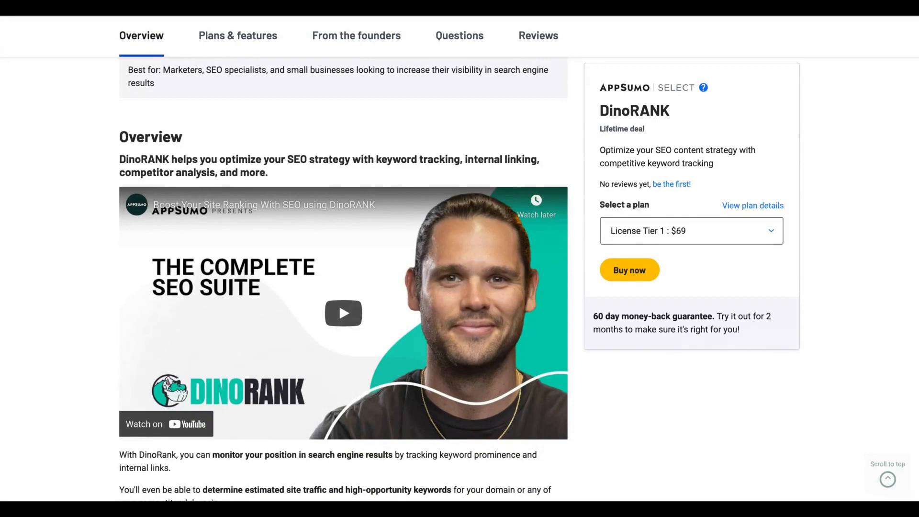
pyautogui.scroll(-3)
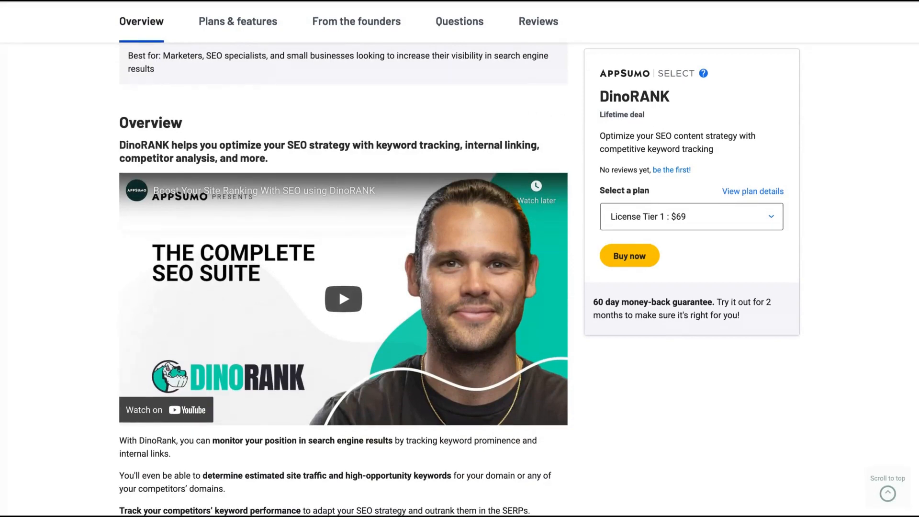
pyautogui.scroll(-3)
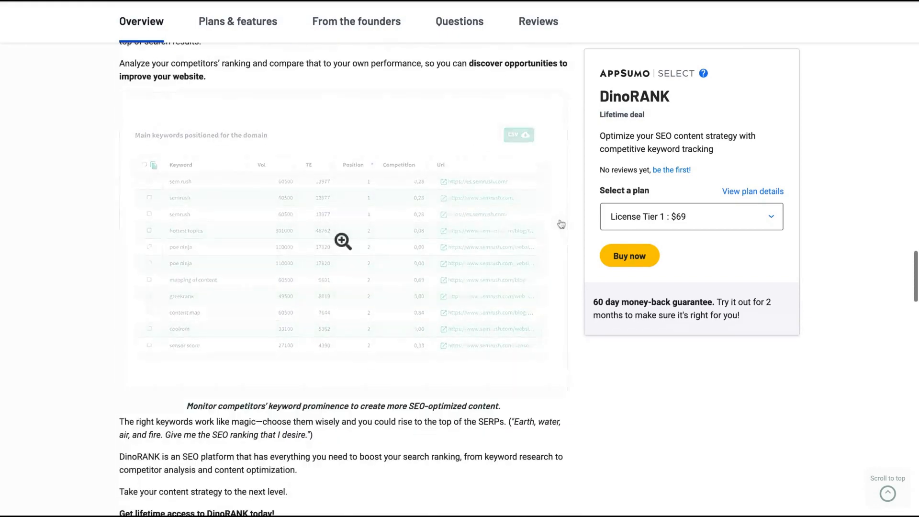
pyautogui.click(238, 21)
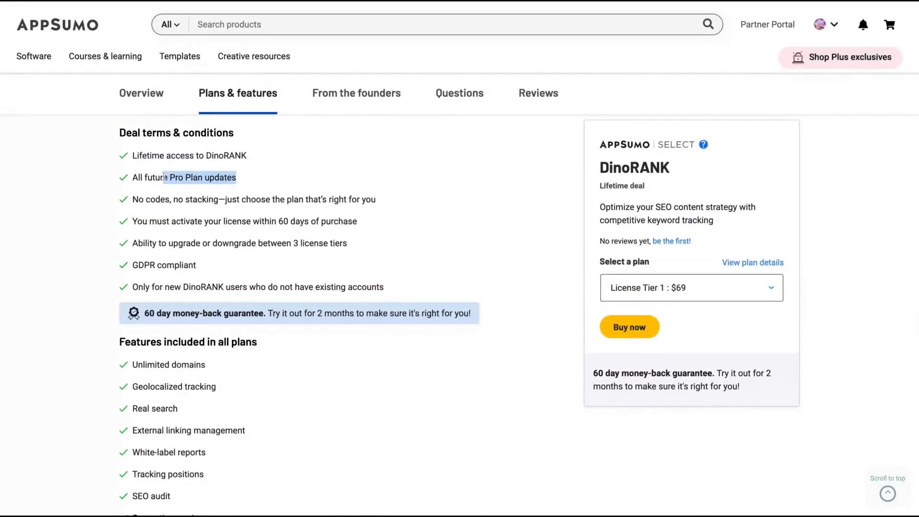
# - Bring the License Tier cards into view and highlight the Tier 1 heading and Tier 3 keyword research limit
pyautogui.scroll(-3)
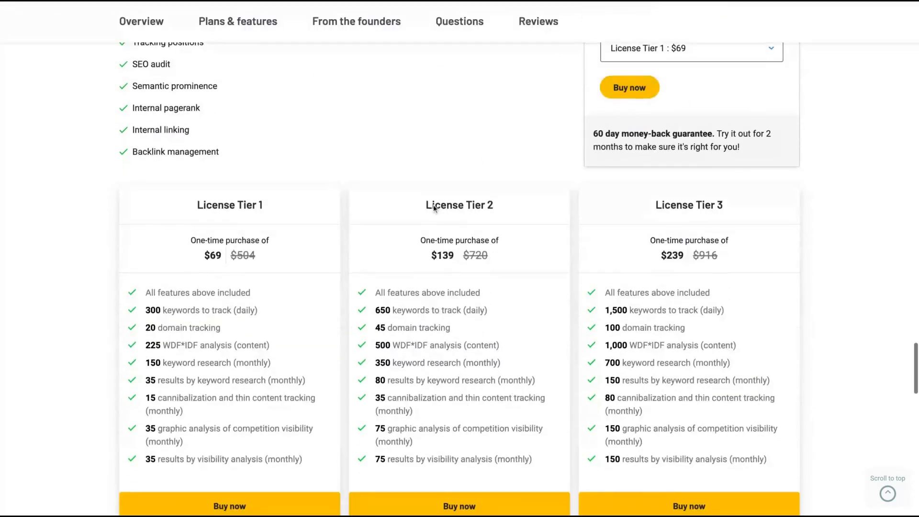
pyautogui.scroll(-3)
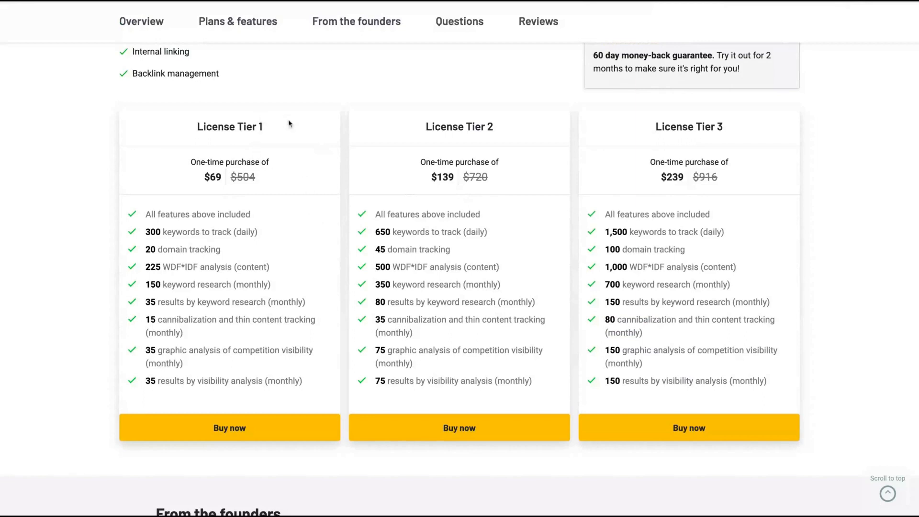
pyautogui.doubleClick(230, 126)
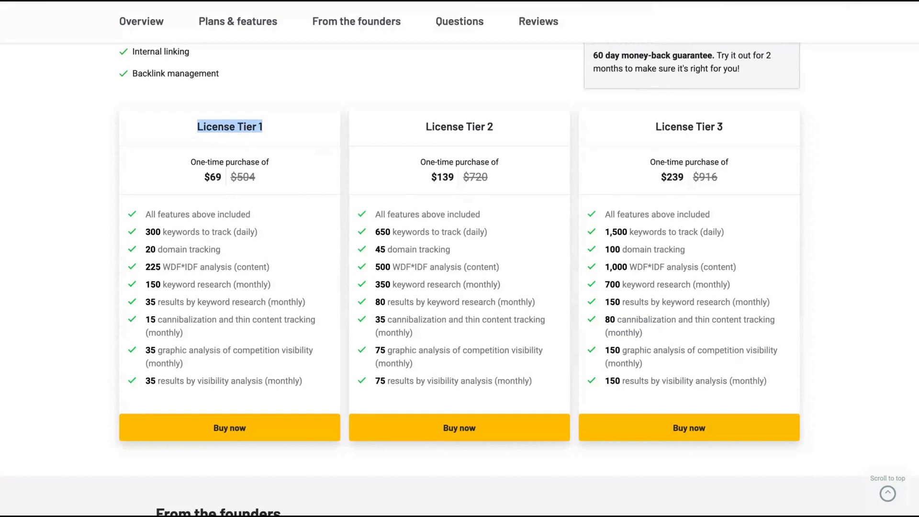
pyautogui.moveTo(222, 258)
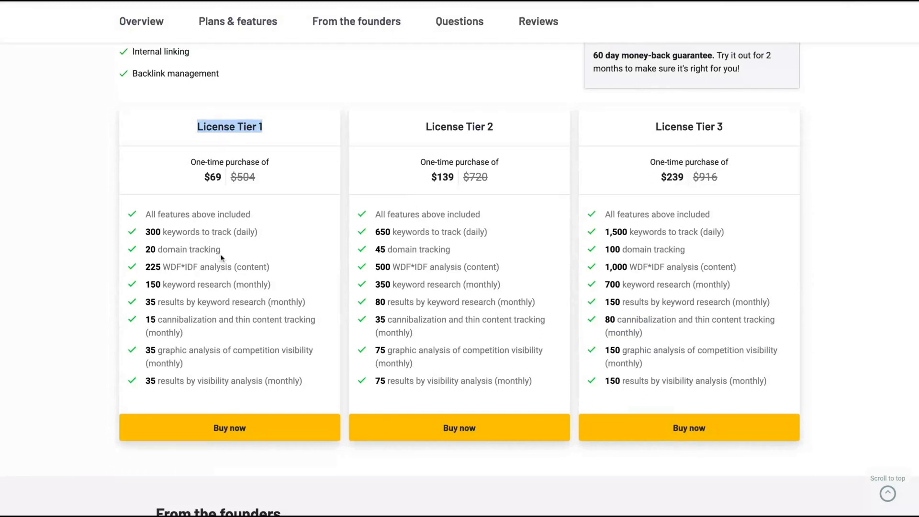
pyautogui.moveTo(155, 247)
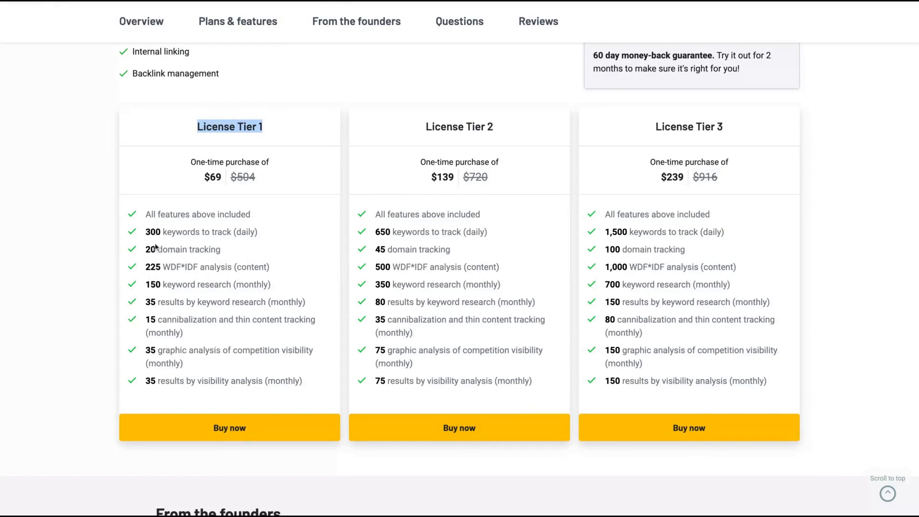
pyautogui.moveTo(178, 316)
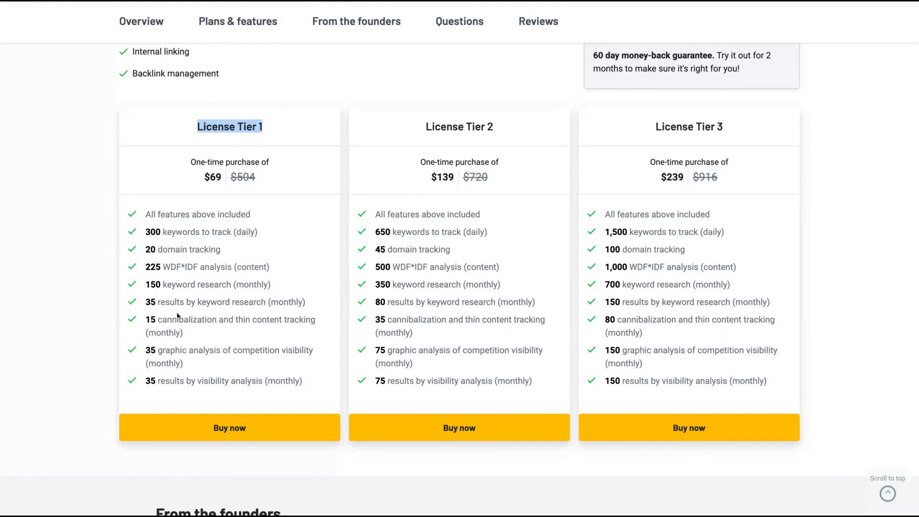
pyautogui.moveTo(232, 253)
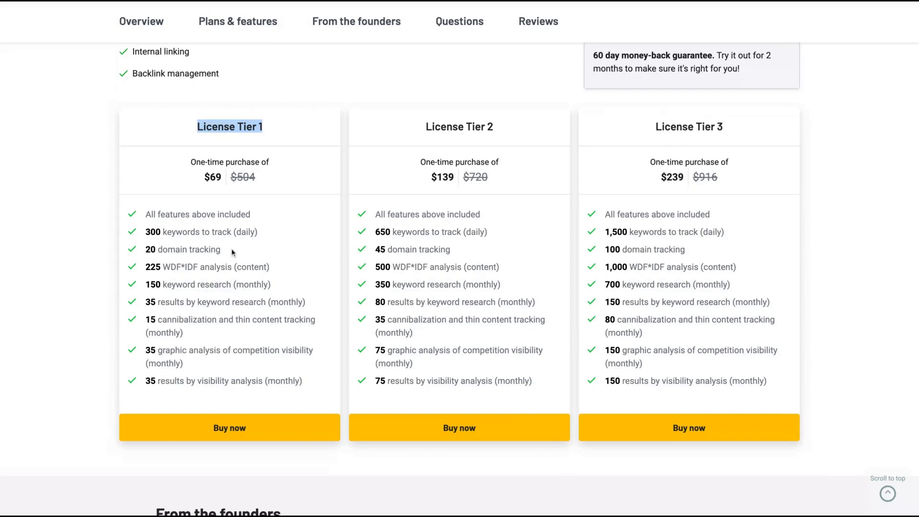
pyautogui.doubleClick(163, 284)
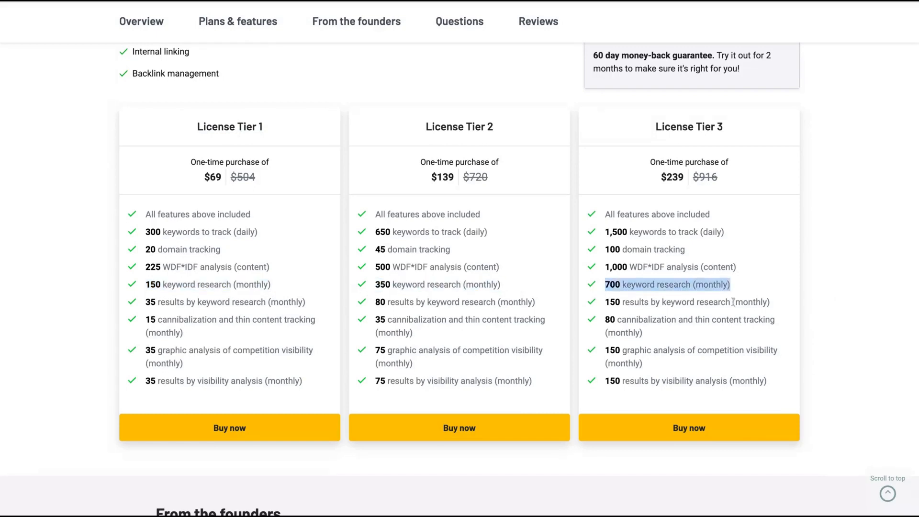
pyautogui.moveTo(563, 331)
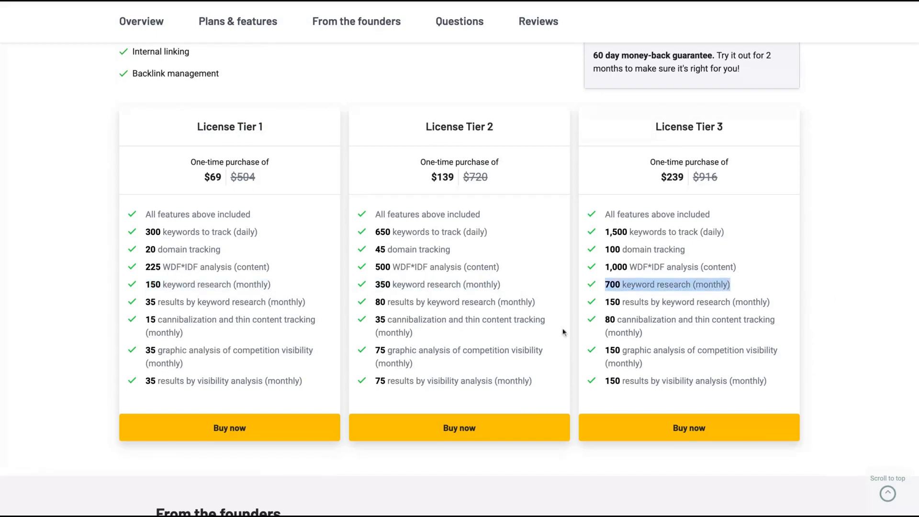
pyautogui.moveTo(410, 136)
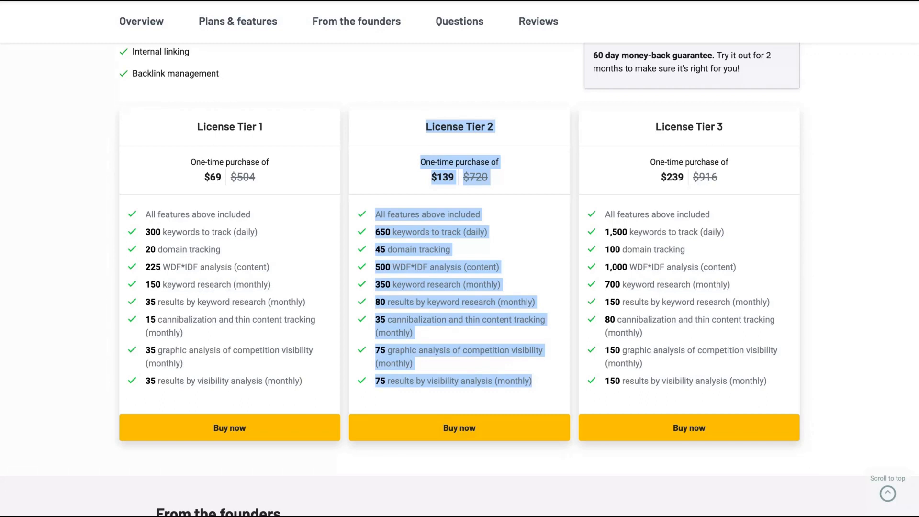
pyautogui.moveTo(706, 4)
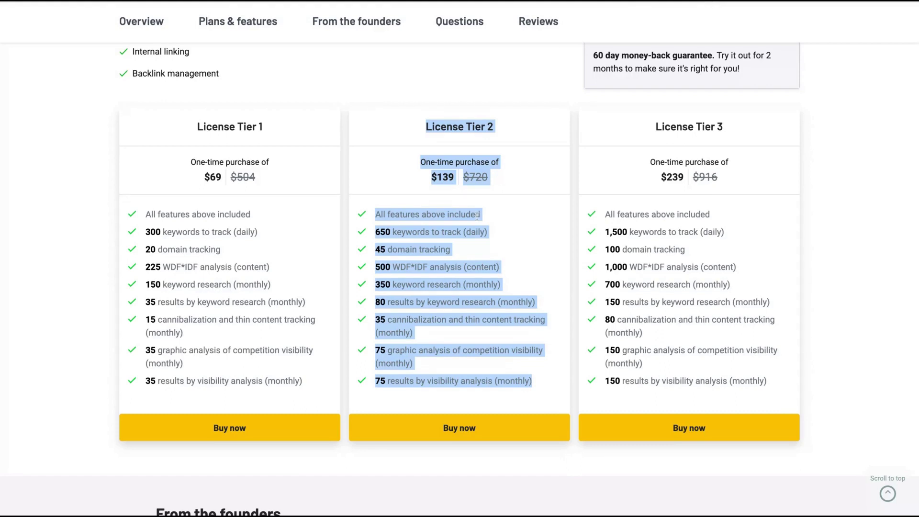
# - Highlight the License Tier 2 and Tier 3 headings to compare their prices and limits
pyautogui.click(464, 127)
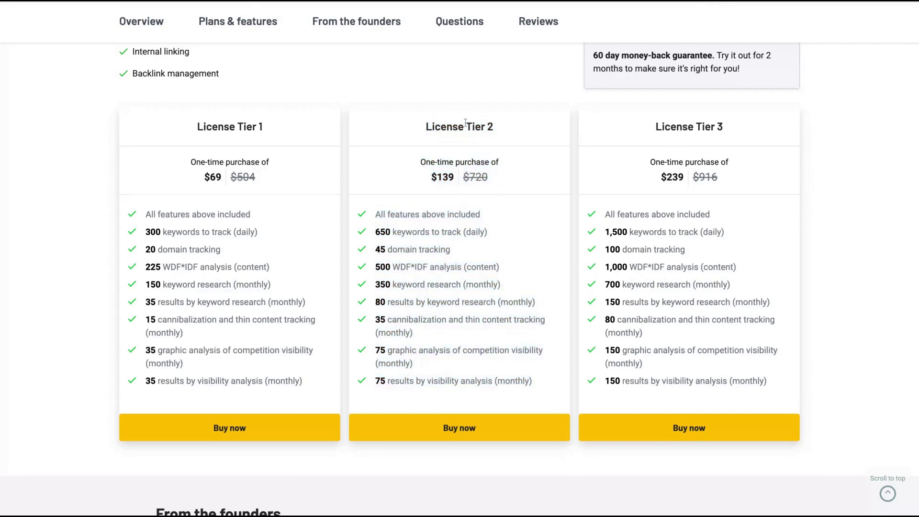
pyautogui.doubleClick(459, 127)
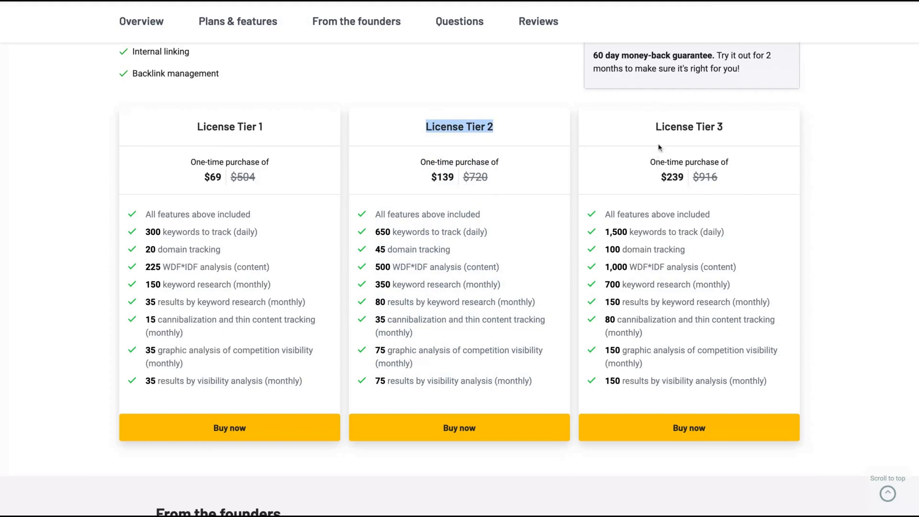
pyautogui.doubleClick(689, 126)
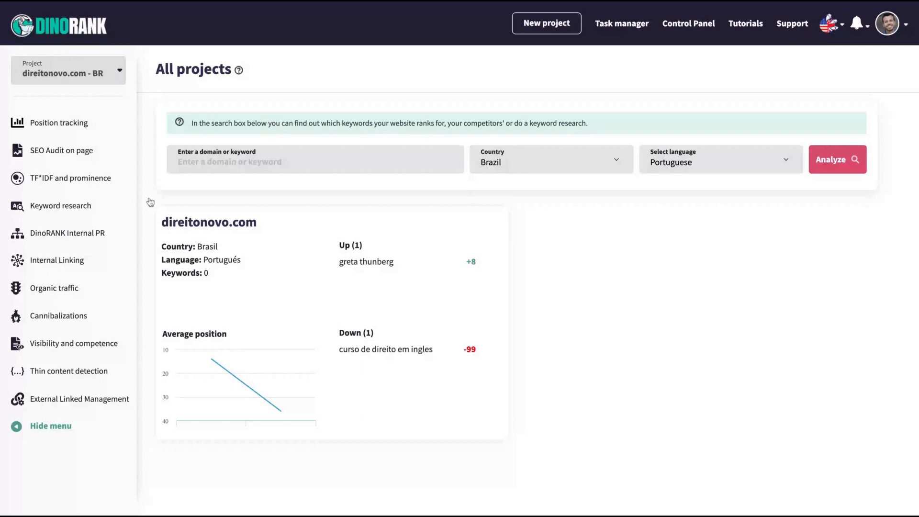
# - Show the All projects page with the direitonovo.com card for Brazil in Portuguese
pyautogui.click(69, 72)
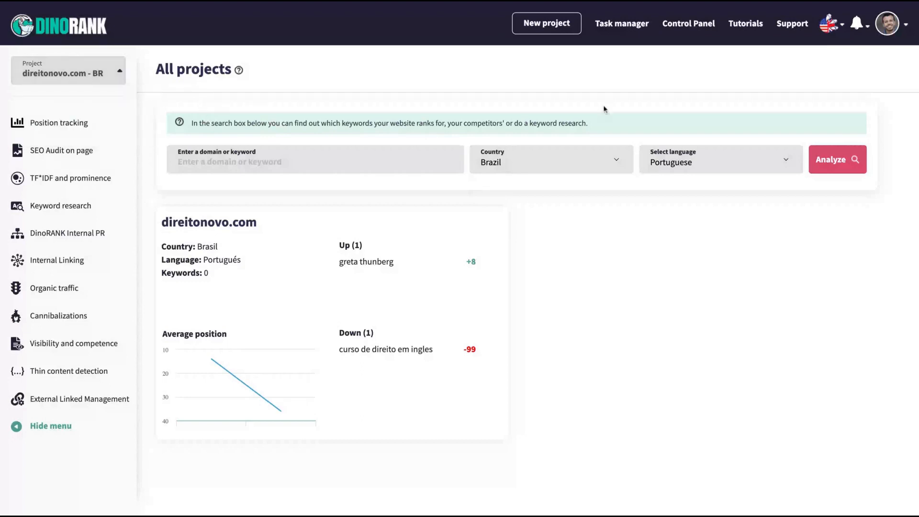
# - Open the Task Manager page with its empty New Task form for the project
pyautogui.click(622, 23)
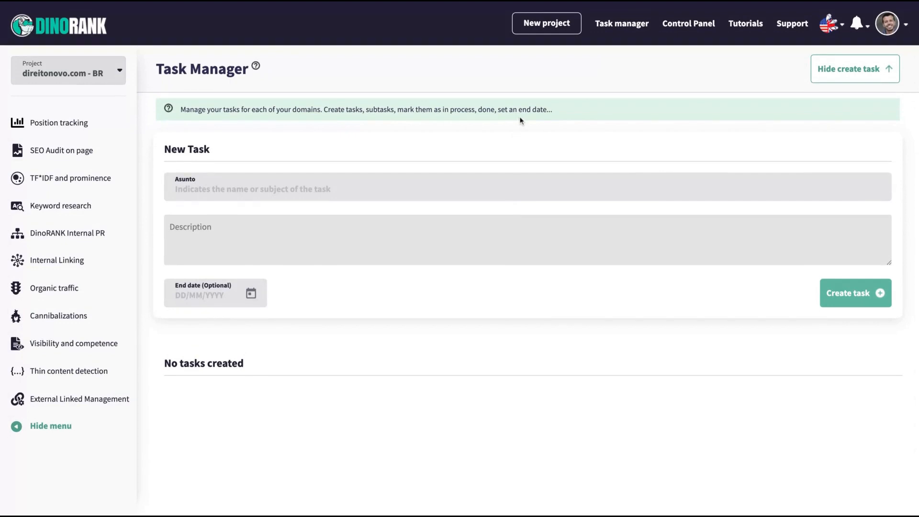
pyautogui.moveTo(258, 66)
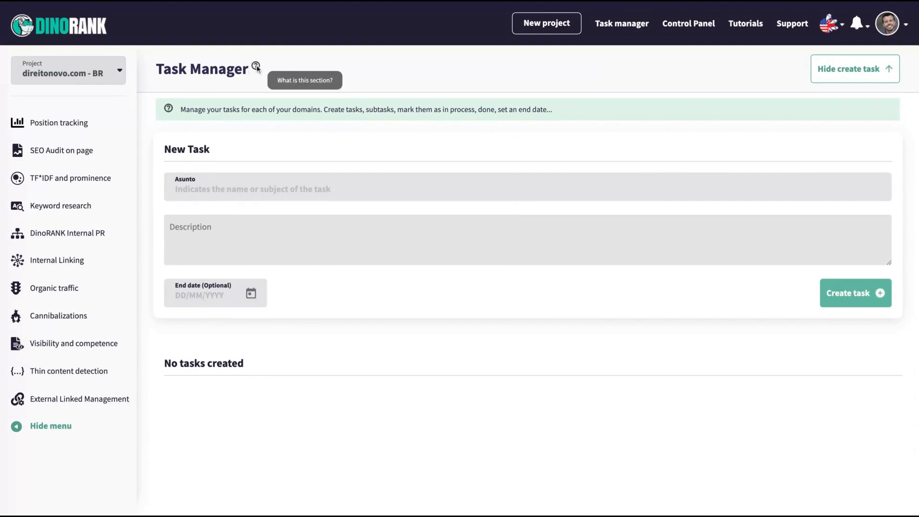
pyautogui.doubleClick(211, 69)
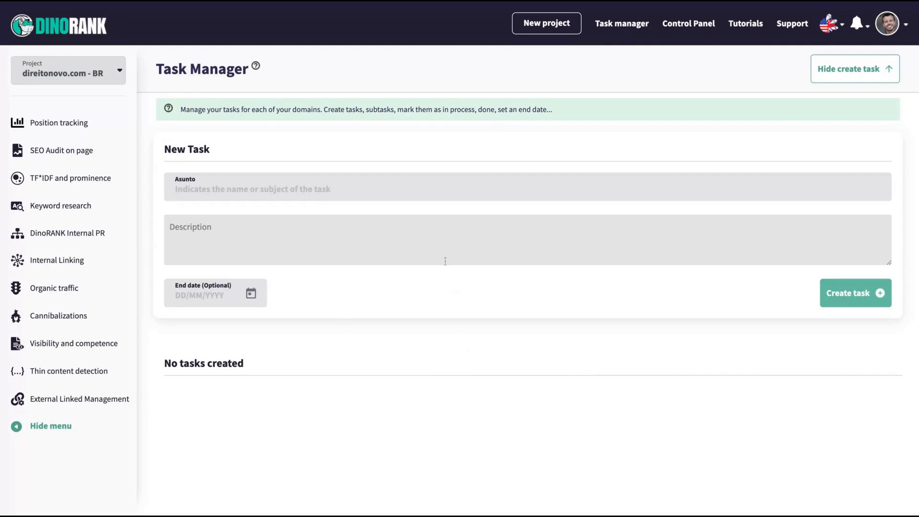
pyautogui.moveTo(689, 25)
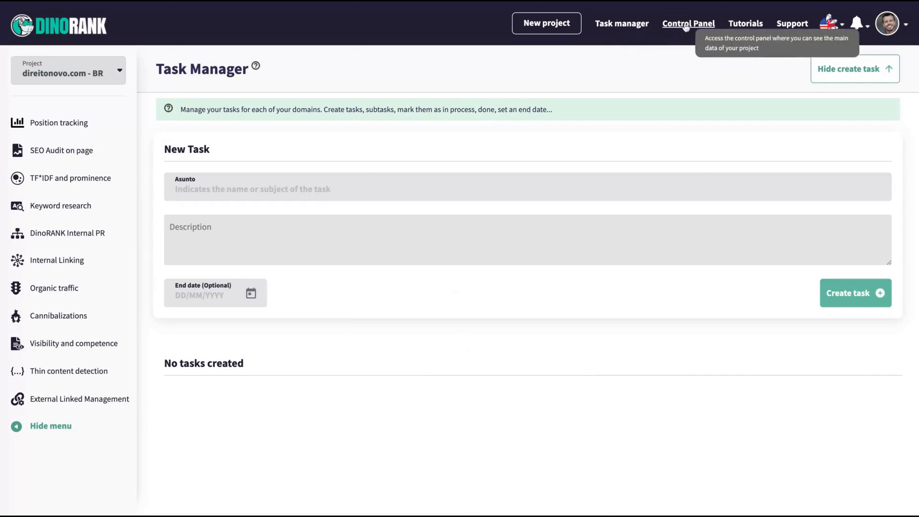
# - Show the direitonovo.com Control Panel with average position for 18 keywords and 265 crawled URLs
pyautogui.click(687, 23)
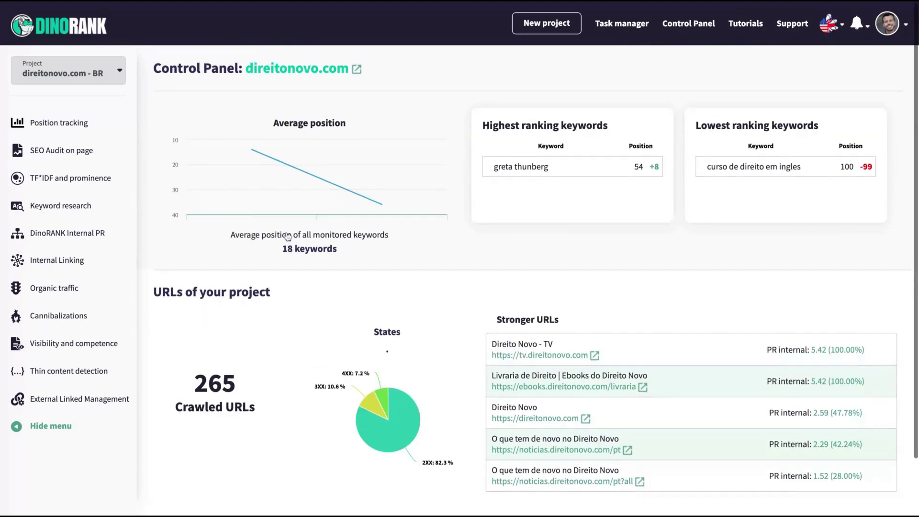
pyautogui.moveTo(305, 132)
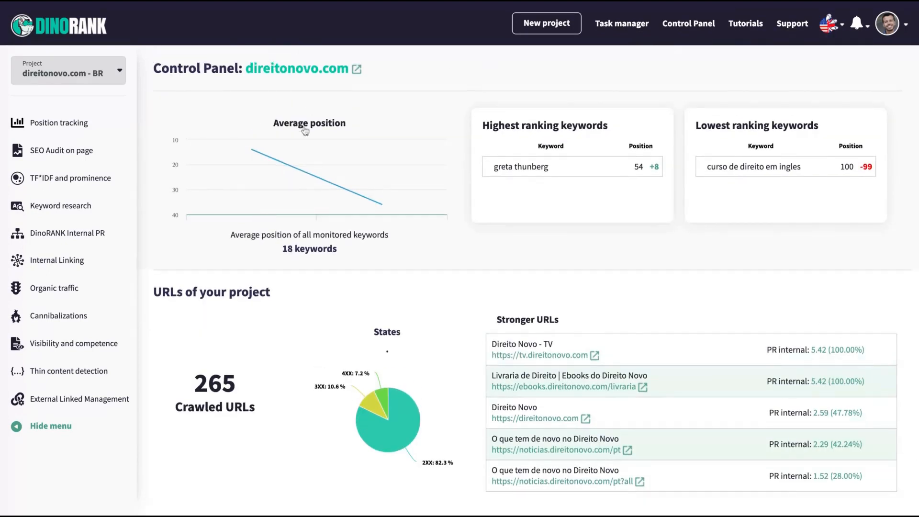
pyautogui.moveTo(381, 205)
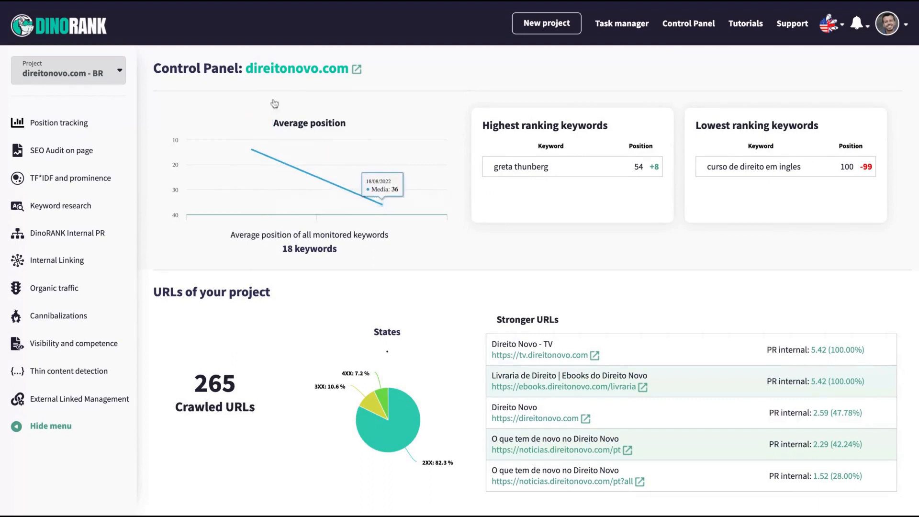
pyautogui.scroll(-3)
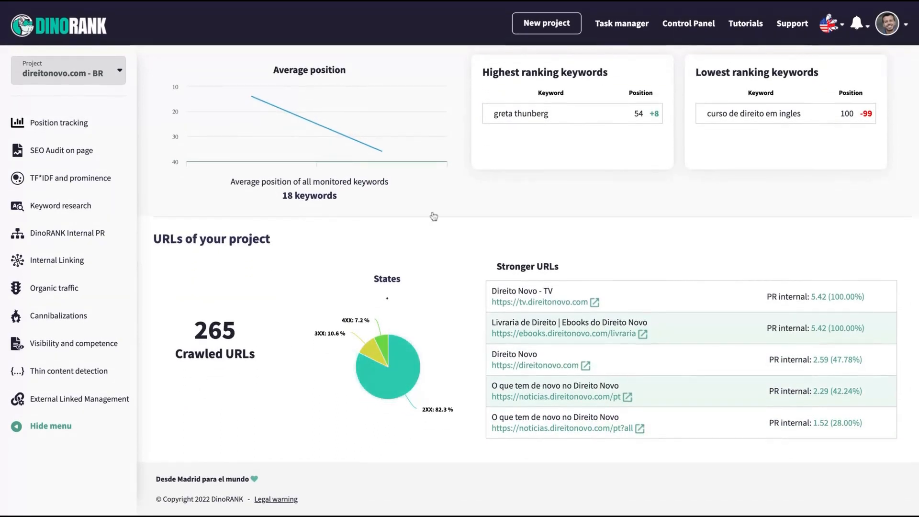
pyautogui.moveTo(511, 271)
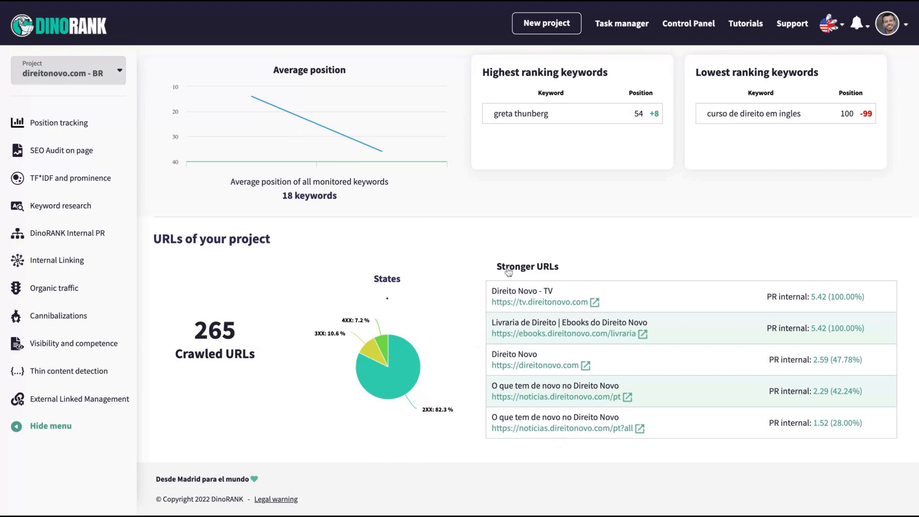
pyautogui.moveTo(522, 457)
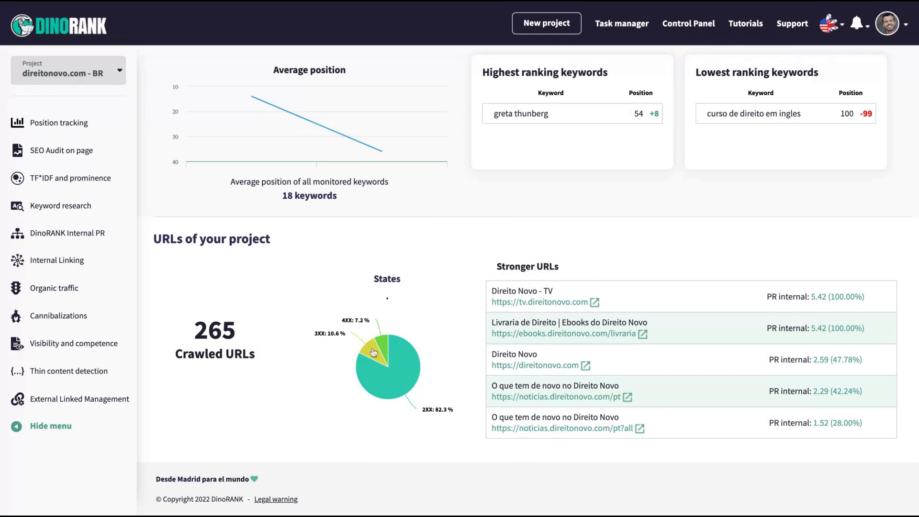
pyautogui.moveTo(353, 425)
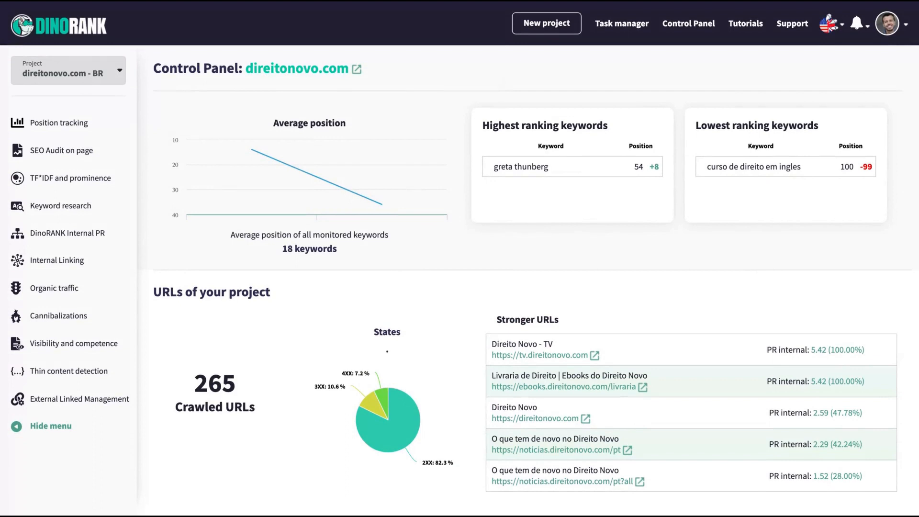
pyautogui.moveTo(534, 122)
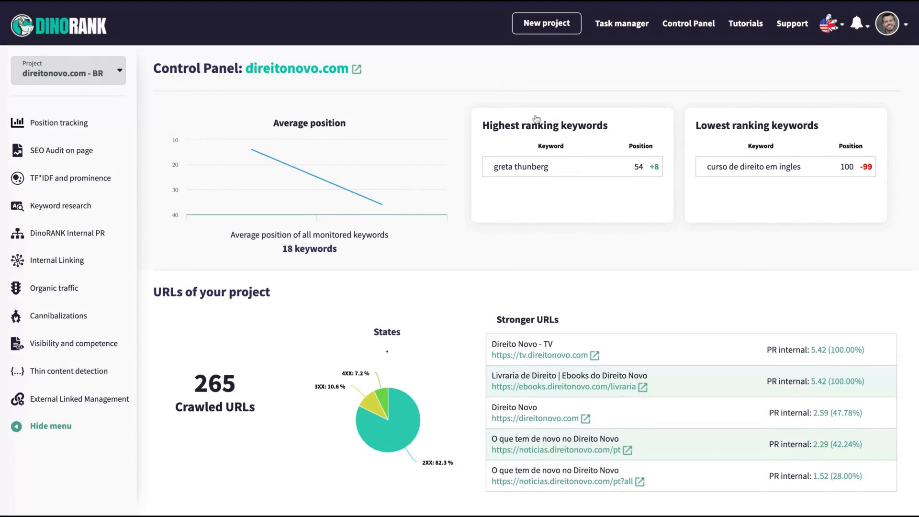
pyautogui.moveTo(723, 134)
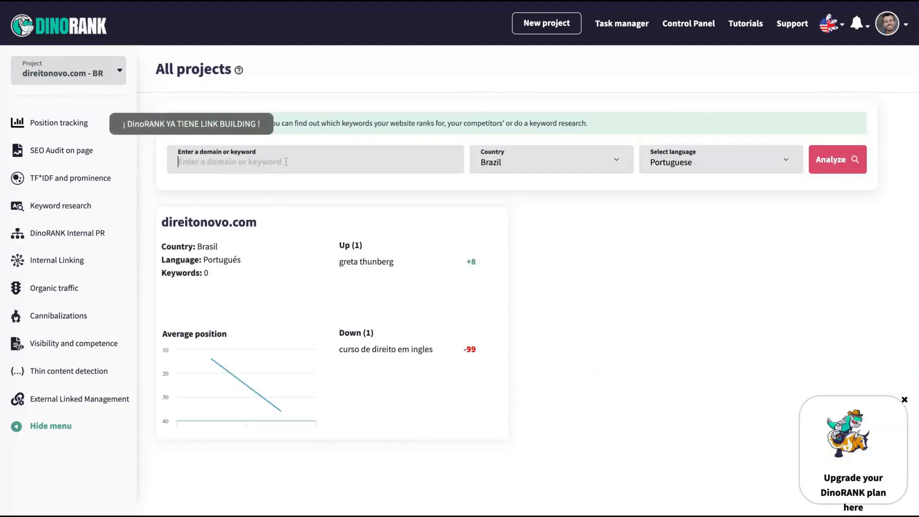
pyautogui.click(69, 71)
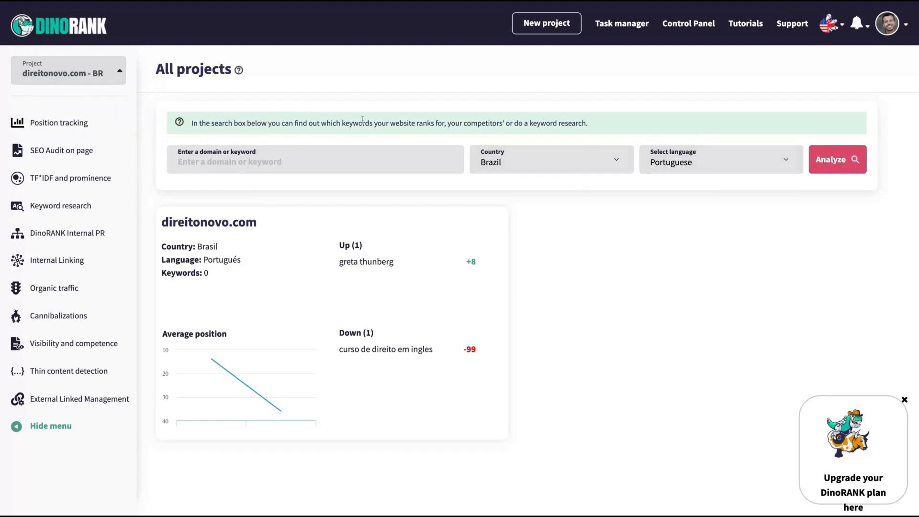
pyautogui.moveTo(69, 125)
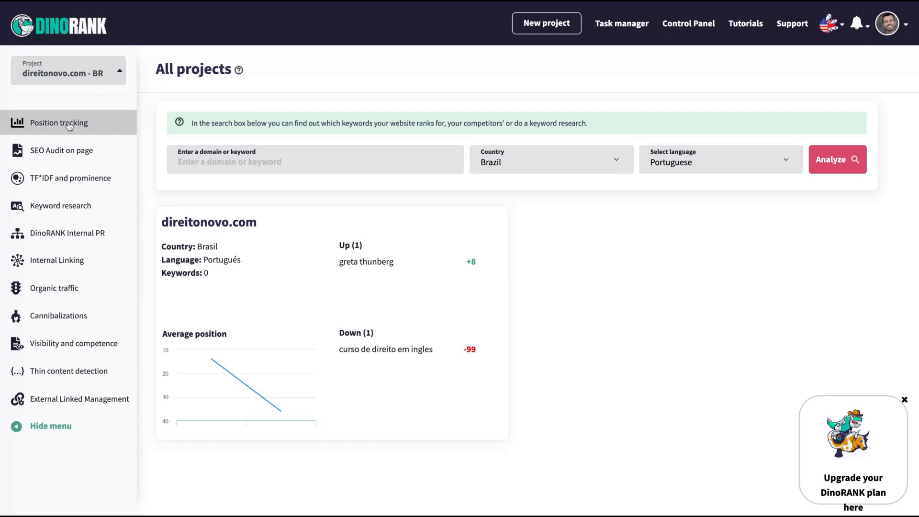
# - Open Position tracking for direitonovo.com and star problema do feminismo as a highlighted keyword
pyautogui.click(63, 122)
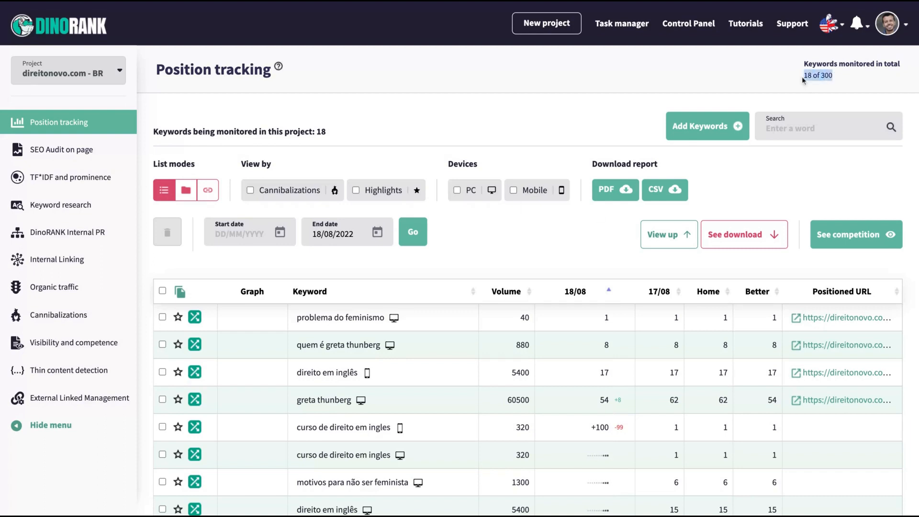
pyautogui.moveTo(837, 77)
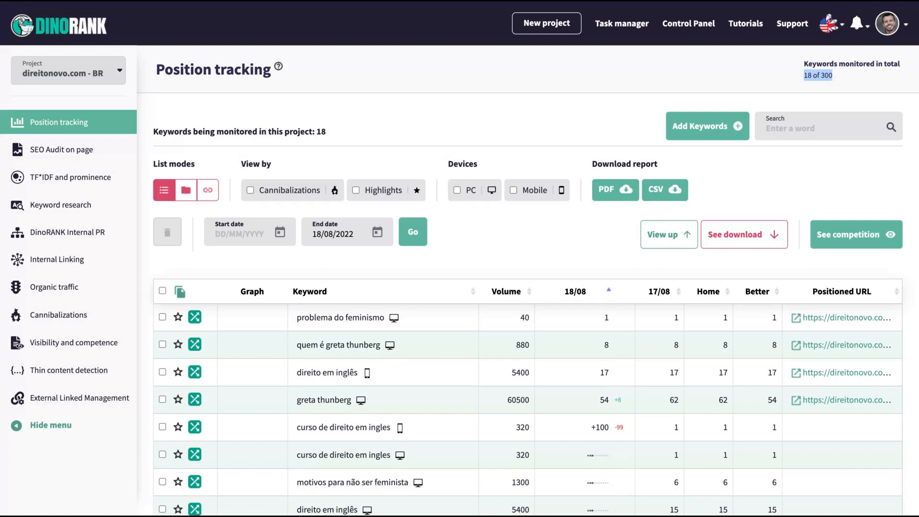
pyautogui.moveTo(700, 178)
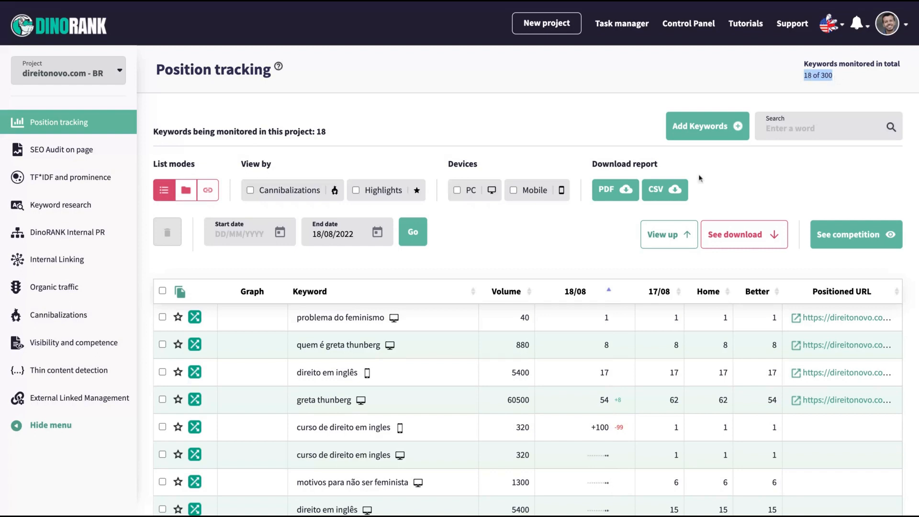
pyautogui.scroll(-3)
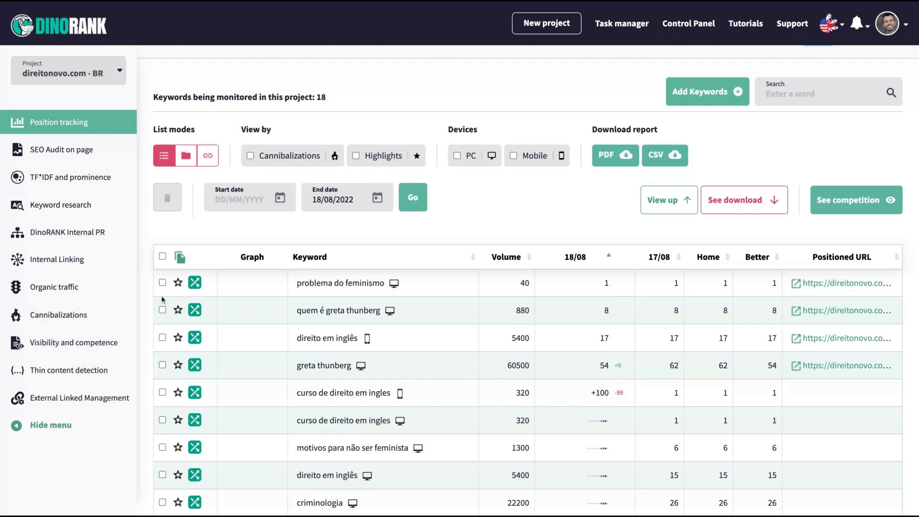
pyautogui.moveTo(178, 290)
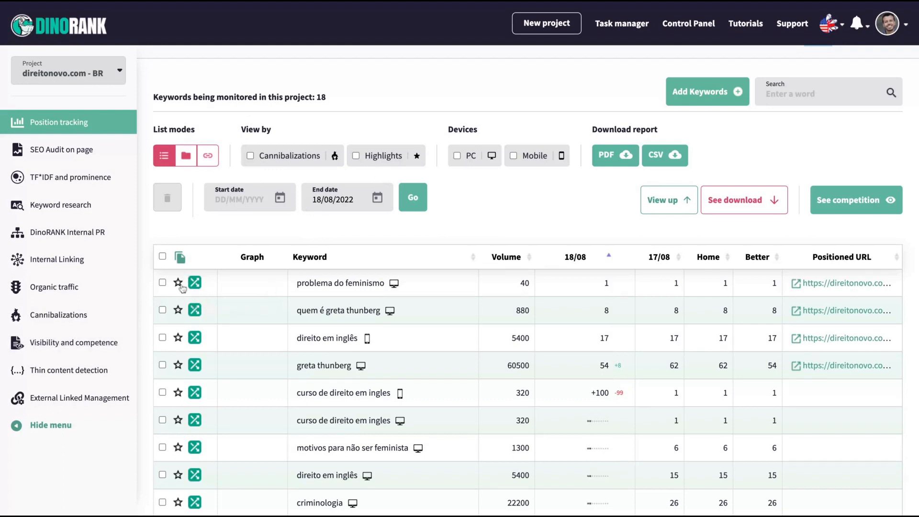
pyautogui.click(178, 283)
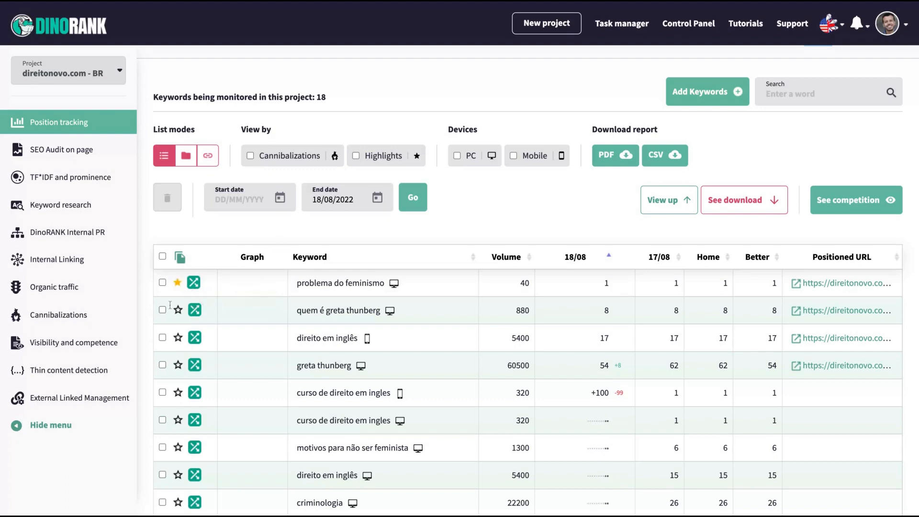
pyautogui.moveTo(178, 282)
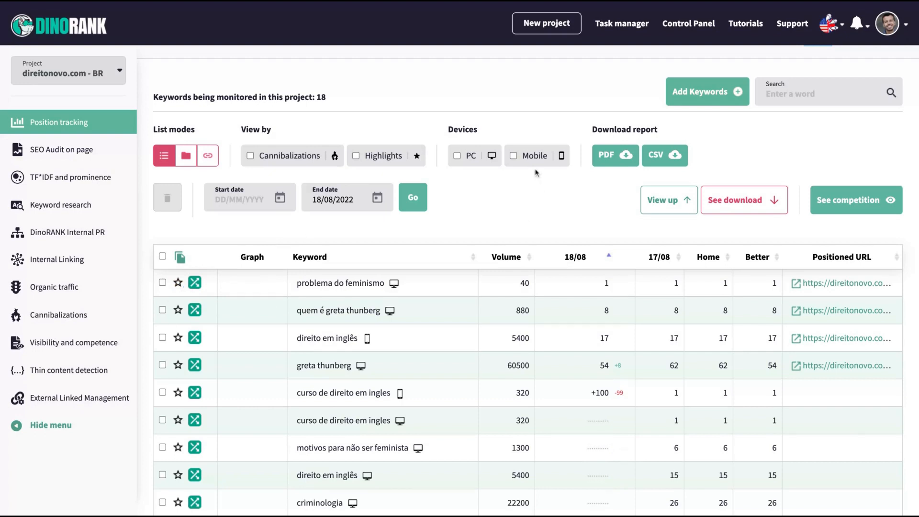
pyautogui.moveTo(458, 165)
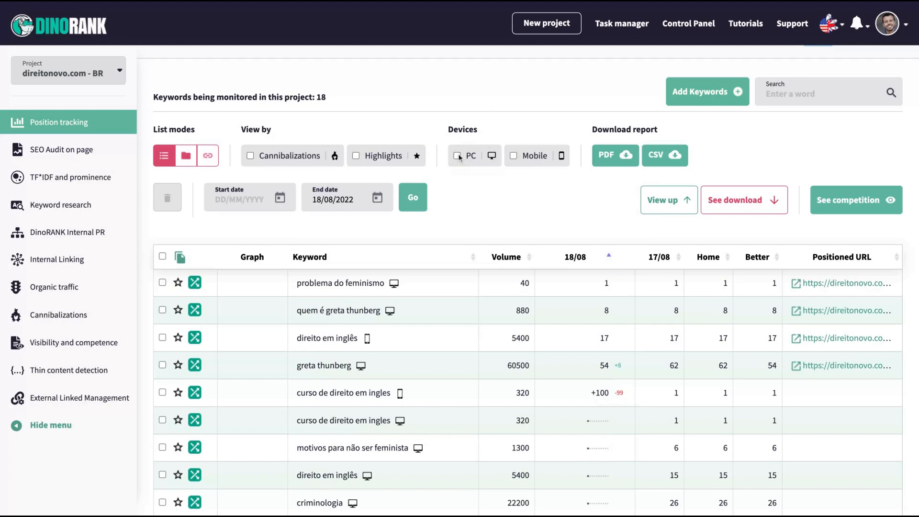
pyautogui.moveTo(615, 155)
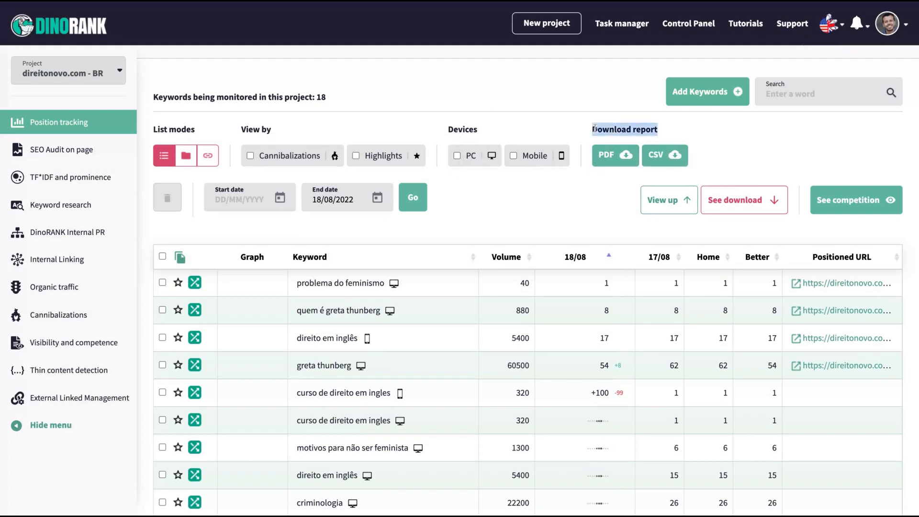
pyautogui.moveTo(669, 157)
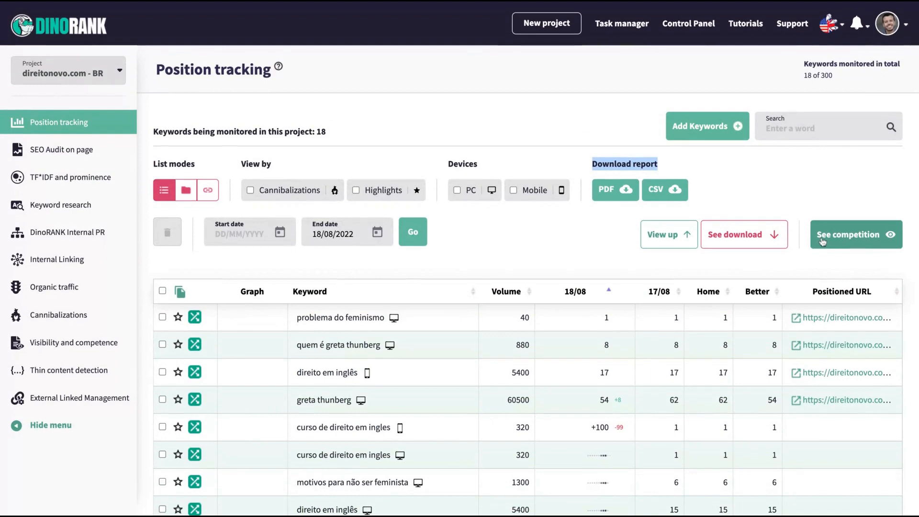
# - Scroll through the 18 monitored keywords with their volumes, daily positions and ranking URLs
pyautogui.scroll(-3)
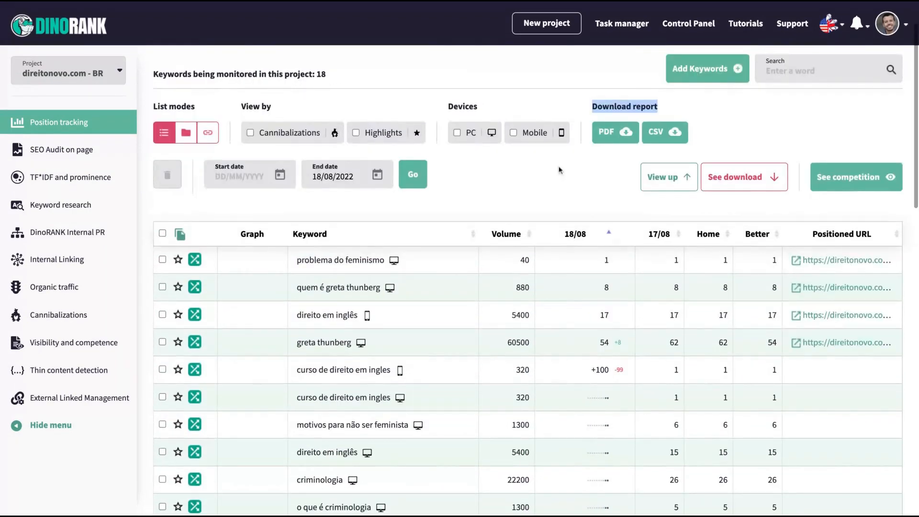
pyautogui.scroll(-3)
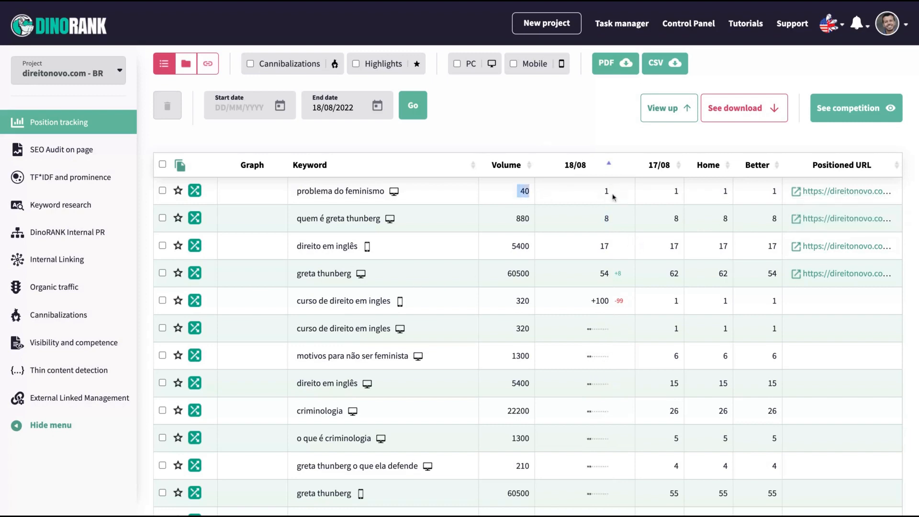
pyautogui.moveTo(845, 190)
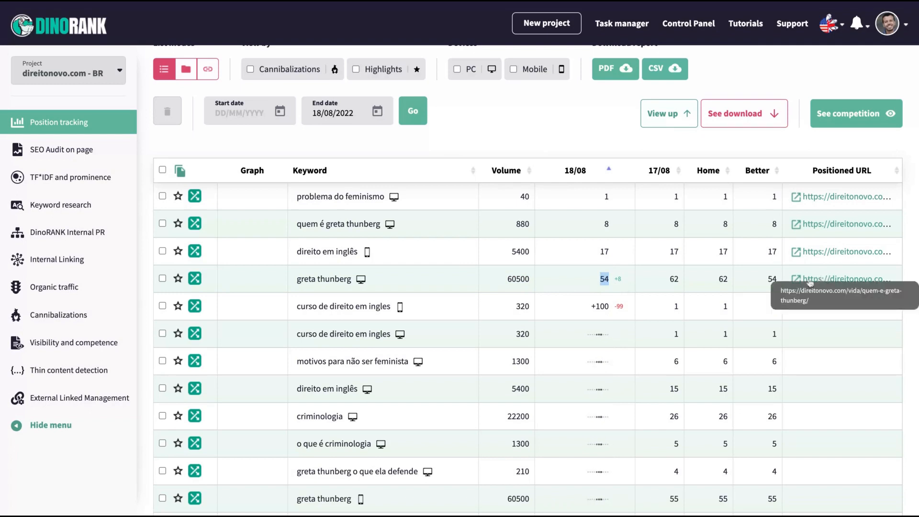
pyautogui.scroll(-3)
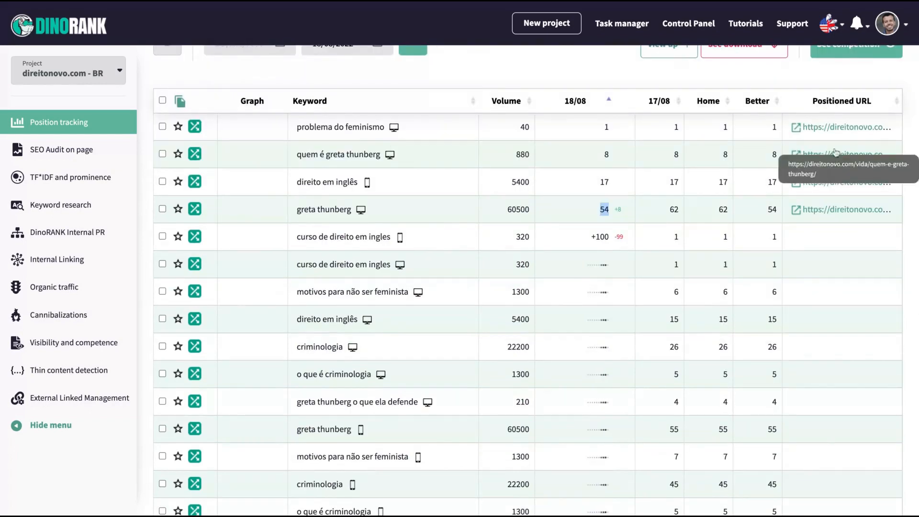
pyautogui.moveTo(354, 179)
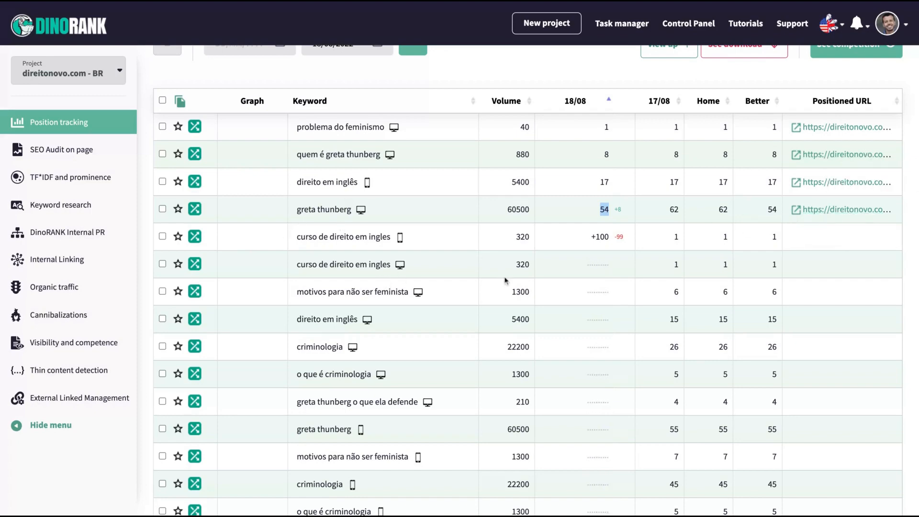
pyautogui.scroll(3)
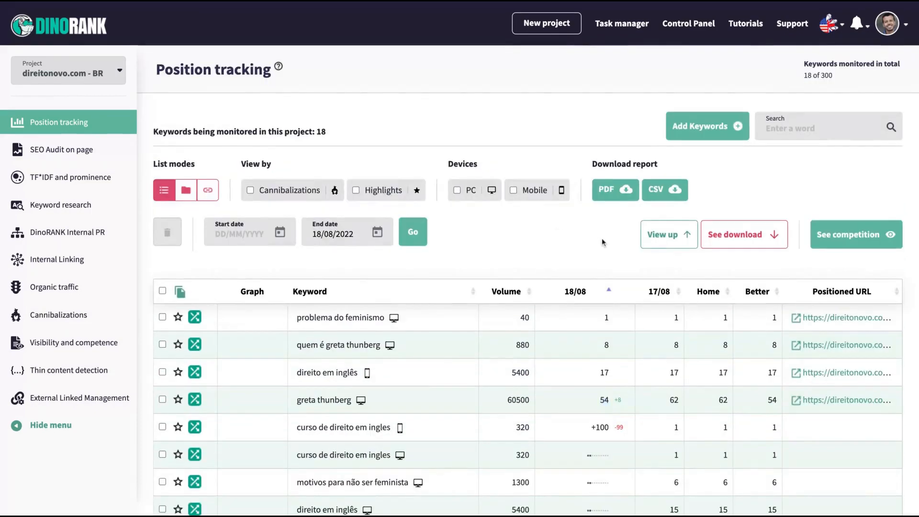
pyautogui.scroll(-3)
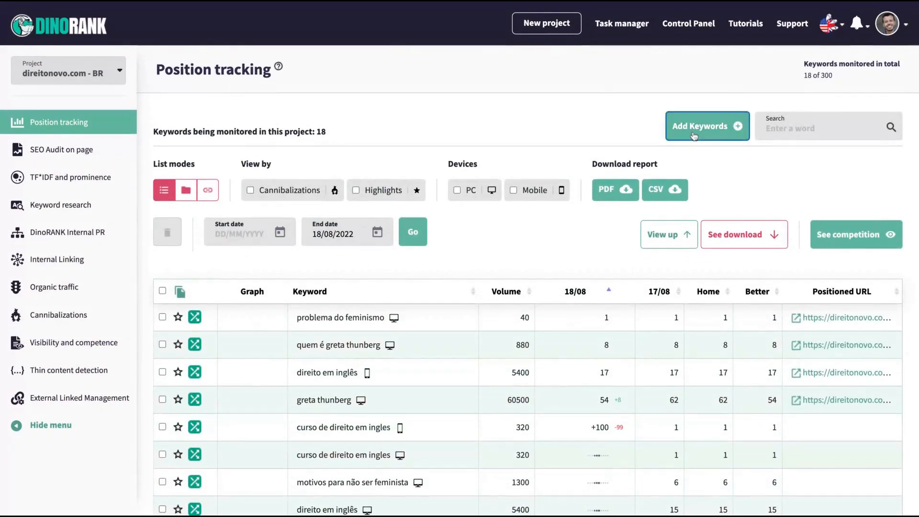
# - Add estelionato emocional and crime de estelionato emocional for tracking on both desktop and mobile
pyautogui.click(700, 126)
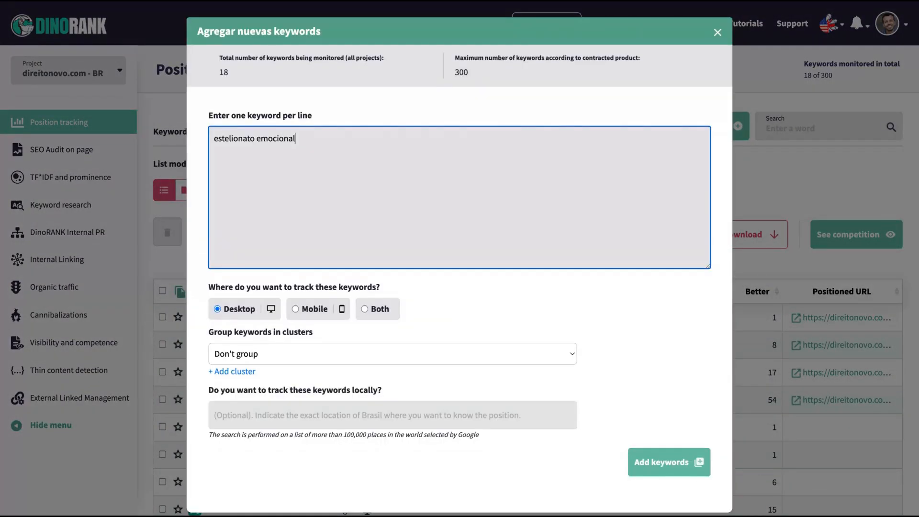
pyautogui.write('crime de estelionato emocional')
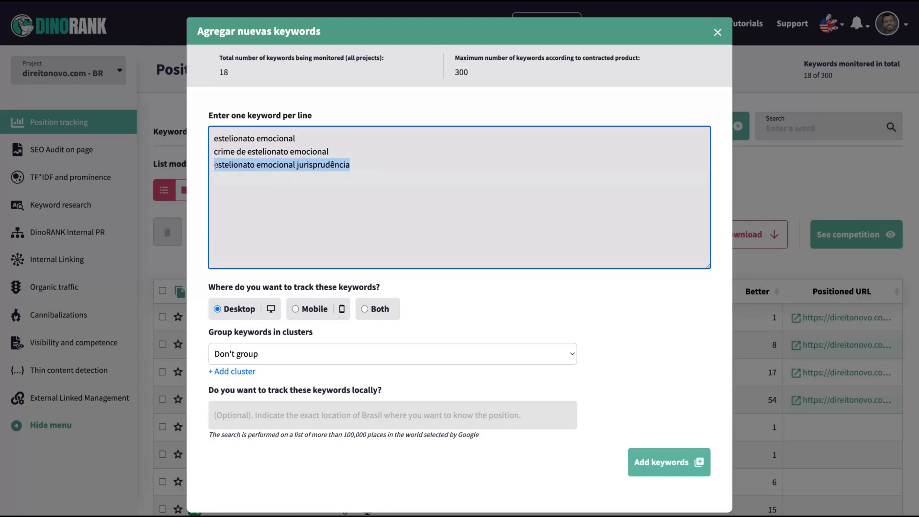
pyautogui.press('Delete')
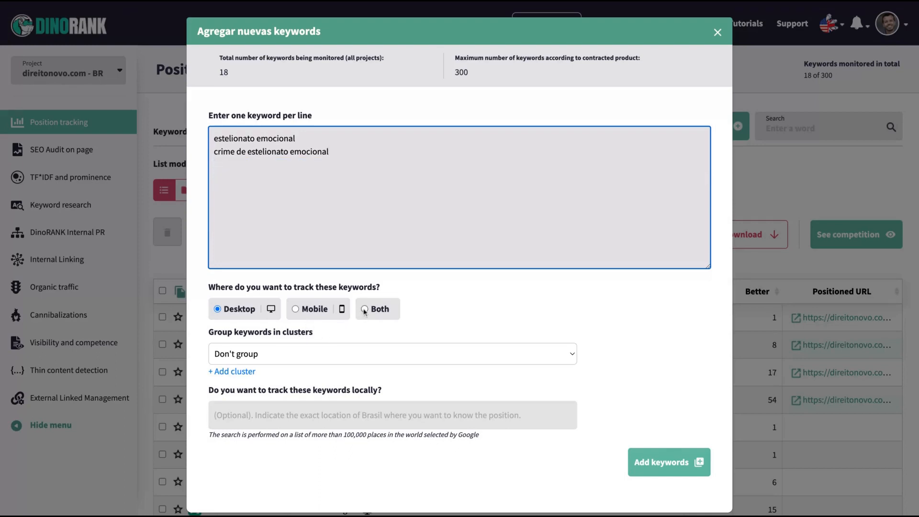
pyautogui.click(362, 309)
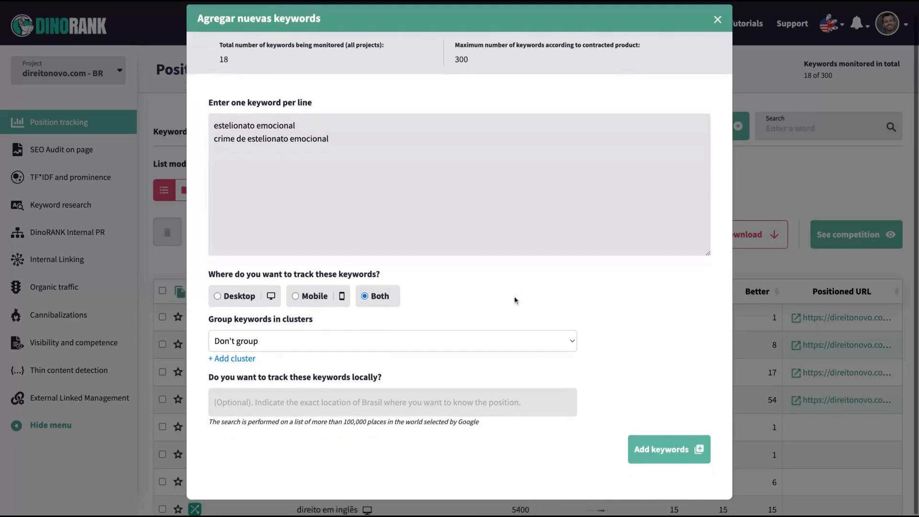
pyautogui.moveTo(279, 341)
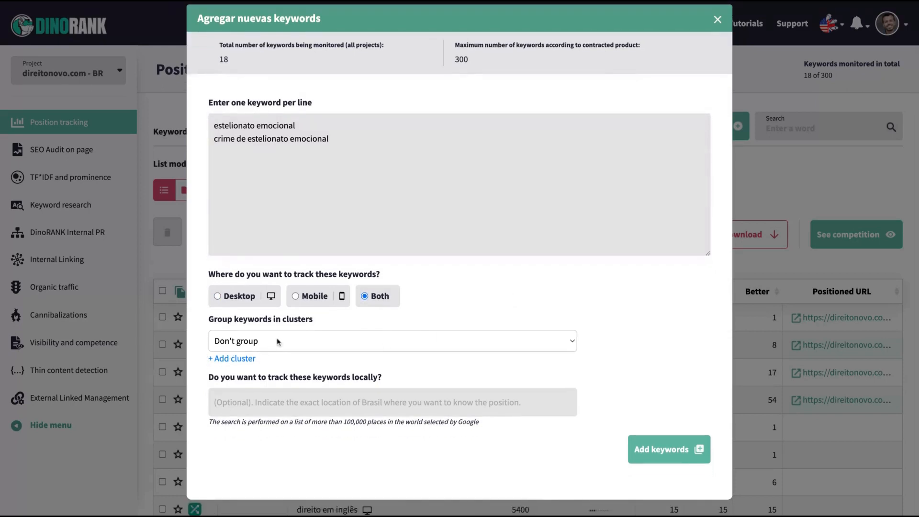
pyautogui.moveTo(277, 340)
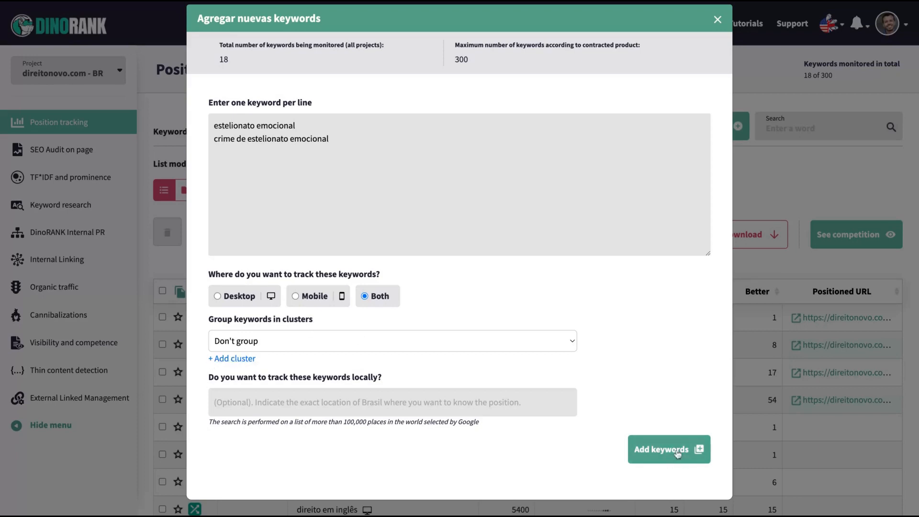
pyautogui.click(669, 449)
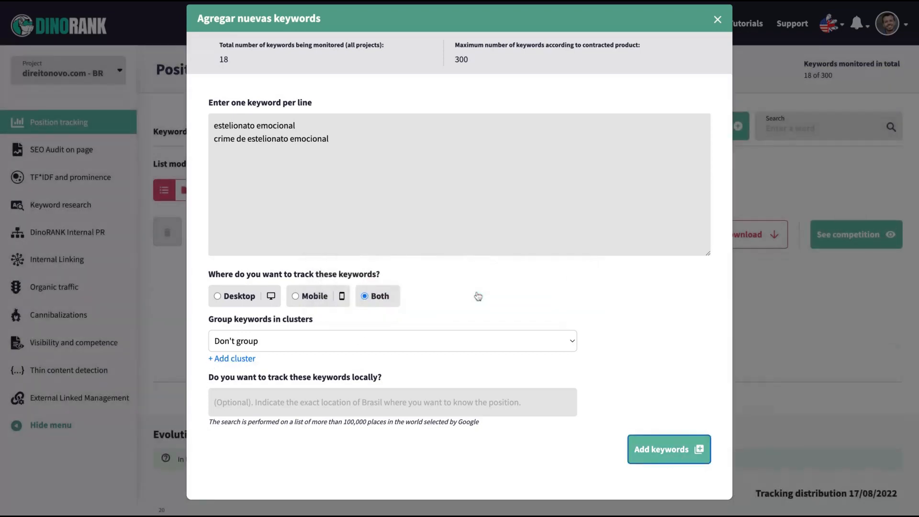
# - Close the dialog and scroll past the new keyword rows to the Evolution graph and Alerts sections
pyautogui.click(668, 448)
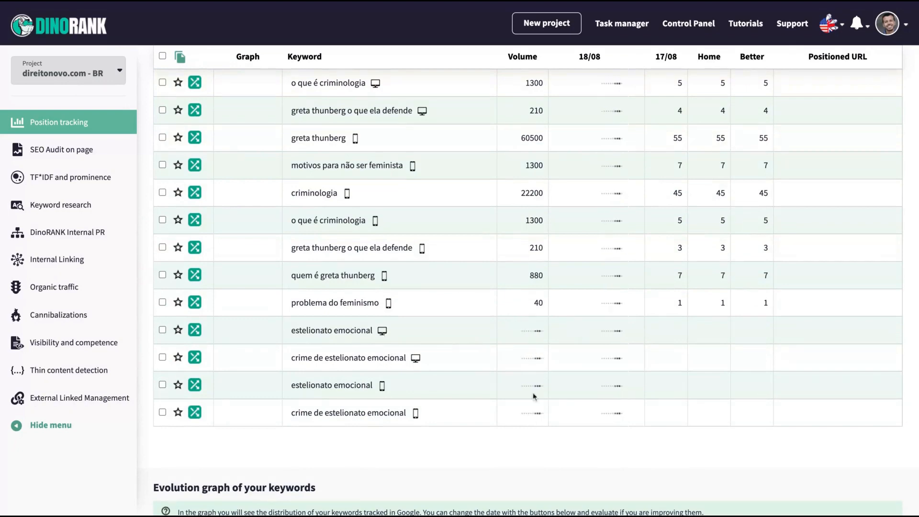
pyautogui.scroll(-3)
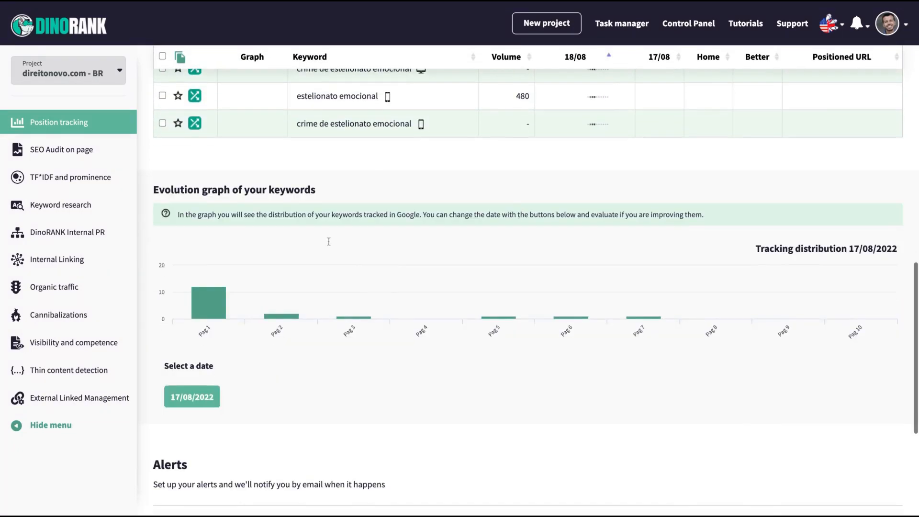
pyautogui.moveTo(500, 278)
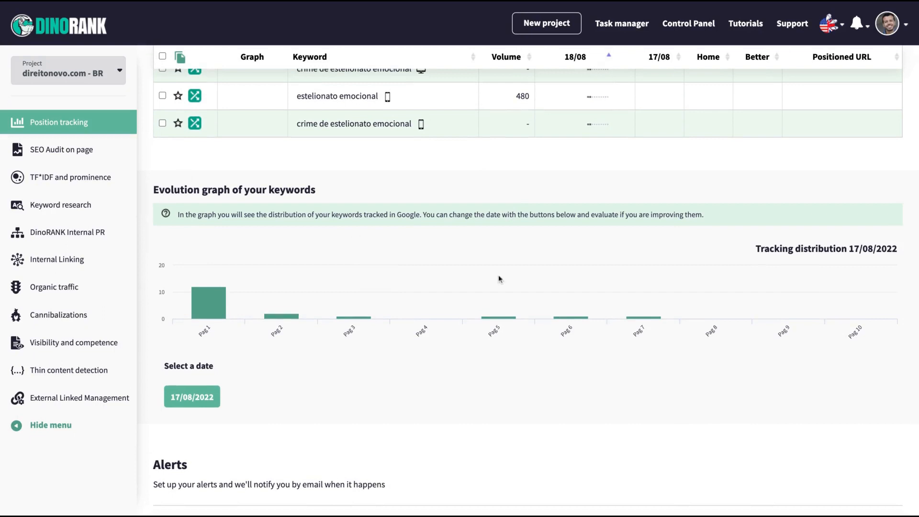
pyautogui.moveTo(513, 274)
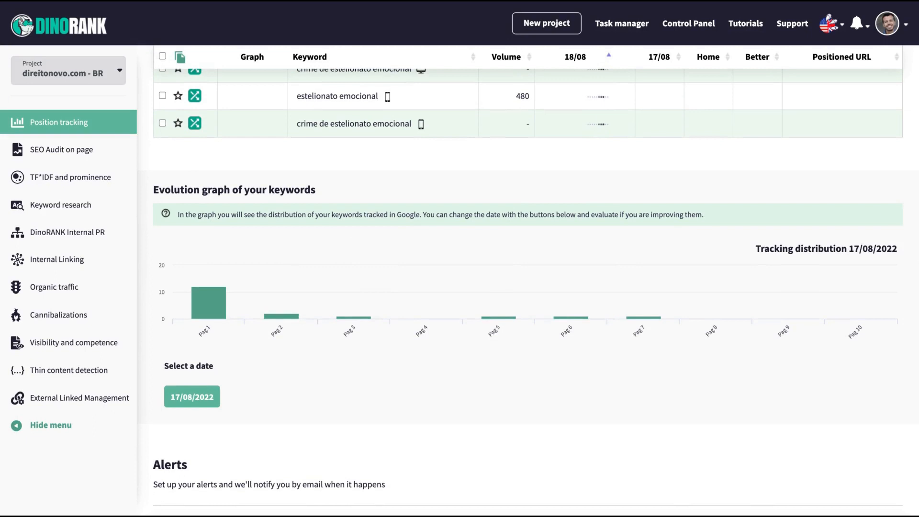
pyautogui.scroll(-3)
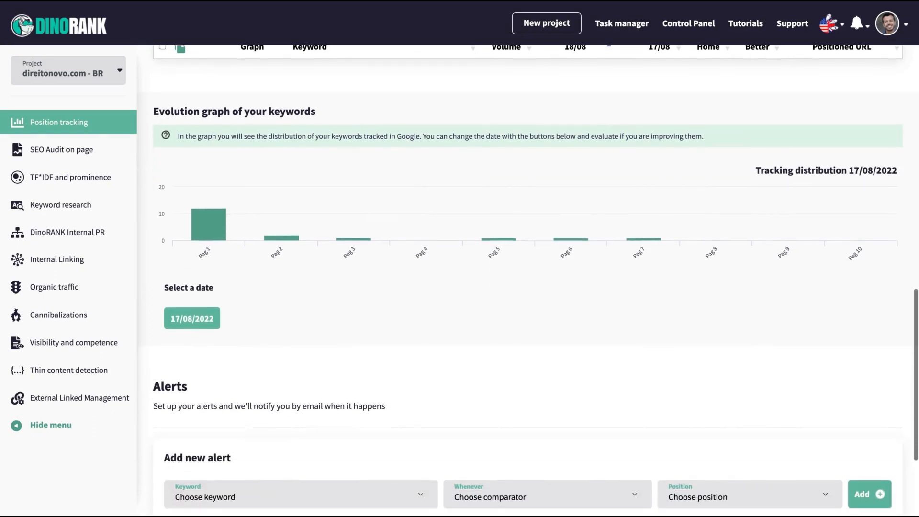
# - Set a new alert on problema do feminismo (Pc) with the Better or equal than condition
pyautogui.scroll(-3)
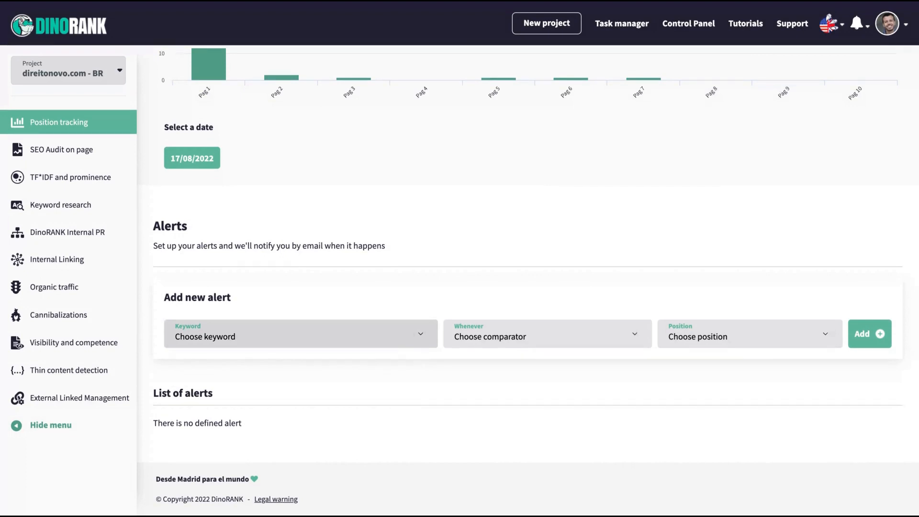
pyautogui.click(301, 333)
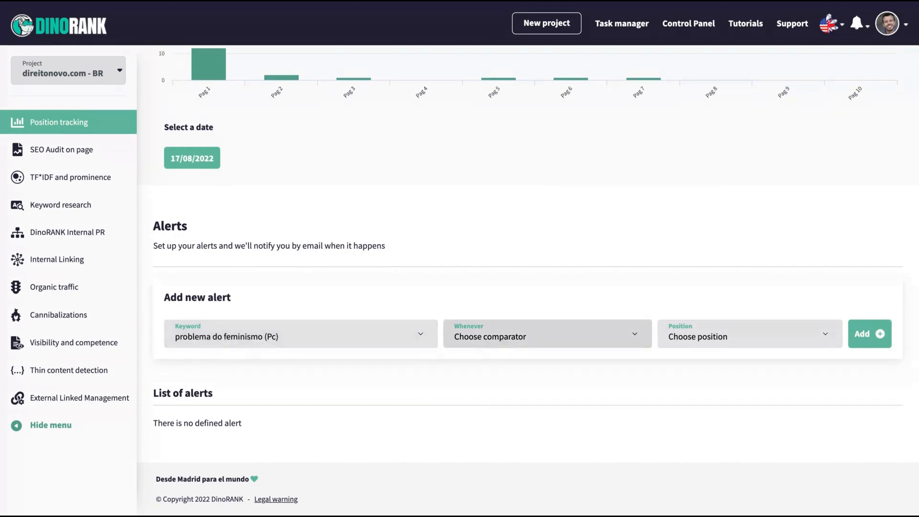
pyautogui.click(547, 333)
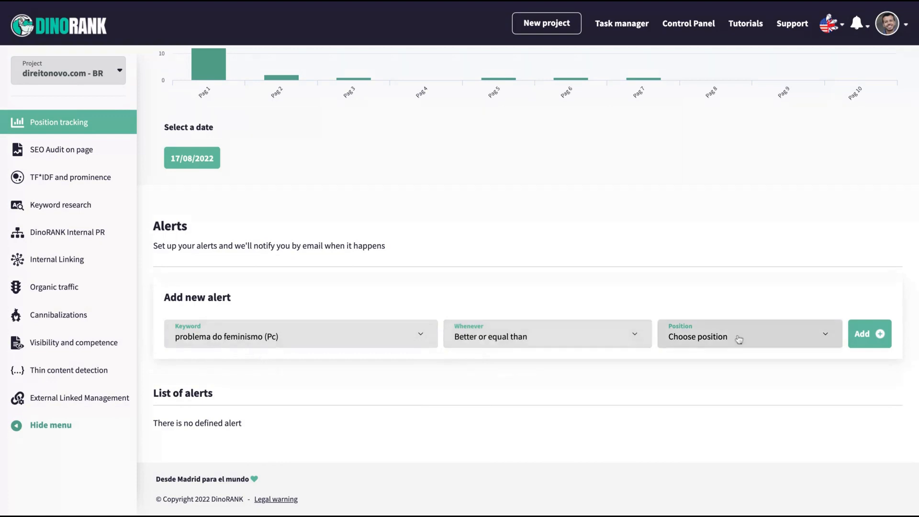
pyautogui.moveTo(742, 338)
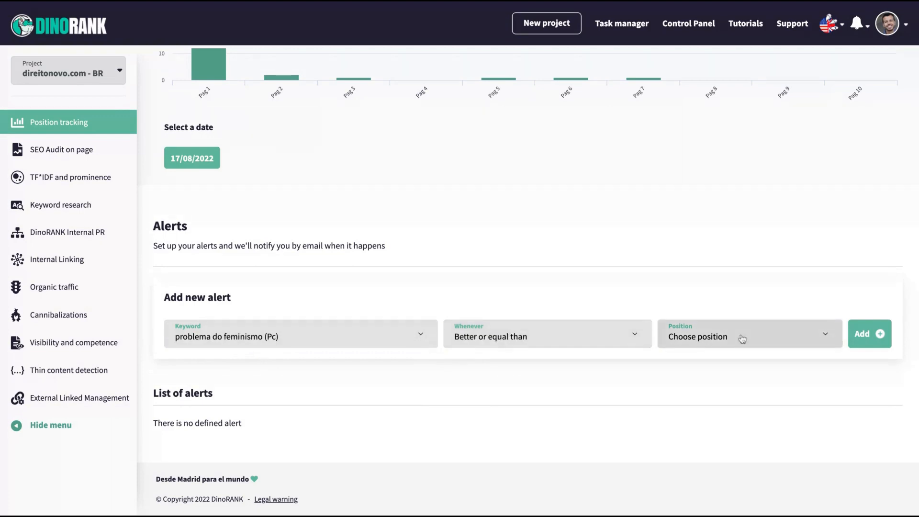
pyautogui.moveTo(691, 240)
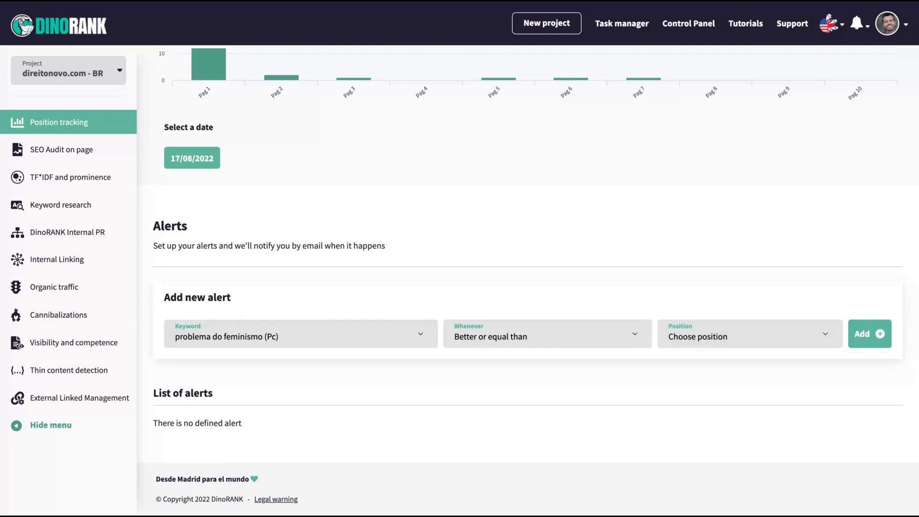
pyautogui.moveTo(675, 302)
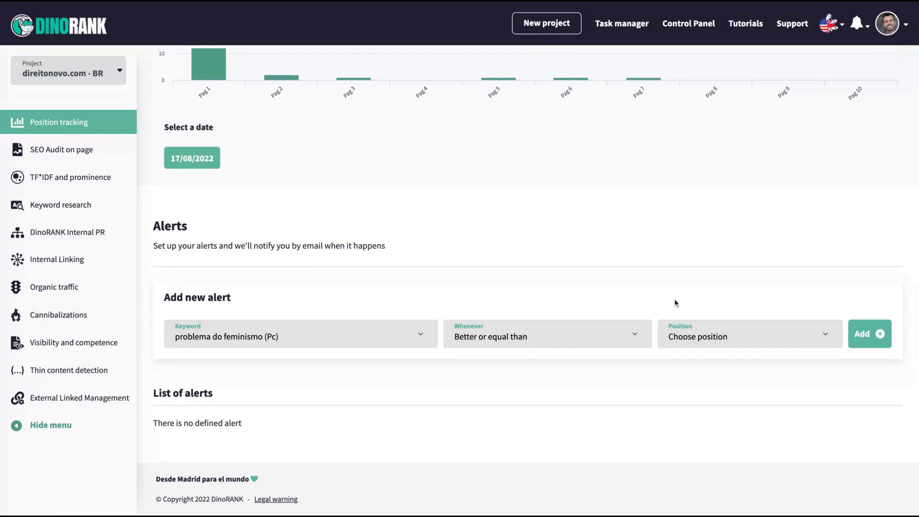
pyautogui.moveTo(664, 300)
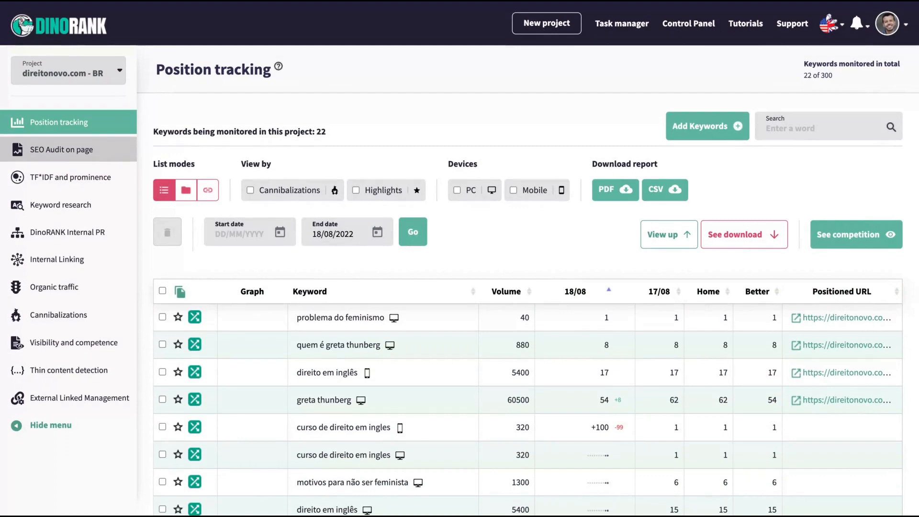
# - Open the SEO Audit on page showing status codes, missing tags, 13 noindex and 30 slow URLs
pyautogui.click(61, 149)
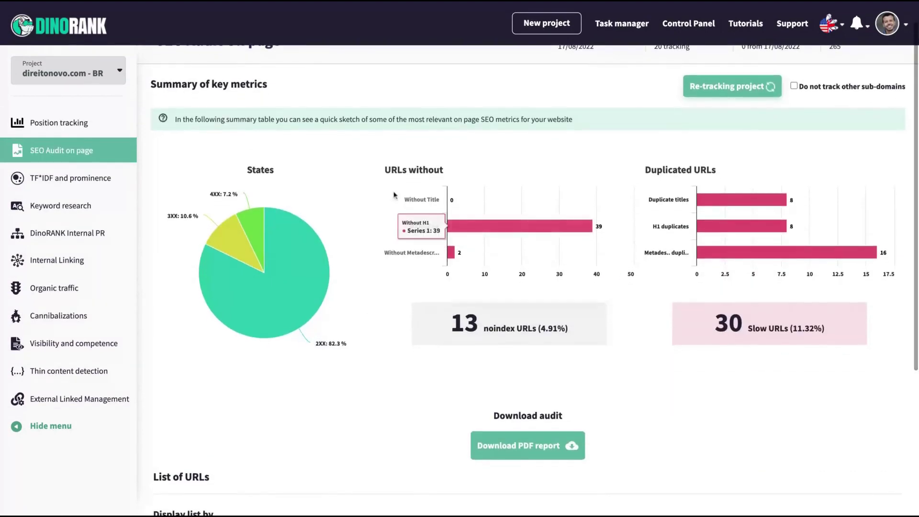
pyautogui.moveTo(492, 173)
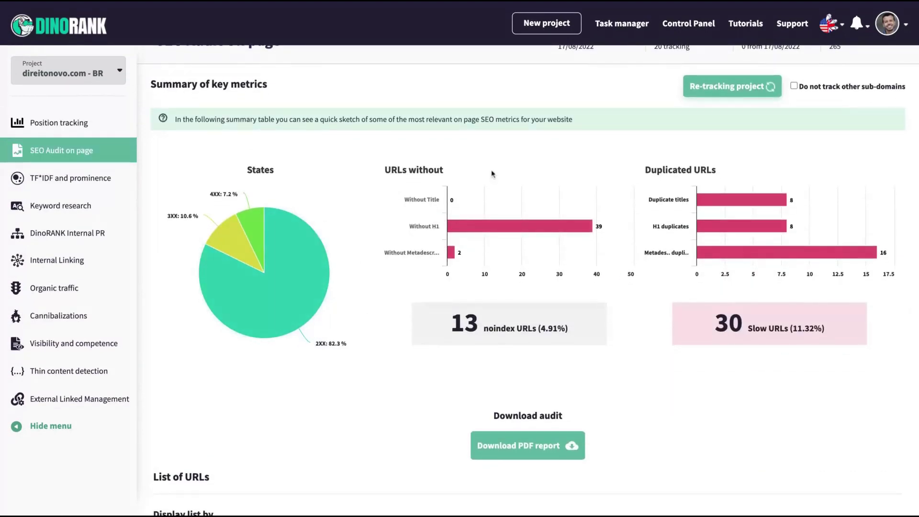
pyautogui.moveTo(561, 231)
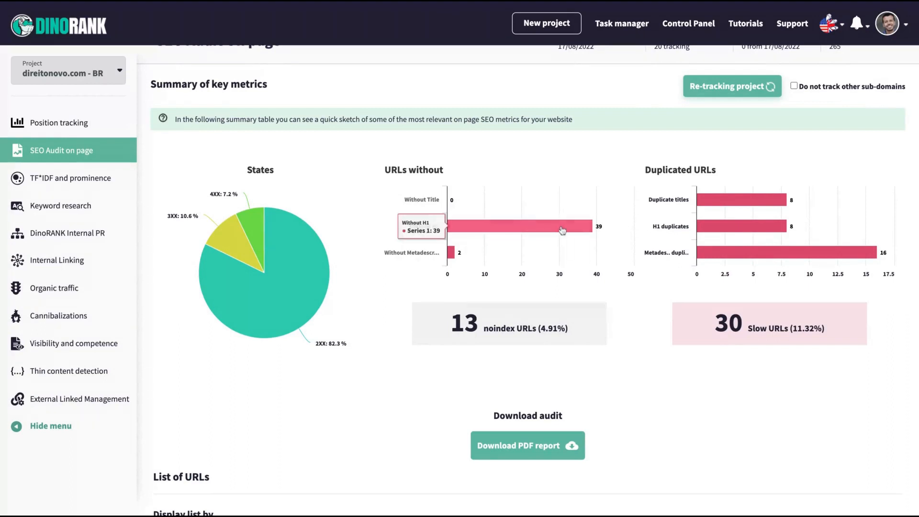
pyautogui.moveTo(454, 258)
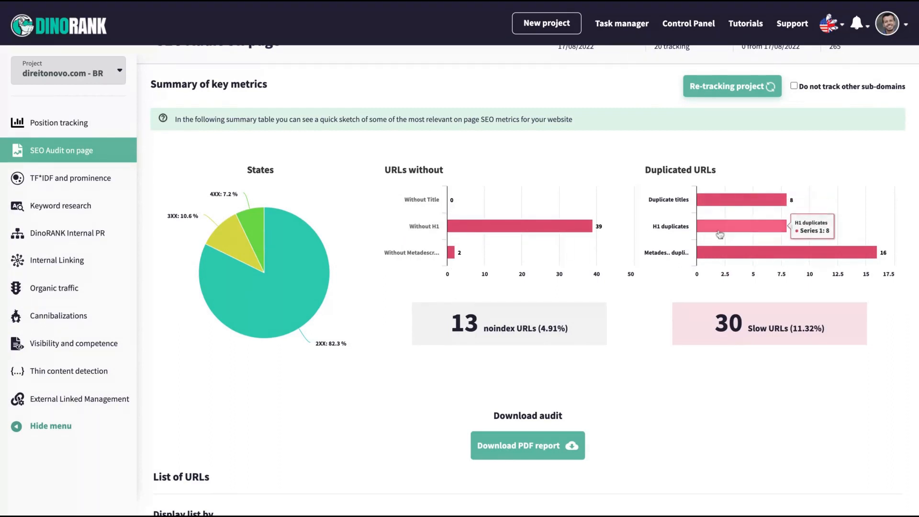
pyautogui.scroll(-3)
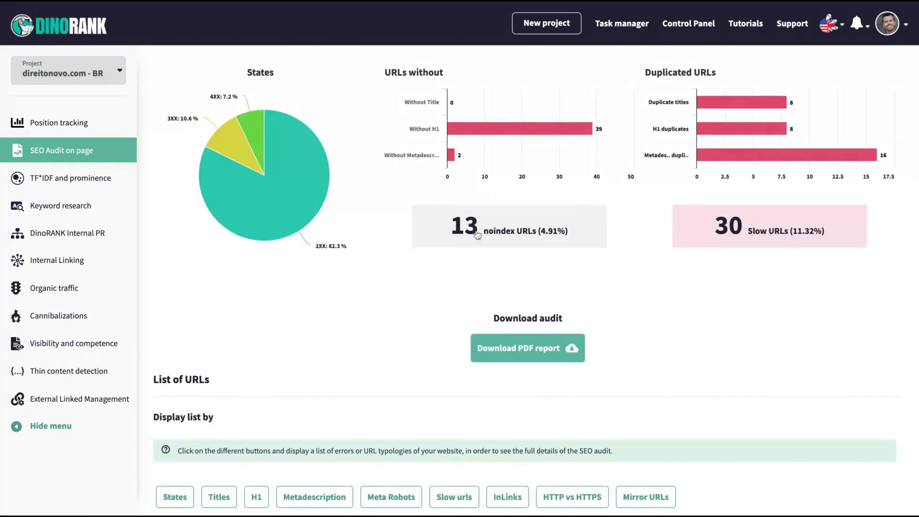
pyautogui.moveTo(751, 236)
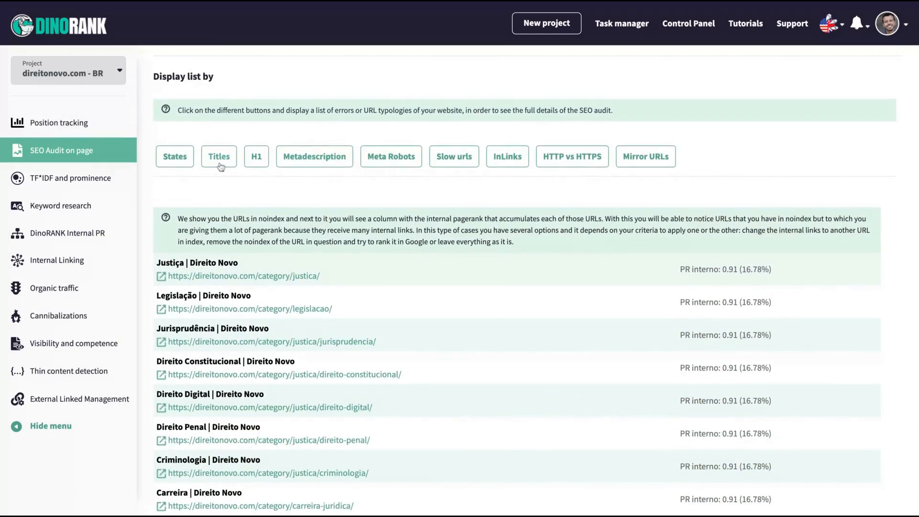
# - Review the URLs with title problems and the pages with duplicate H1 headings
pyautogui.click(218, 157)
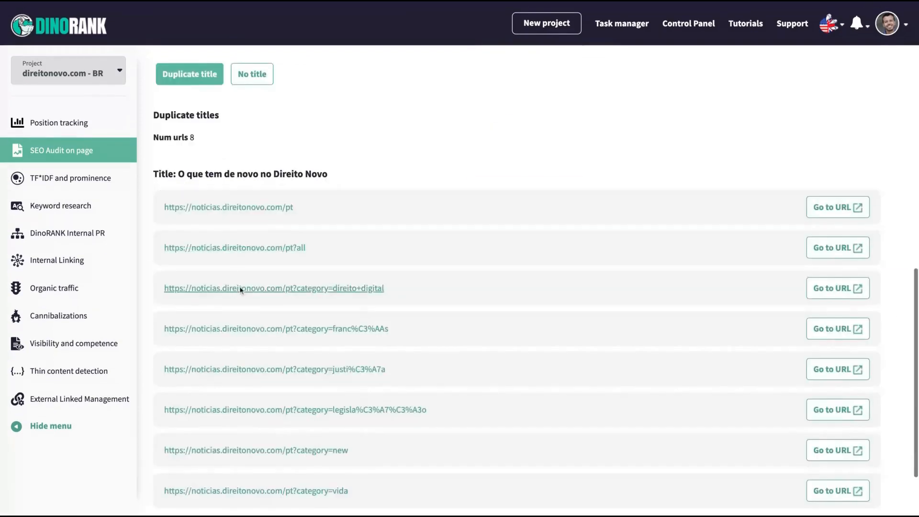
pyautogui.scroll(-3)
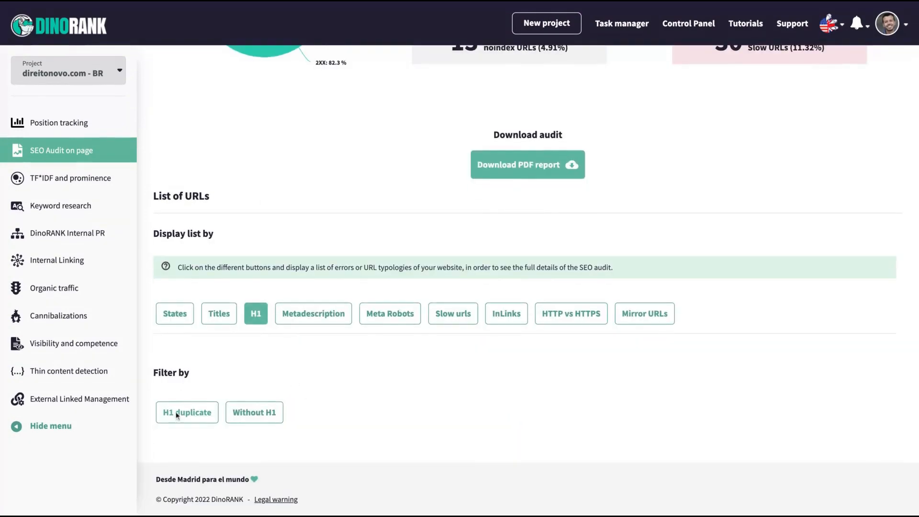
pyautogui.click(186, 412)
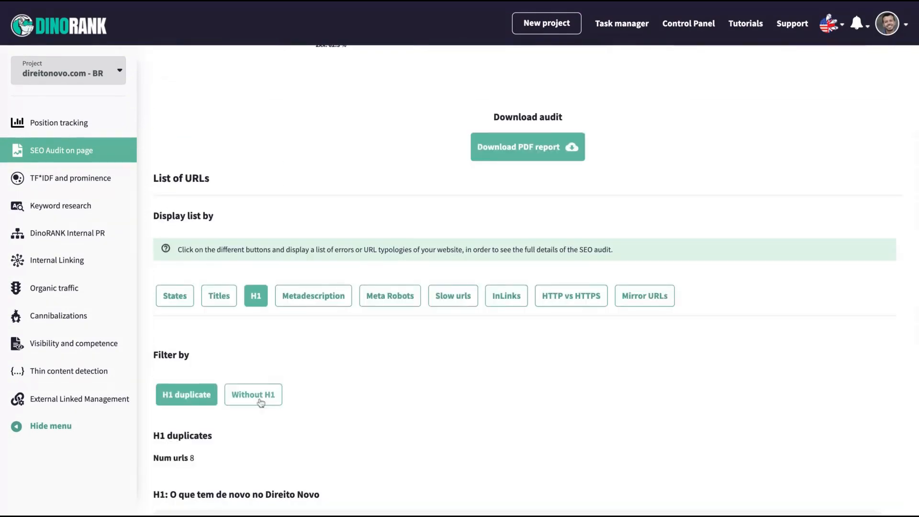
pyautogui.scroll(-3)
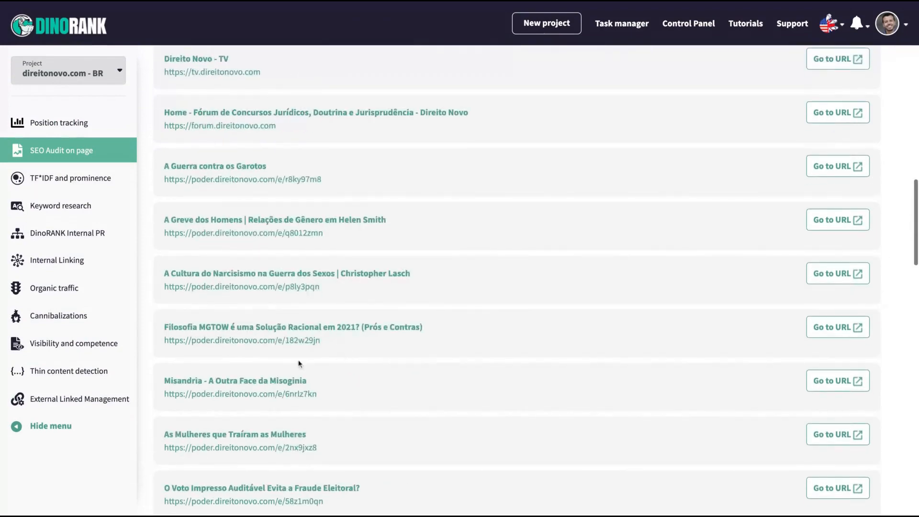
pyautogui.scroll(-3)
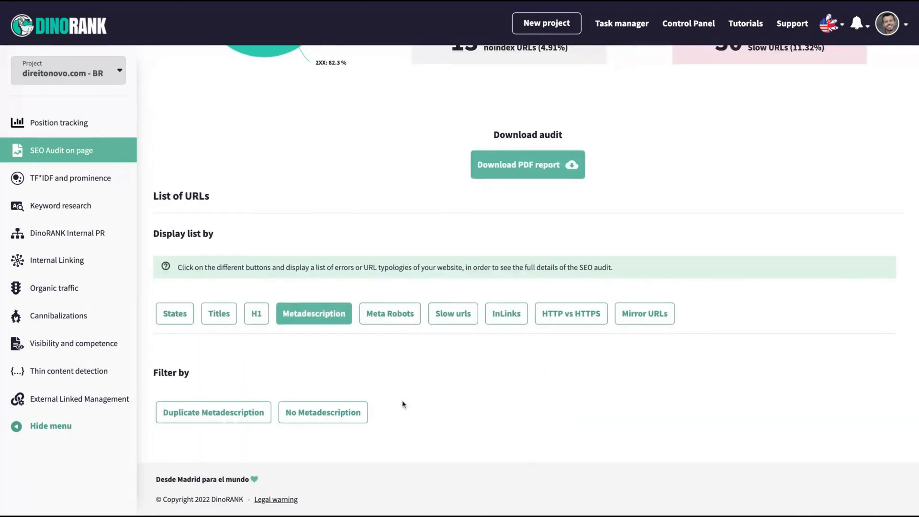
# - List pages with duplicate or missing meta descriptions, then the mirror URLs
pyautogui.click(213, 411)
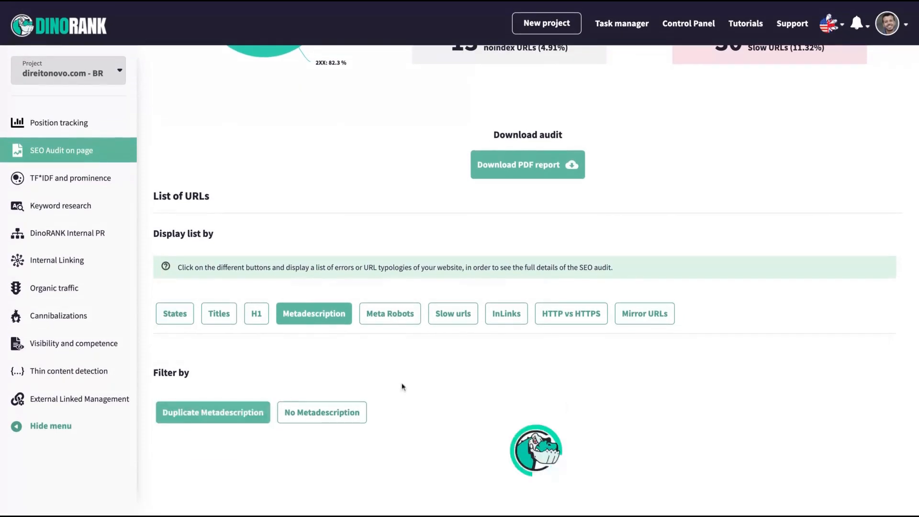
pyautogui.click(212, 412)
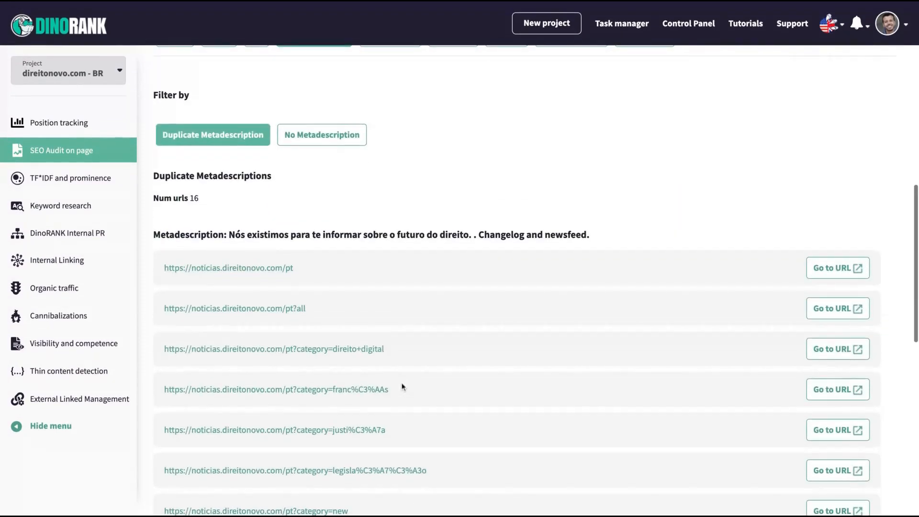
pyautogui.click(323, 435)
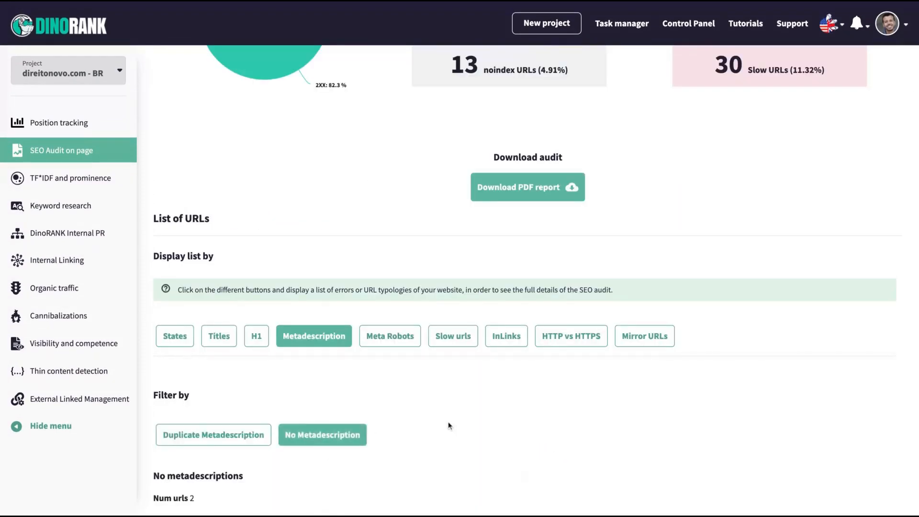
pyautogui.click(645, 336)
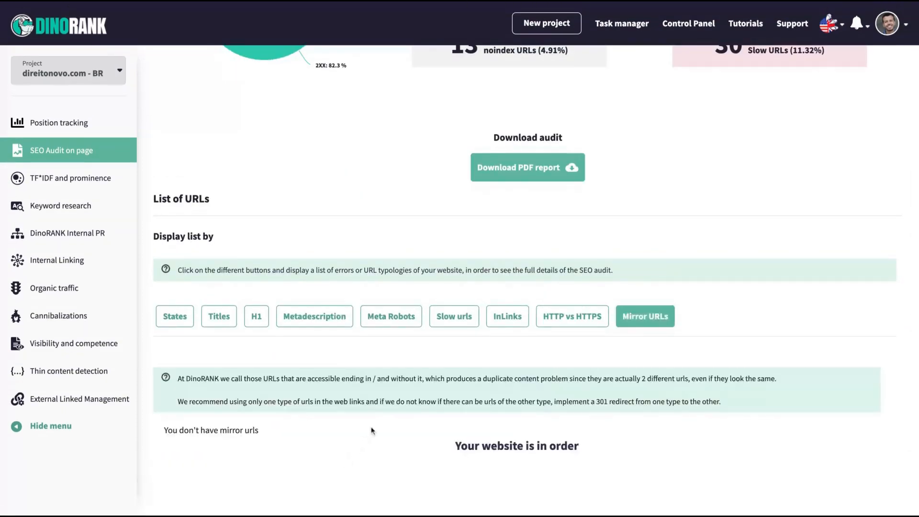
# - Show the slow URLs list, led by the ebooks livraria page at 4.76 seconds
pyautogui.click(454, 316)
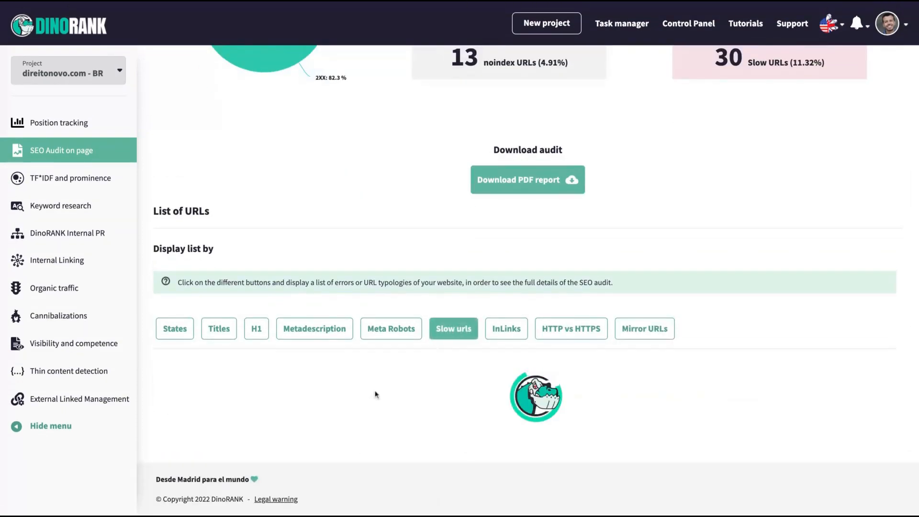
pyautogui.click(454, 329)
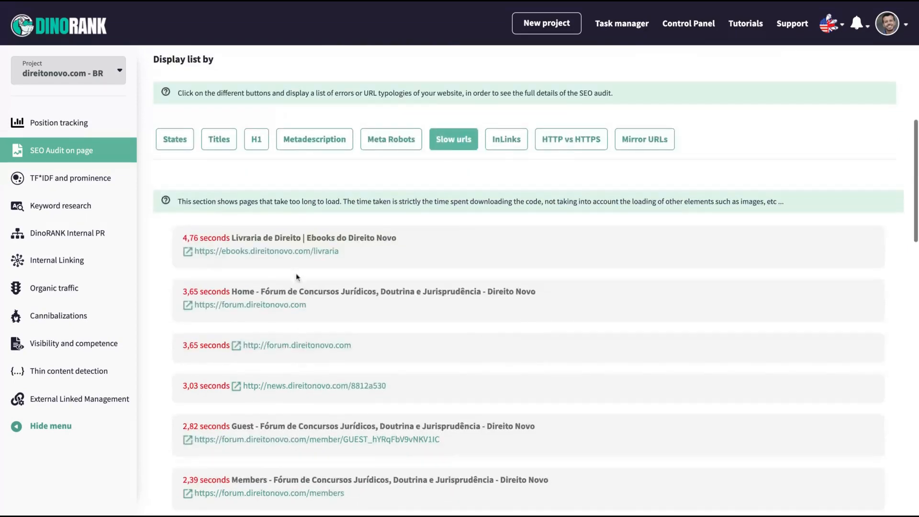
pyautogui.scroll(-3)
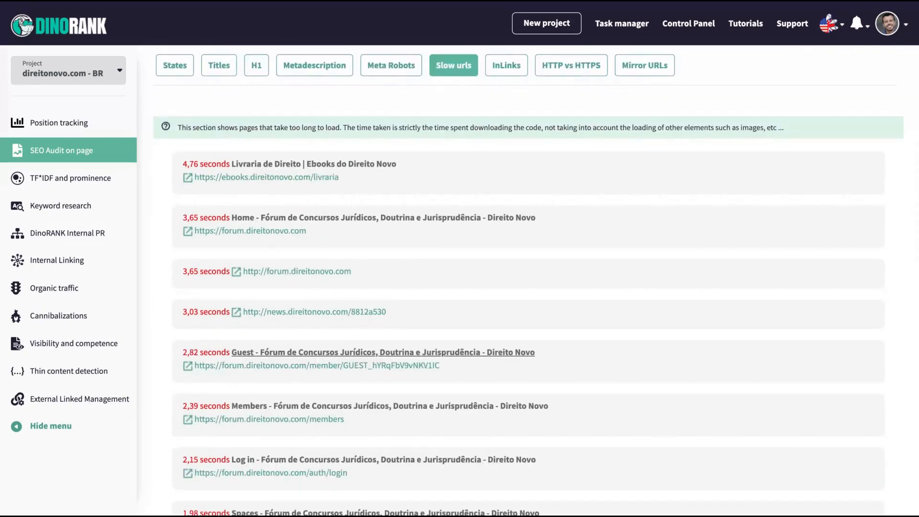
pyautogui.scroll(3)
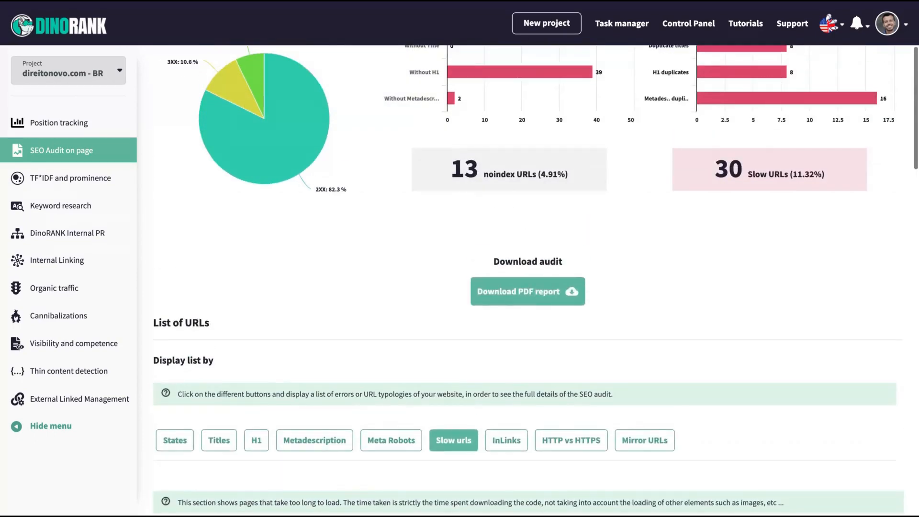
pyautogui.scroll(3)
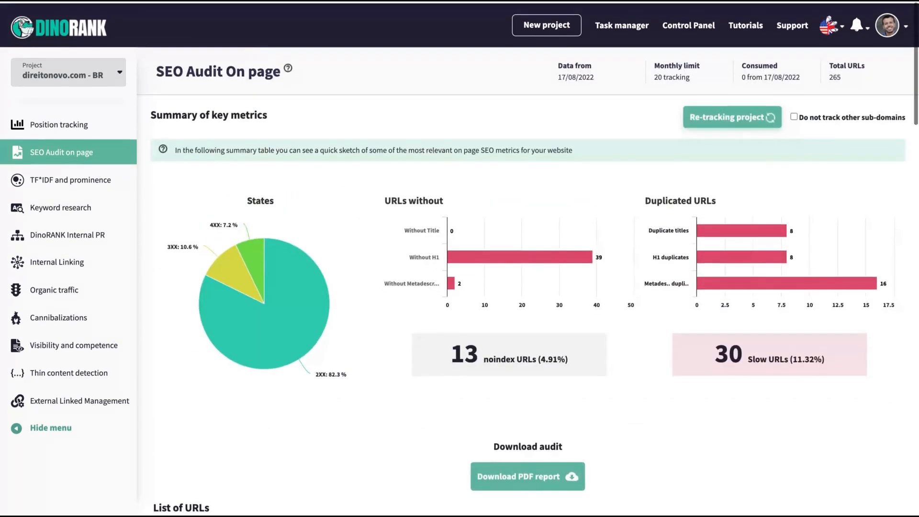
pyautogui.scroll(-3)
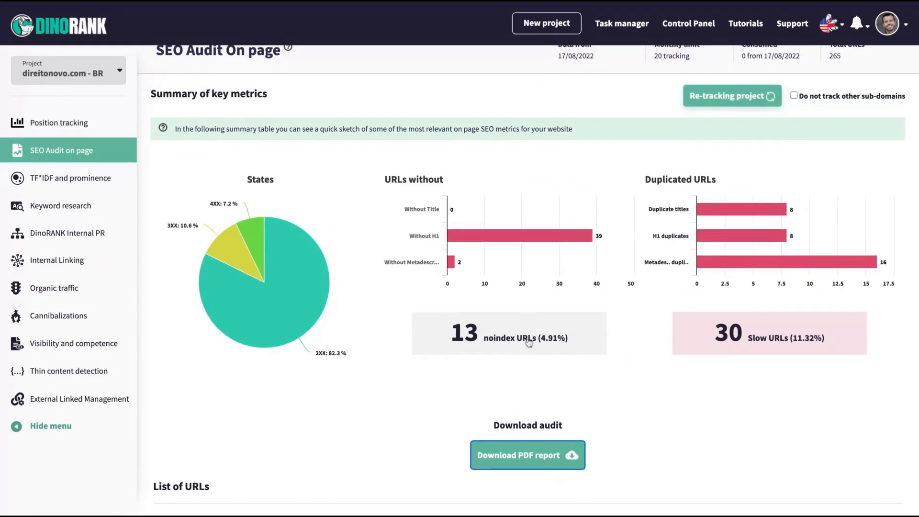
pyautogui.scroll(-3)
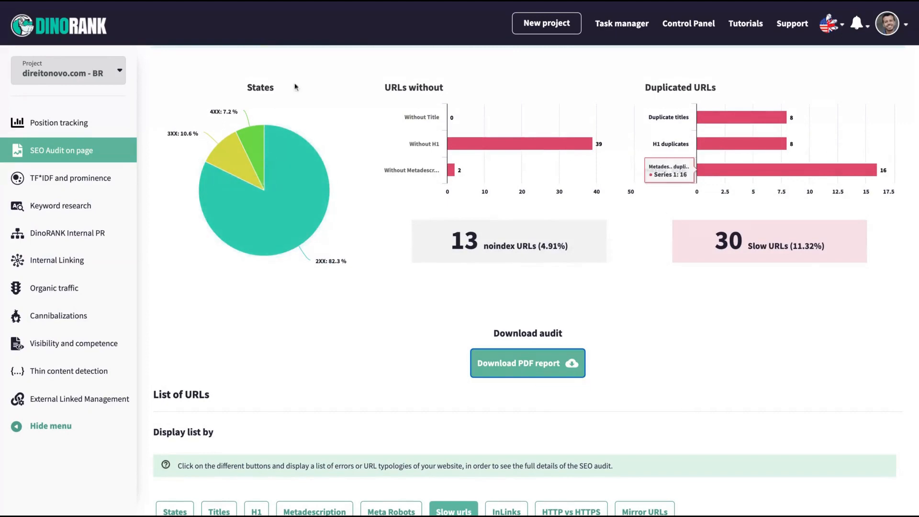
pyautogui.scroll(-3)
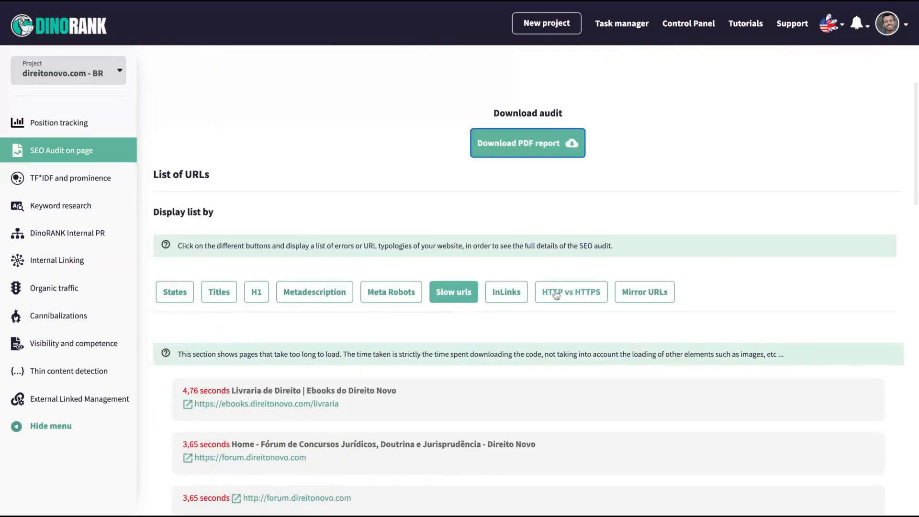
# - Enter 'quem é greta thunberg' as the keyword to position in TF*IDF and prominence
pyautogui.click(70, 178)
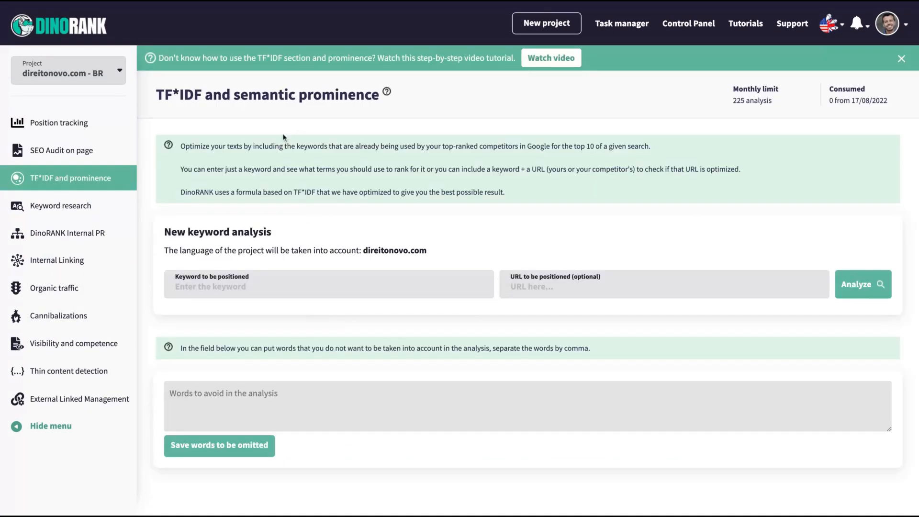
pyautogui.moveTo(219, 279)
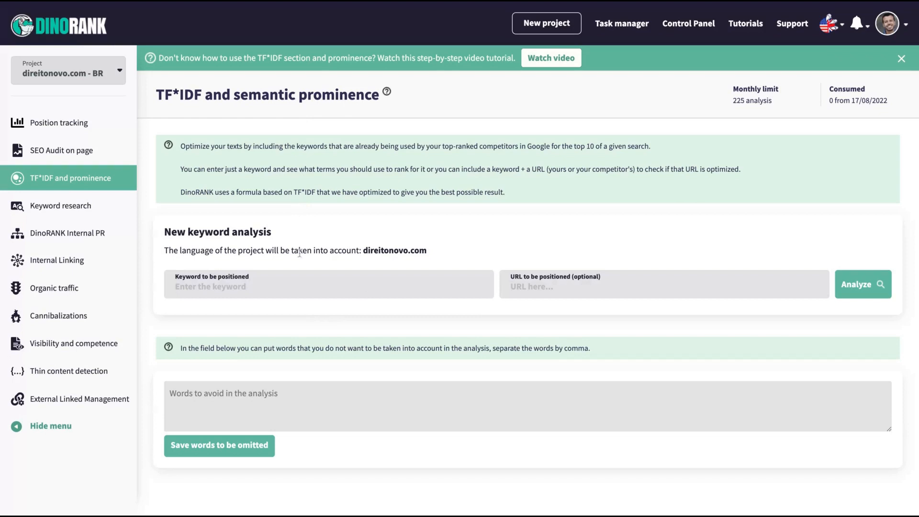
pyautogui.moveTo(436, 228)
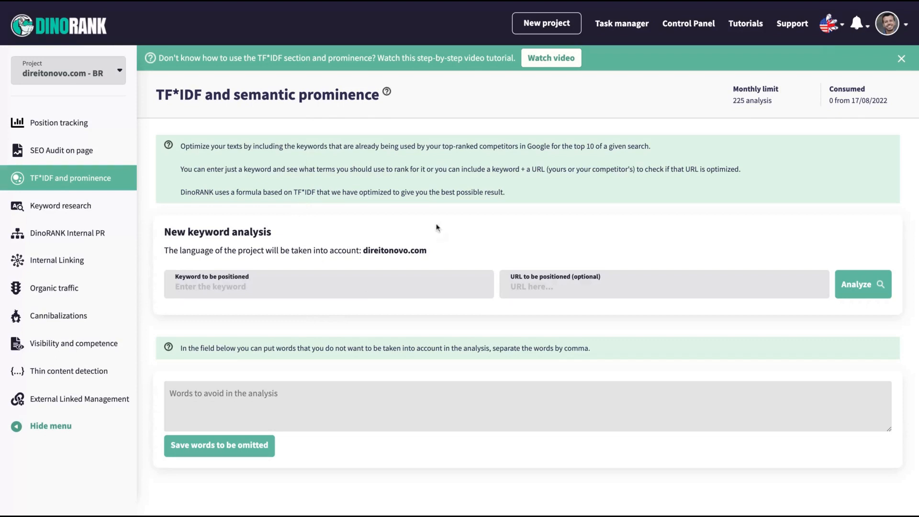
pyautogui.write('quem é')
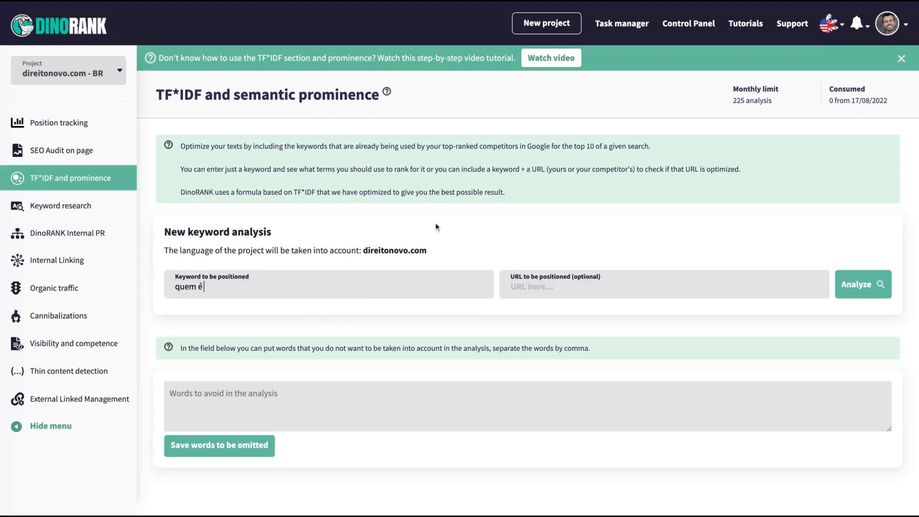
pyautogui.write('greta thunberg')
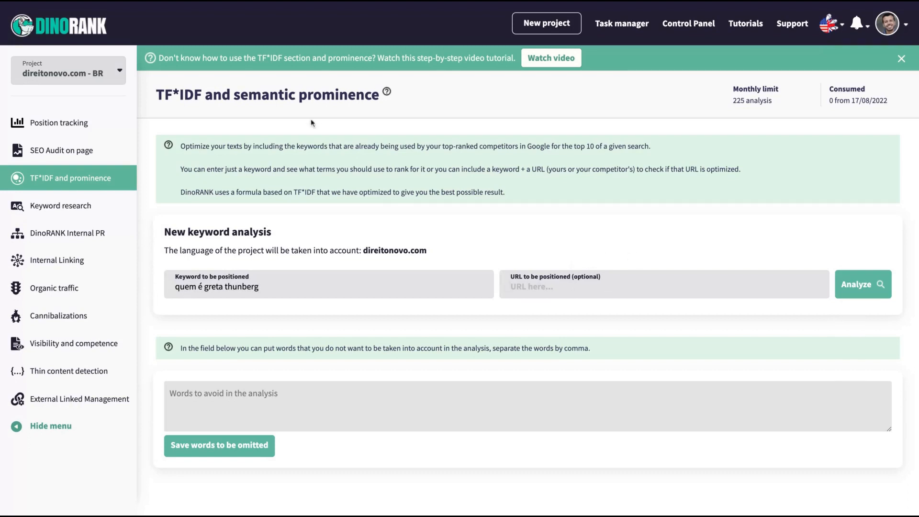
pyautogui.moveTo(243, 250)
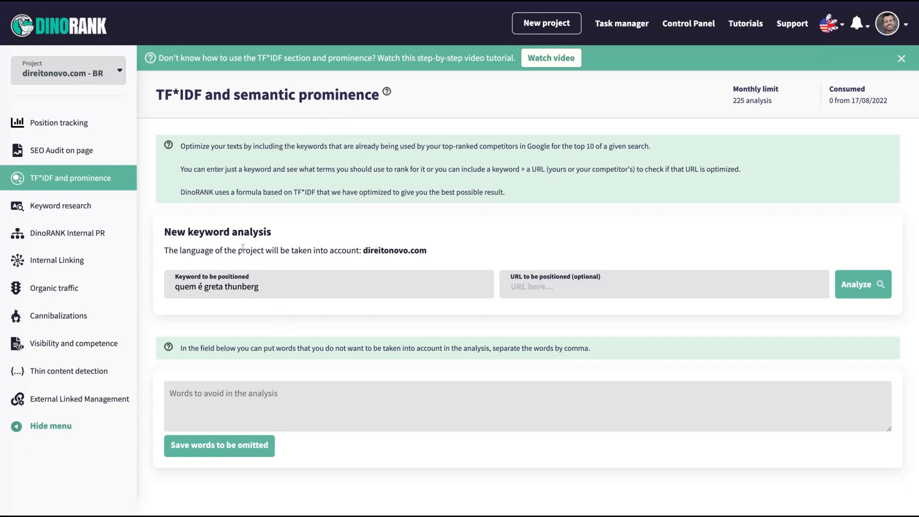
pyautogui.moveTo(733, 242)
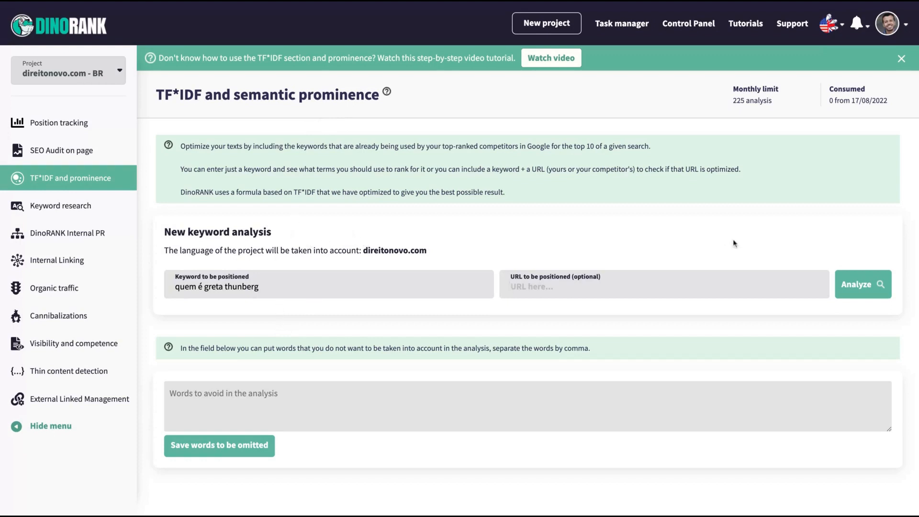
pyautogui.moveTo(240, 309)
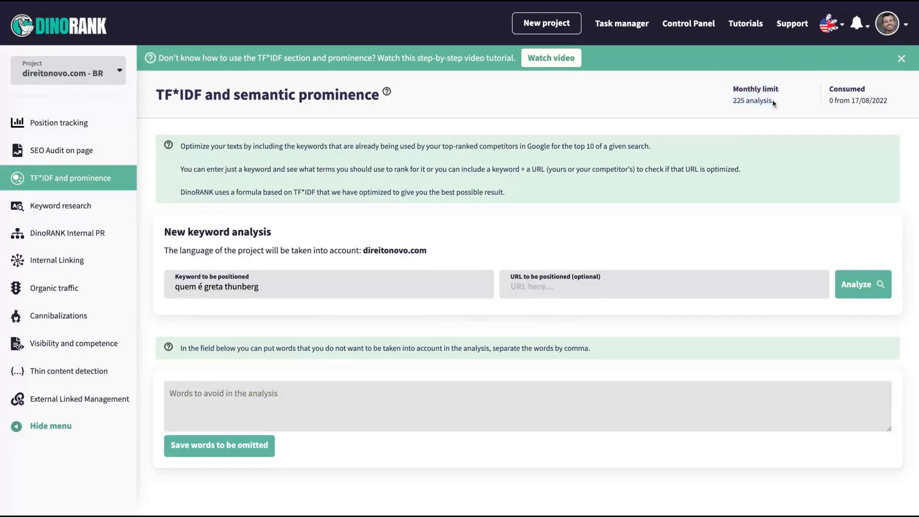
# - Analyze the keyword and view the one-word chart with 0.2850 average and prominence 4/10
pyautogui.click(863, 284)
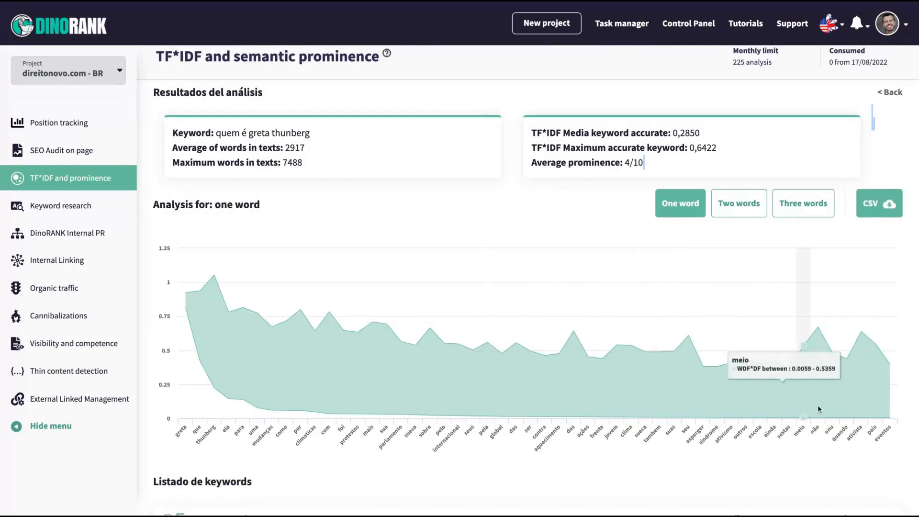
pyautogui.moveTo(484, 406)
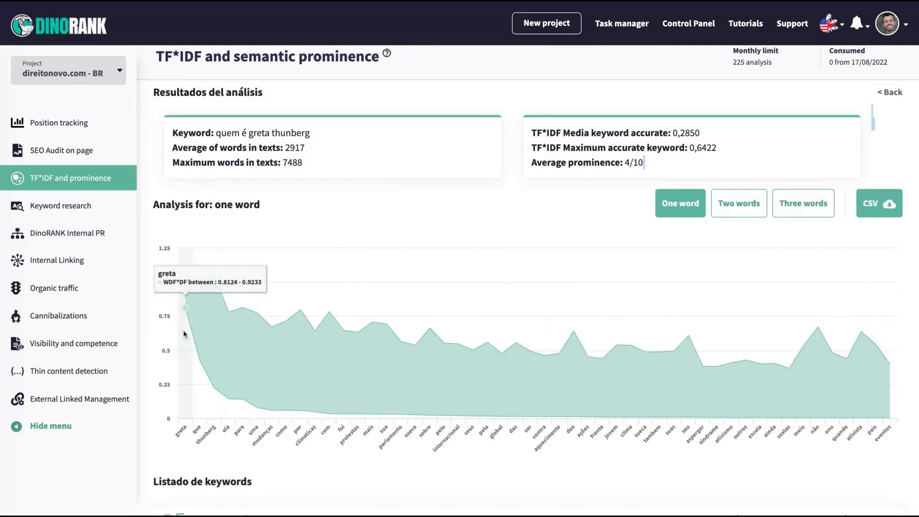
pyautogui.moveTo(878, 386)
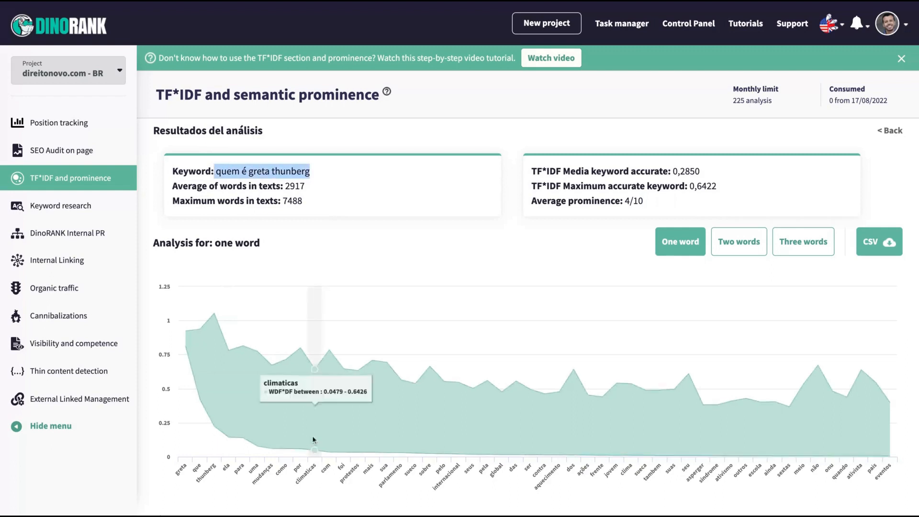
pyautogui.scroll(-3)
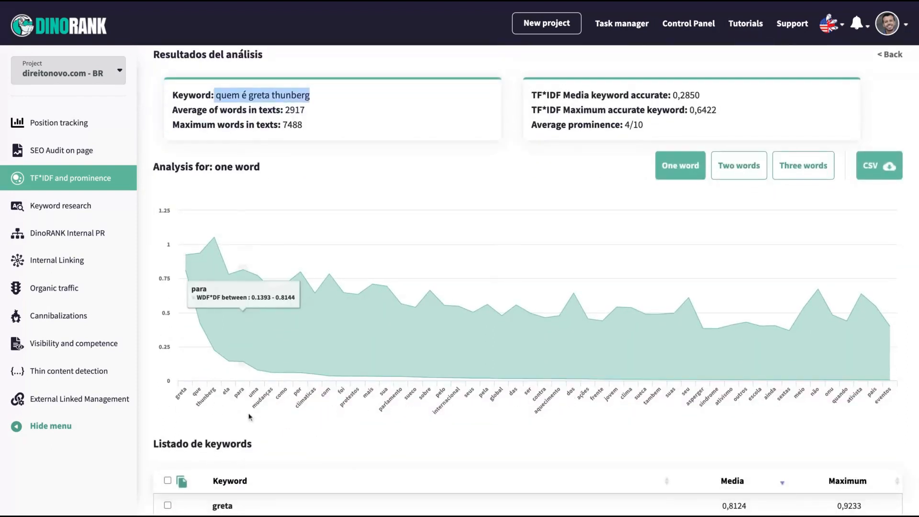
pyautogui.moveTo(656, 351)
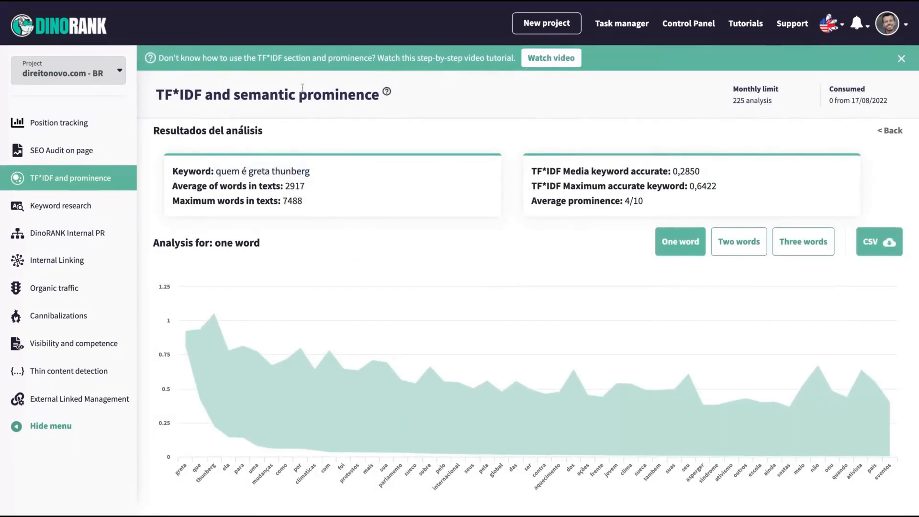
pyautogui.moveTo(343, 211)
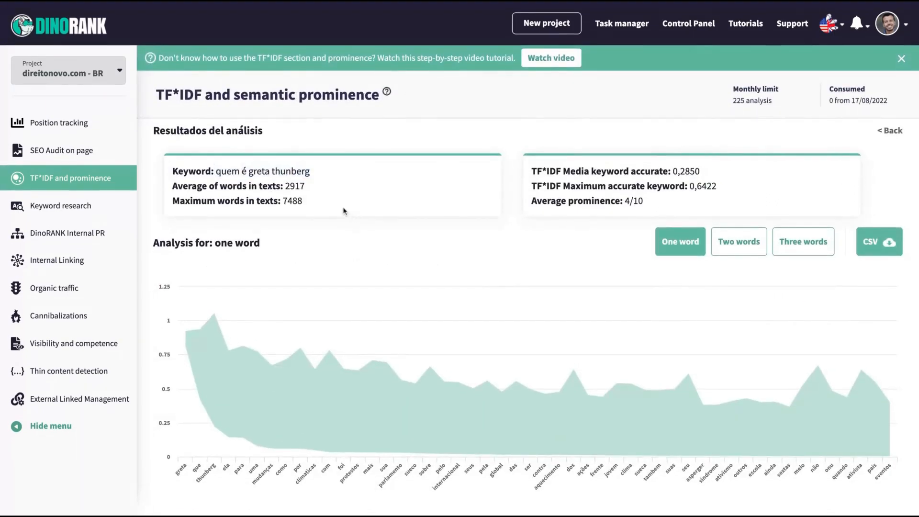
pyautogui.moveTo(210, 349)
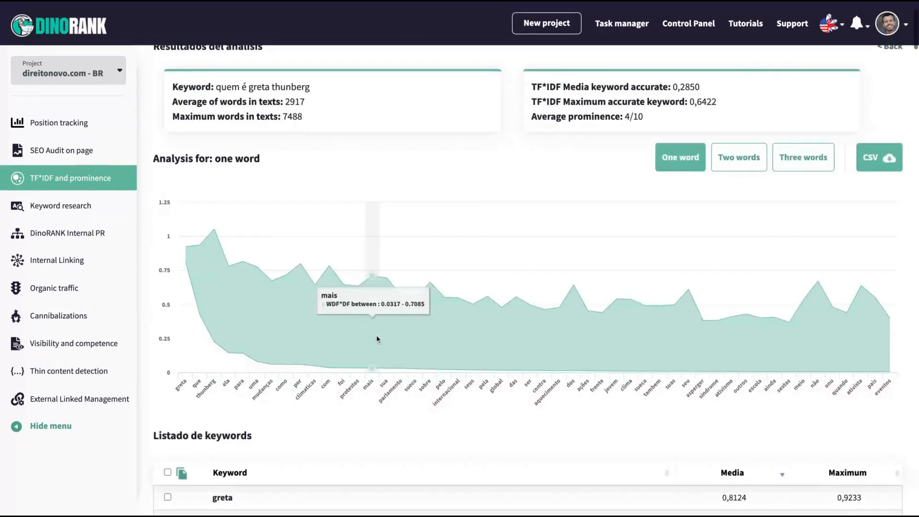
pyautogui.scroll(-3)
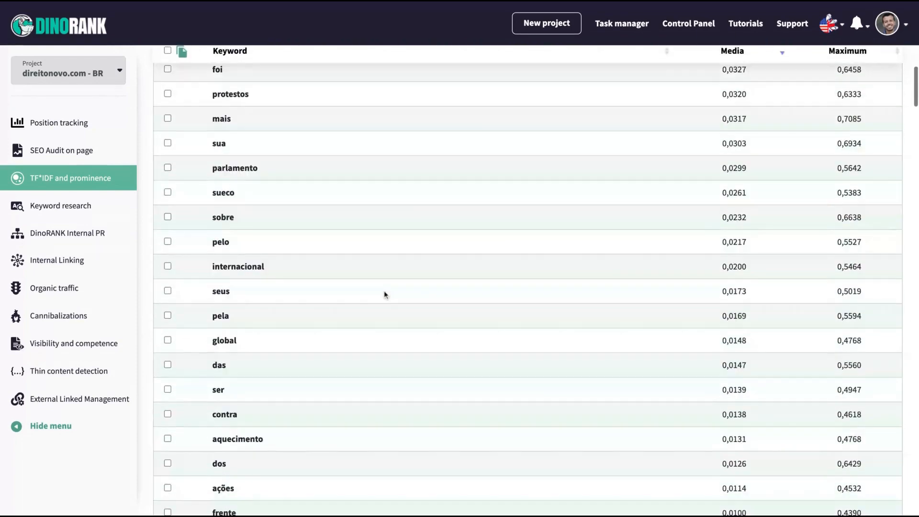
pyautogui.scroll(-3)
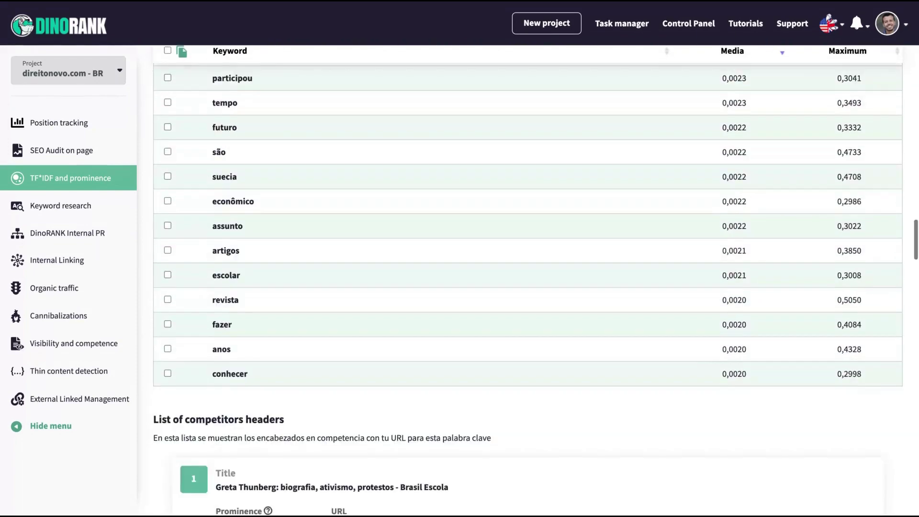
pyautogui.scroll(-3)
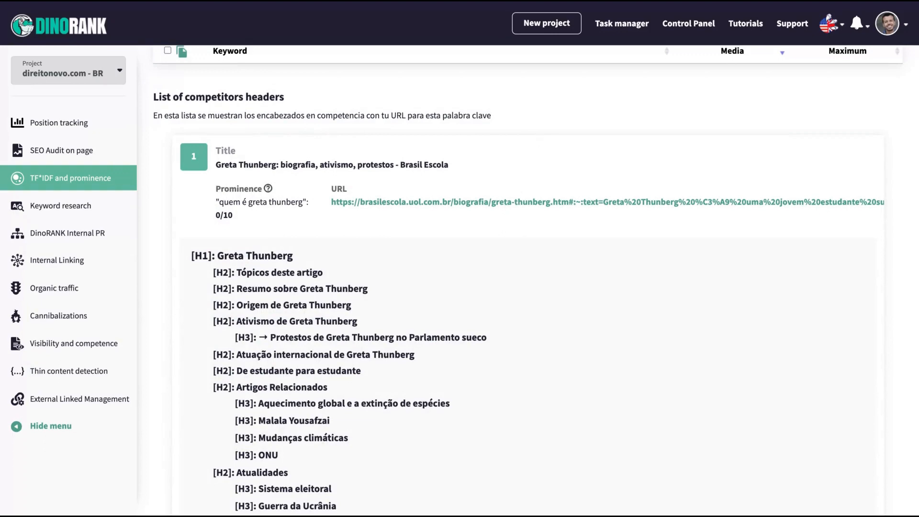
pyautogui.scroll(-3)
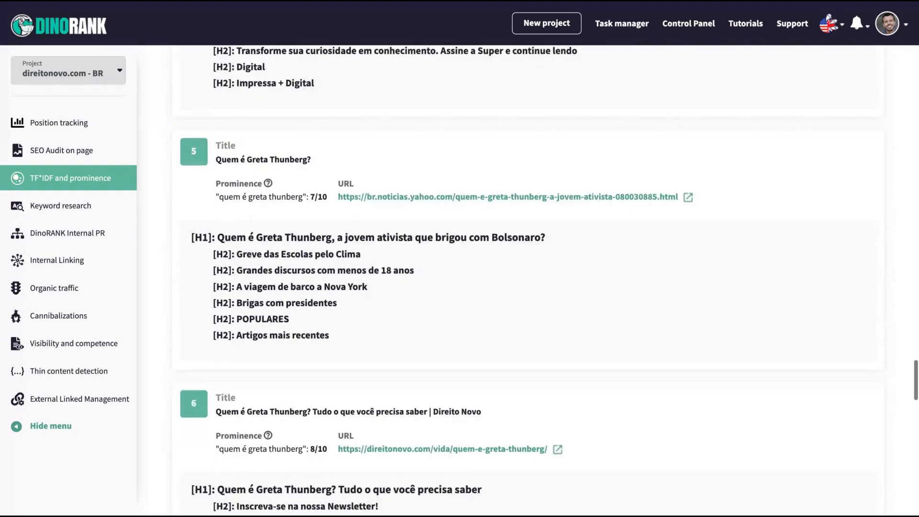
pyautogui.scroll(-3)
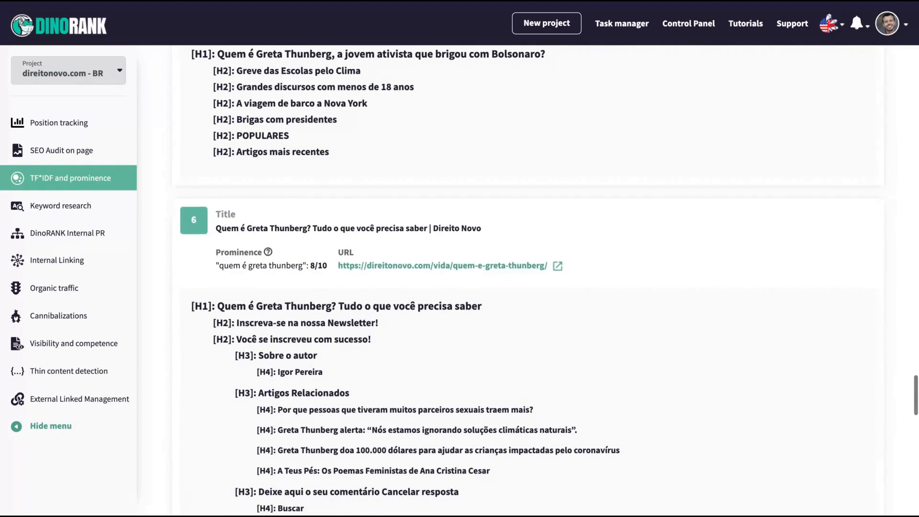
pyautogui.moveTo(559, 268)
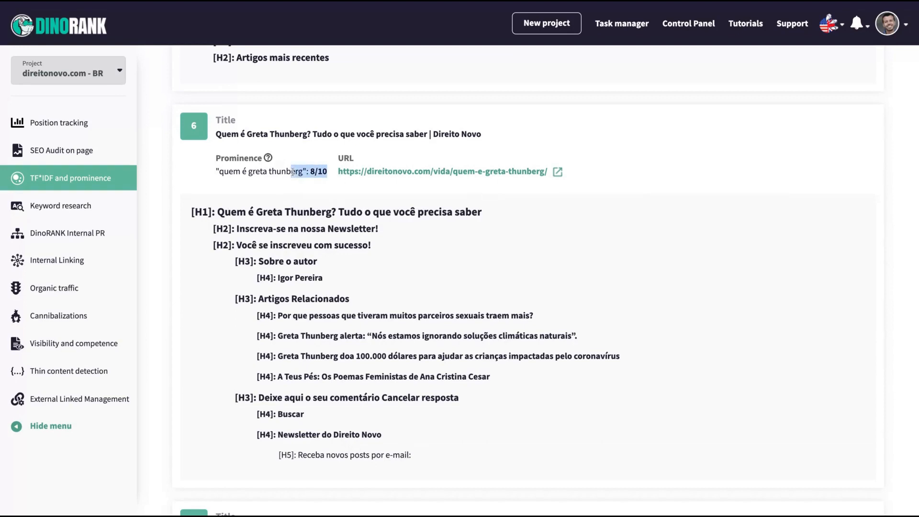
pyautogui.moveTo(272, 176)
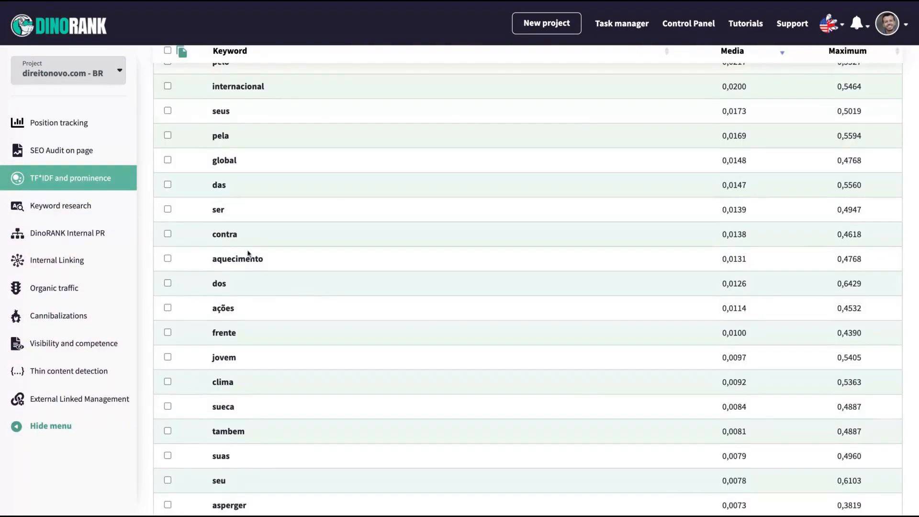
pyautogui.scroll(-3)
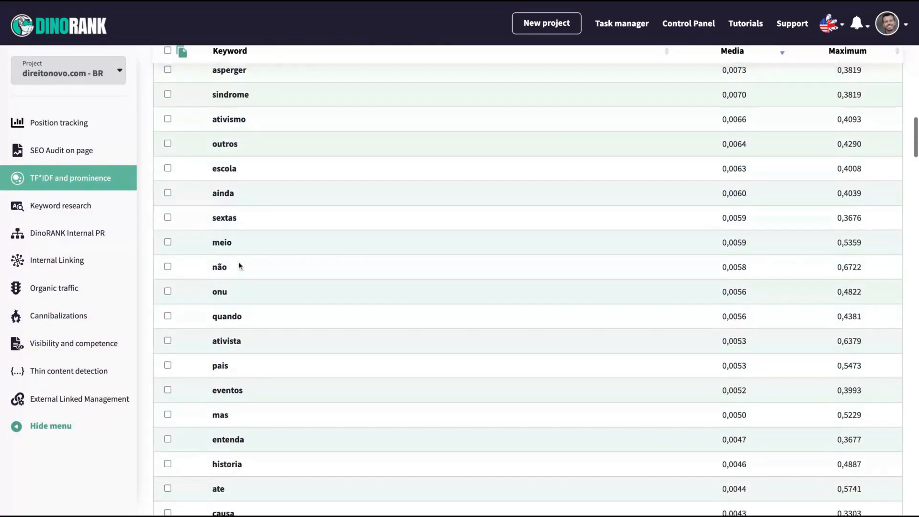
pyautogui.scroll(-3)
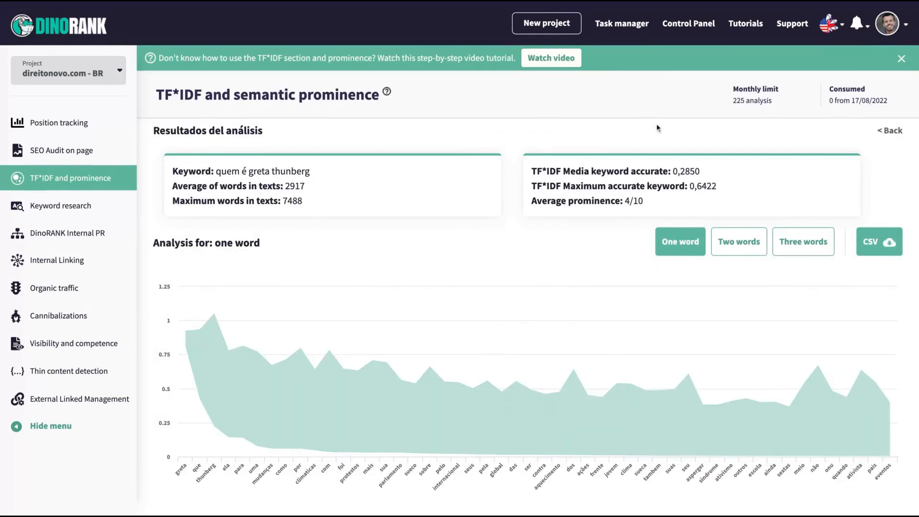
pyautogui.moveTo(384, 95)
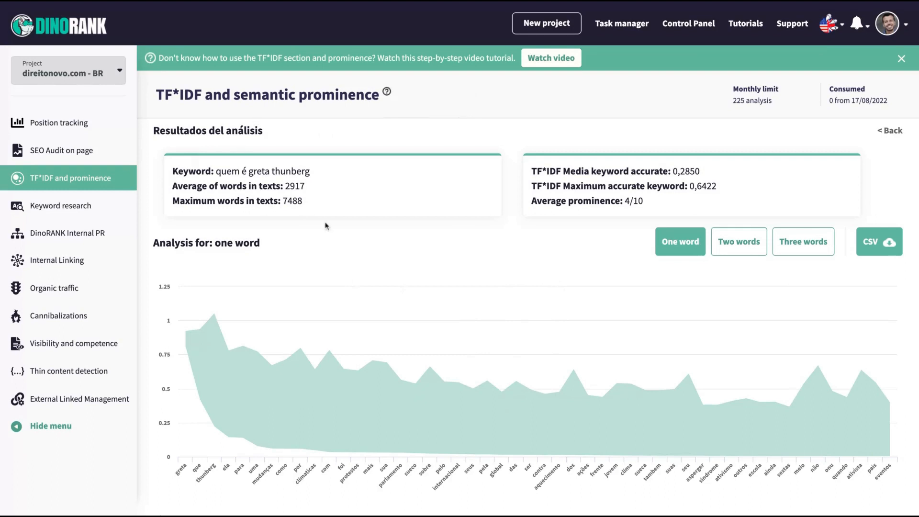
pyautogui.moveTo(662, 204)
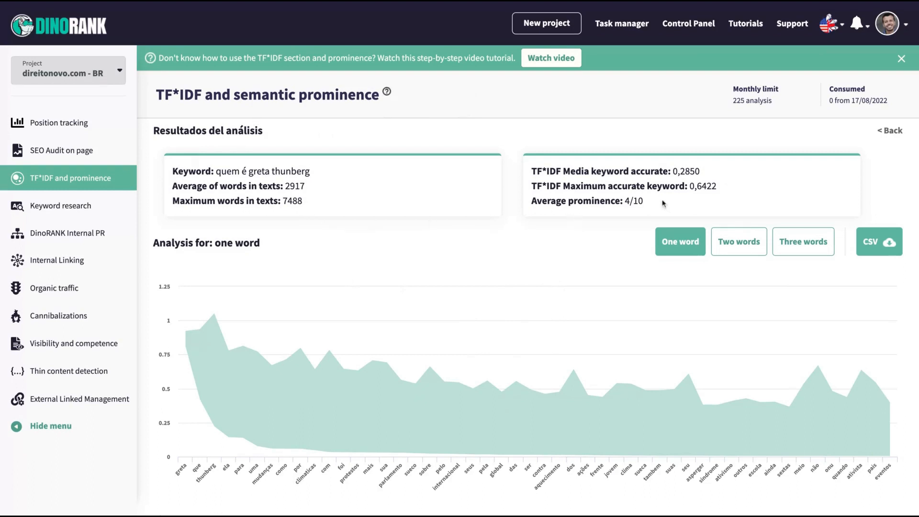
pyautogui.click(384, 92)
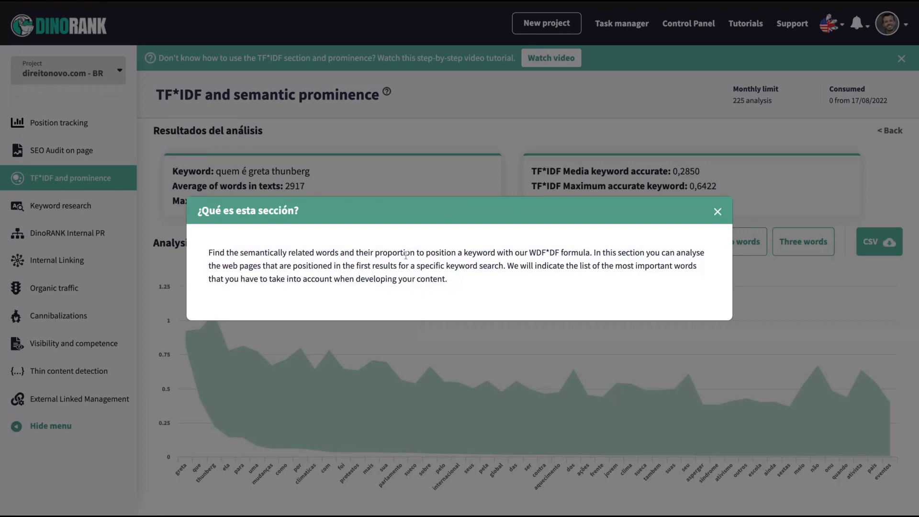
pyautogui.moveTo(507, 265); pyautogui.dragTo(697, 265)
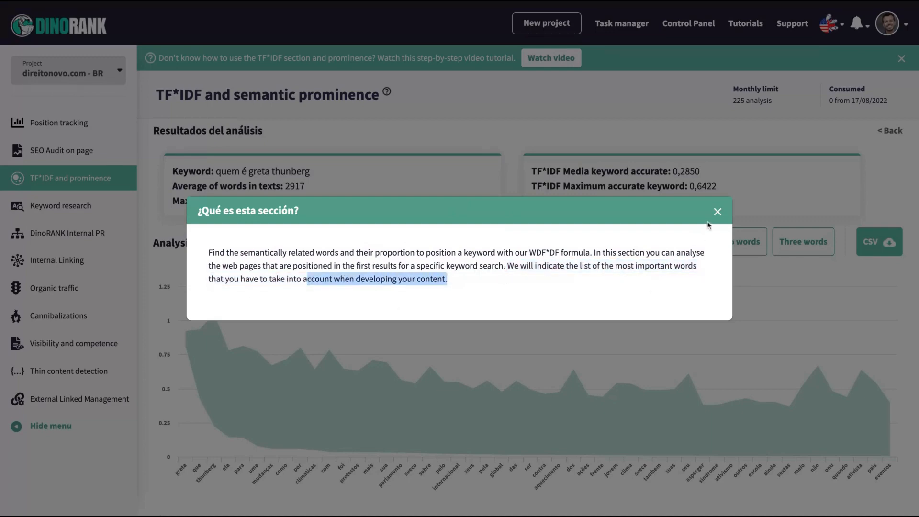
pyautogui.click(718, 212)
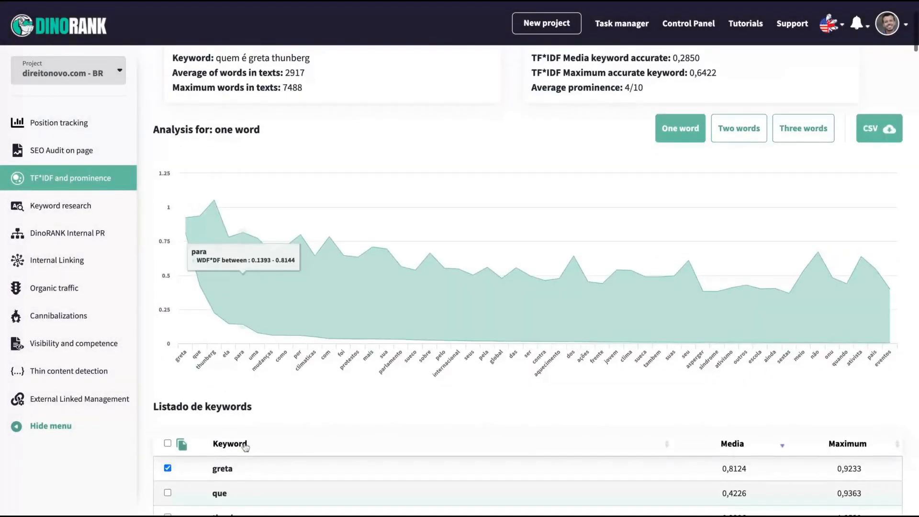
pyautogui.scroll(-3)
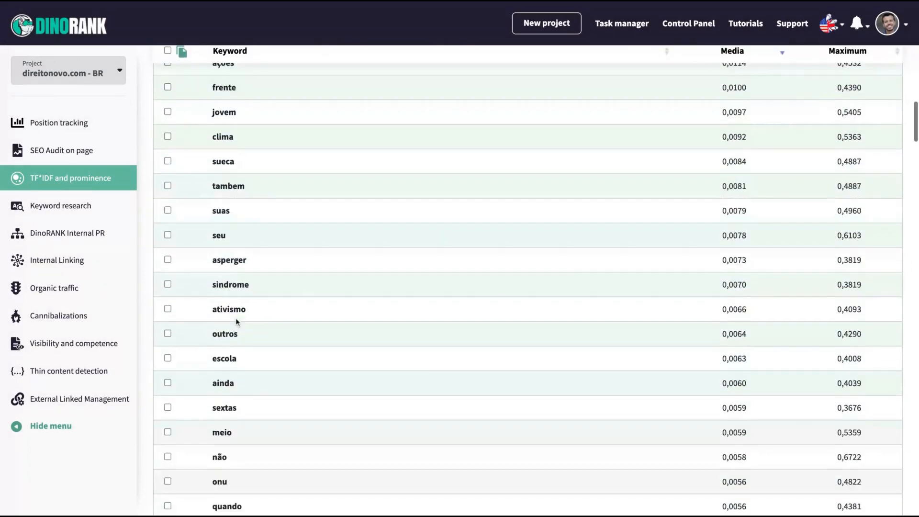
pyautogui.scroll(-3)
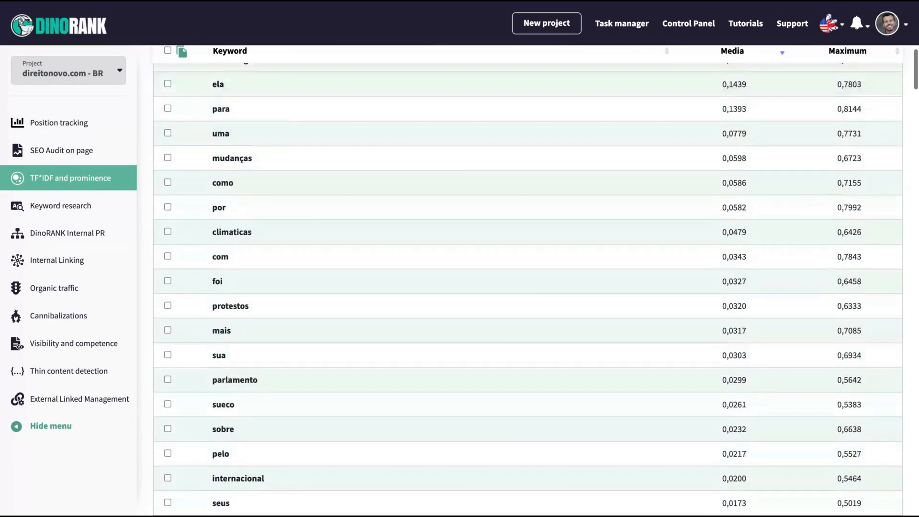
# - Start a United States, English keyword research search, typing 'facebo' as the keyword
pyautogui.click(61, 204)
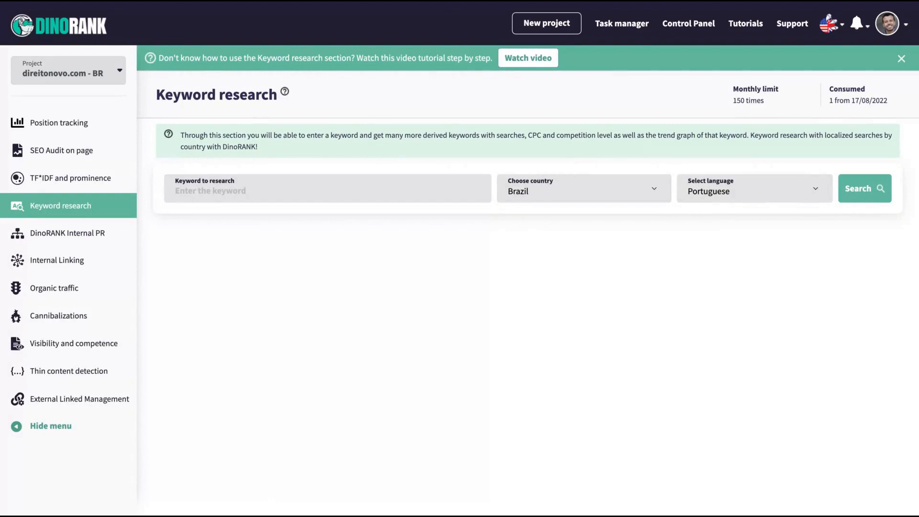
pyautogui.moveTo(731, 109)
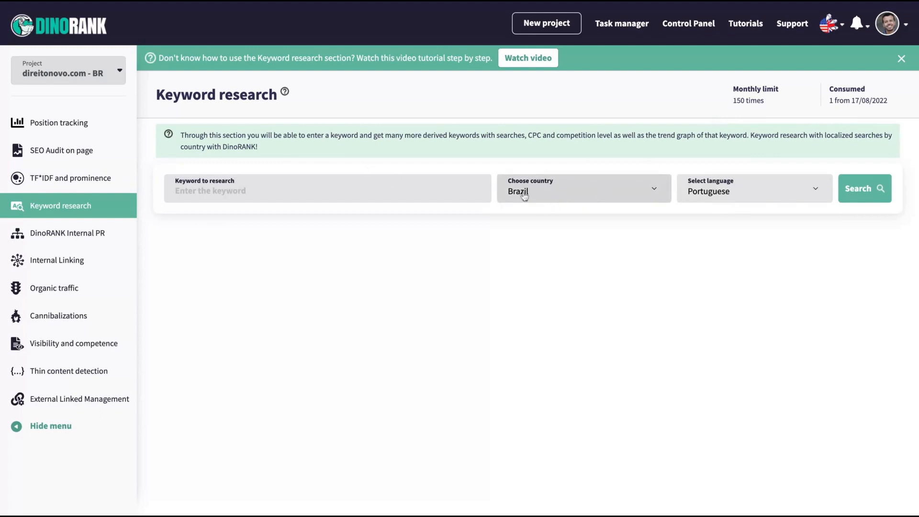
pyautogui.moveTo(710, 195)
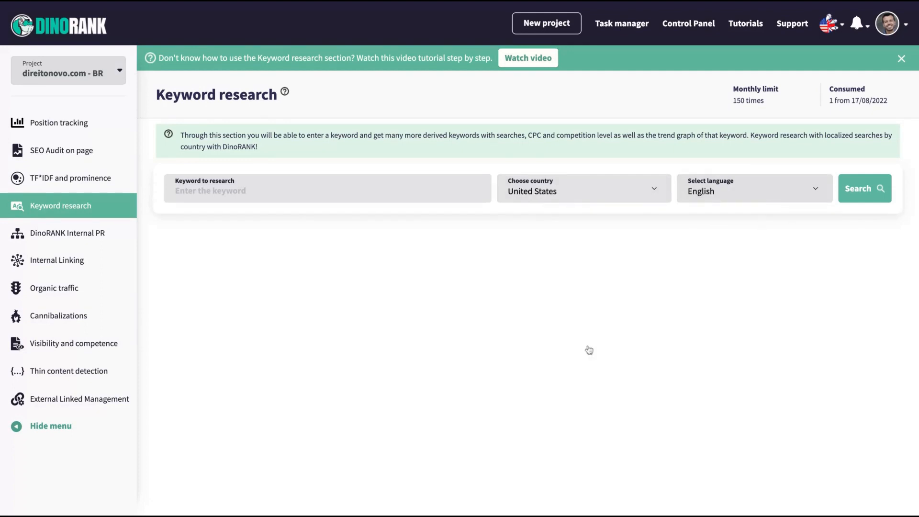
pyautogui.write('facebo')
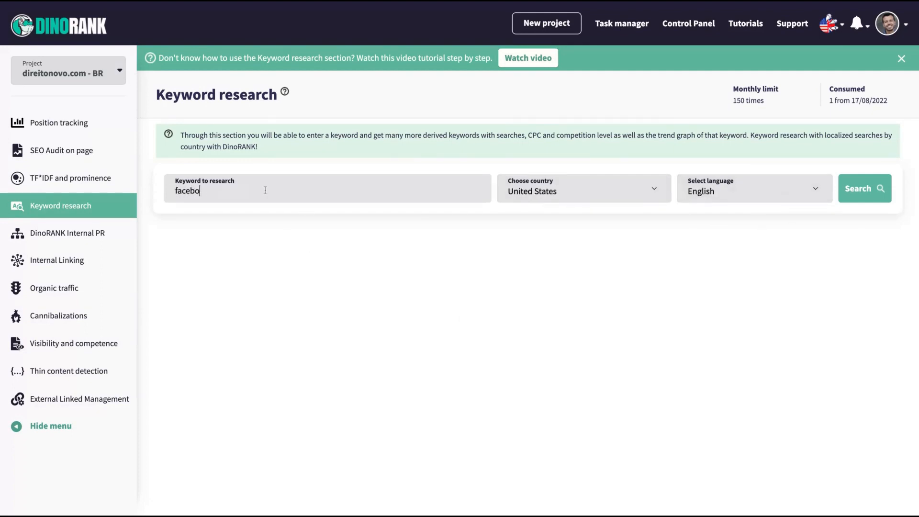
# - Search facebook reels and highlight its 9,900 monthly search volume
pyautogui.click(864, 187)
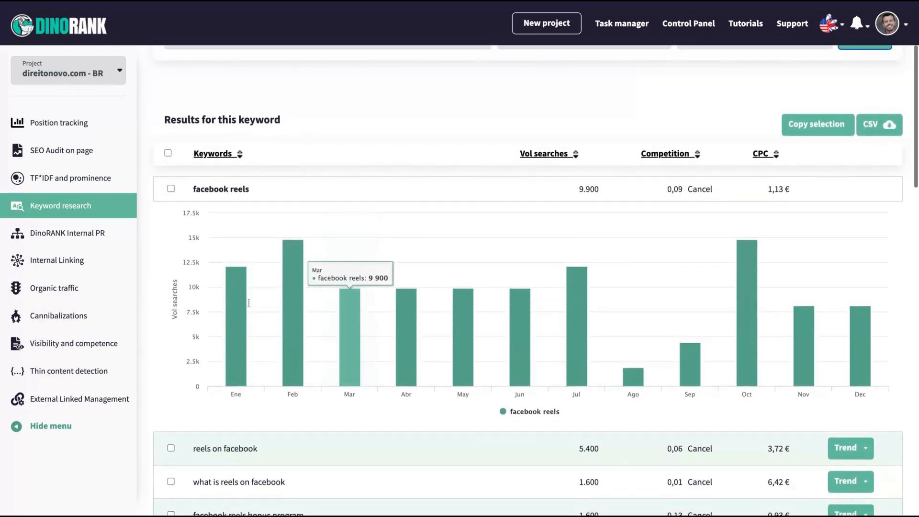
pyautogui.moveTo(685, 366)
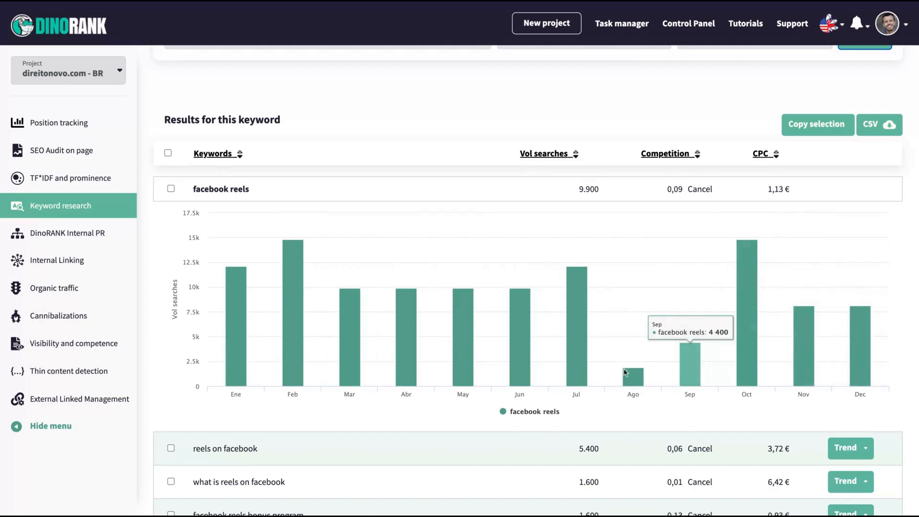
pyautogui.scroll(-3)
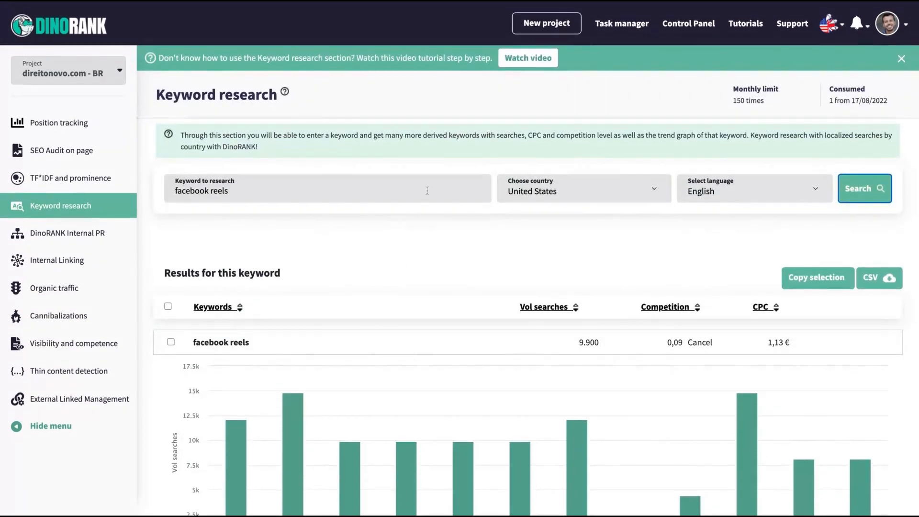
pyautogui.scroll(-3)
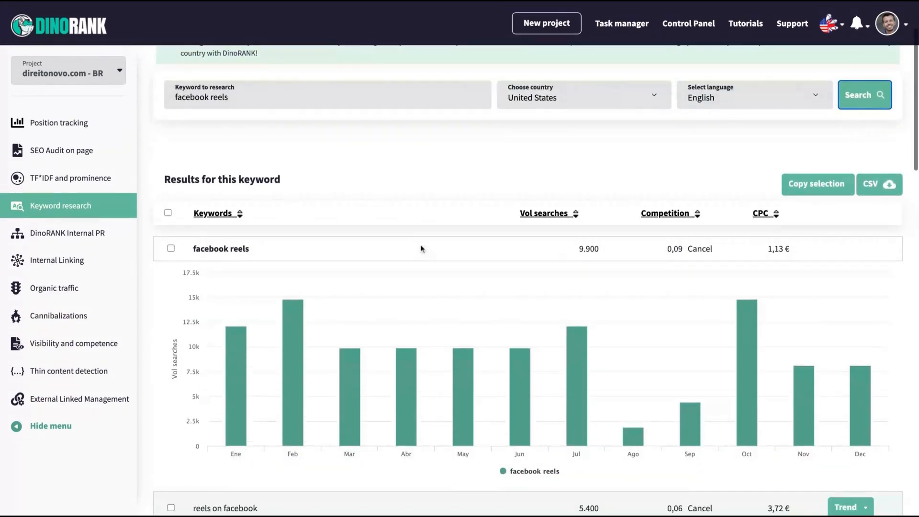
pyautogui.scroll(-3)
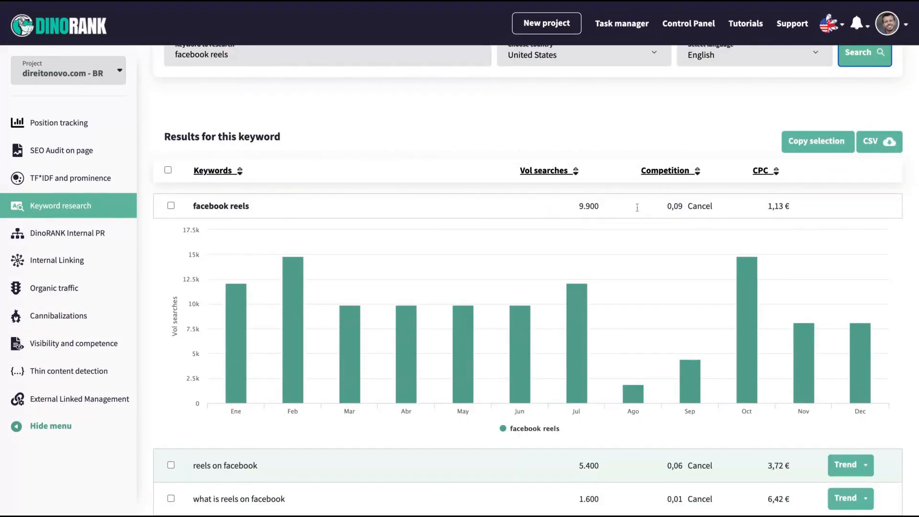
pyautogui.doubleClick(588, 205)
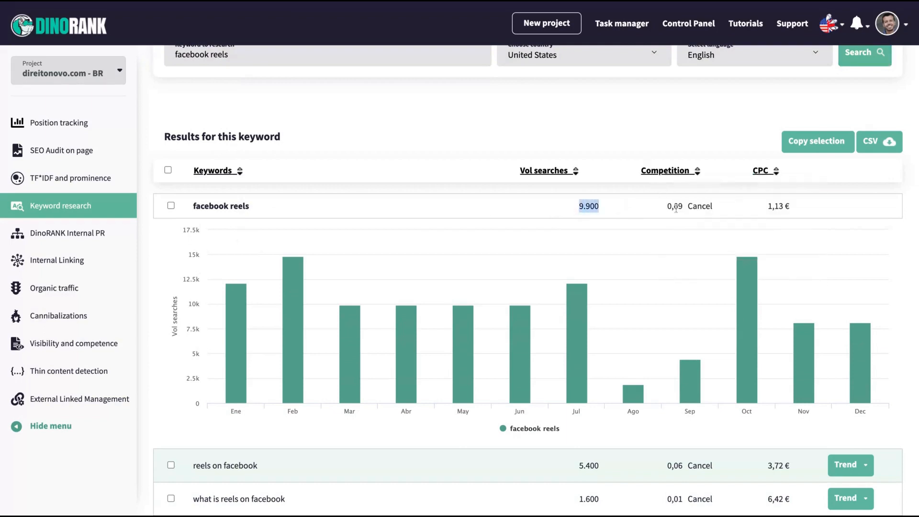
# - Browse the related keywords and show the monthly trend for 'how to share reels to facebook'
pyautogui.scroll(-3)
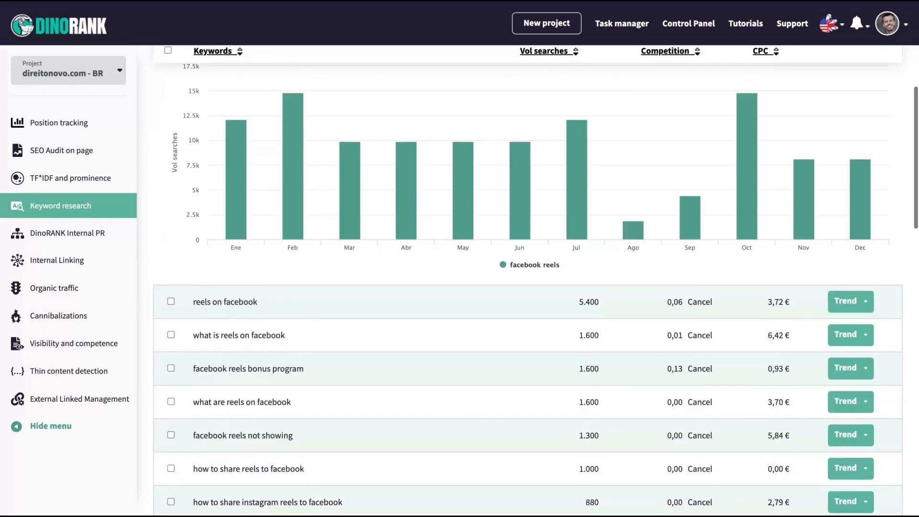
pyautogui.scroll(-3)
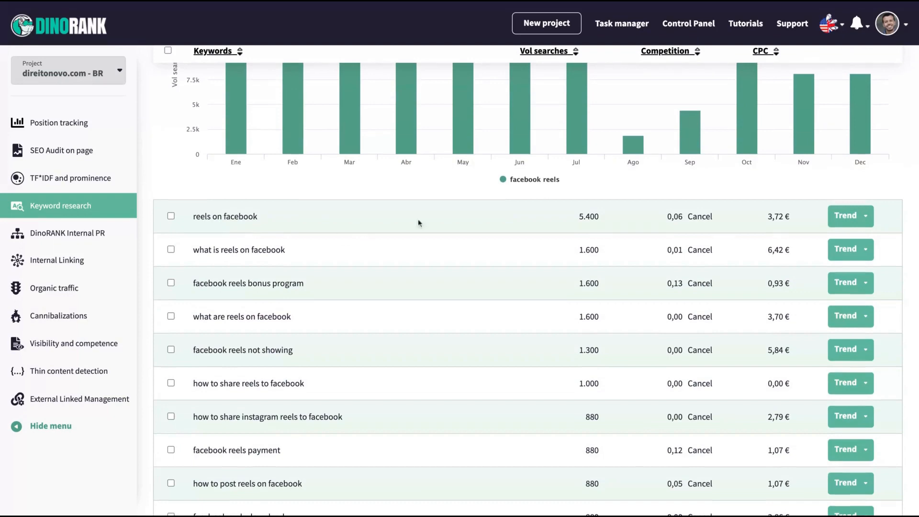
pyautogui.scroll(-3)
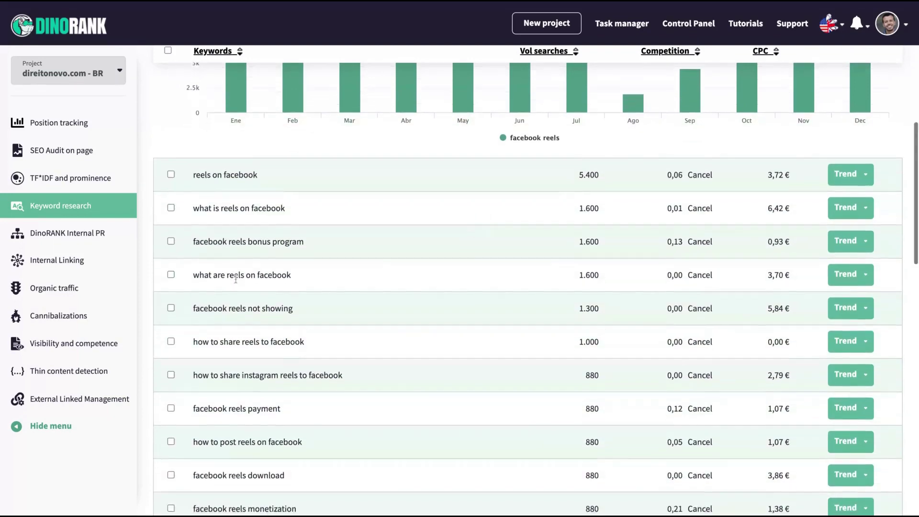
pyautogui.scroll(-3)
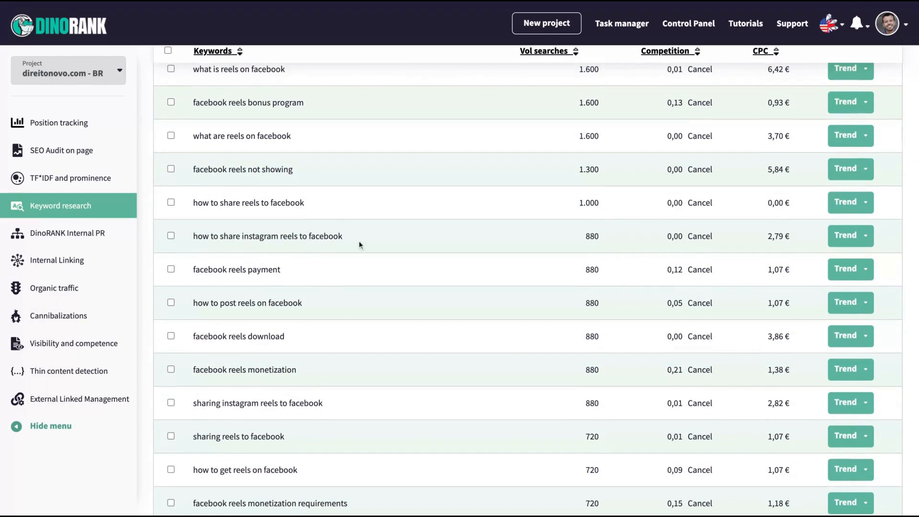
pyautogui.scroll(-3)
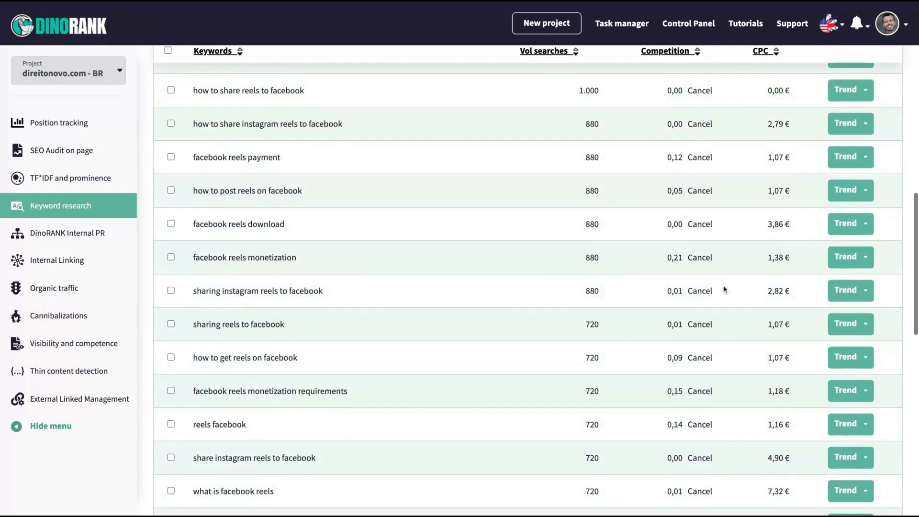
pyautogui.scroll(-3)
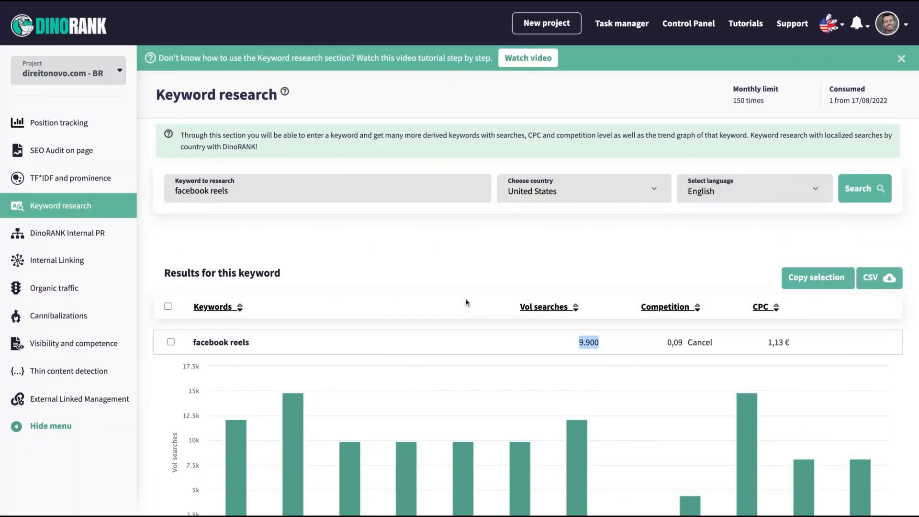
pyautogui.scroll(-3)
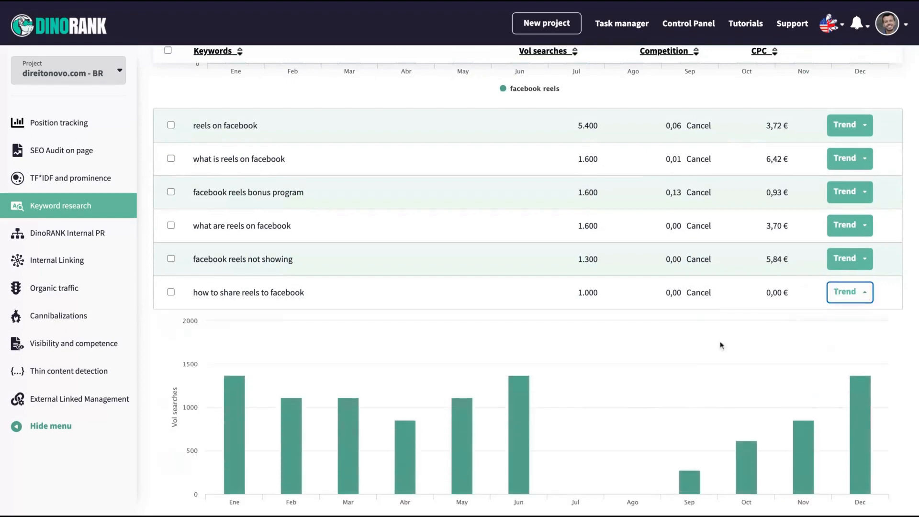
pyautogui.click(848, 292)
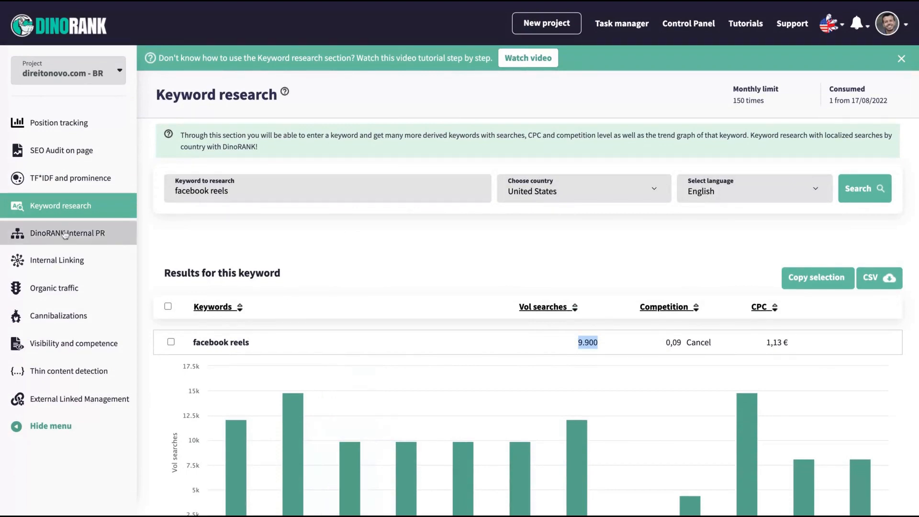
# - Check the Internal PR authority distribution chart, then go to Internal Linking
pyautogui.click(69, 233)
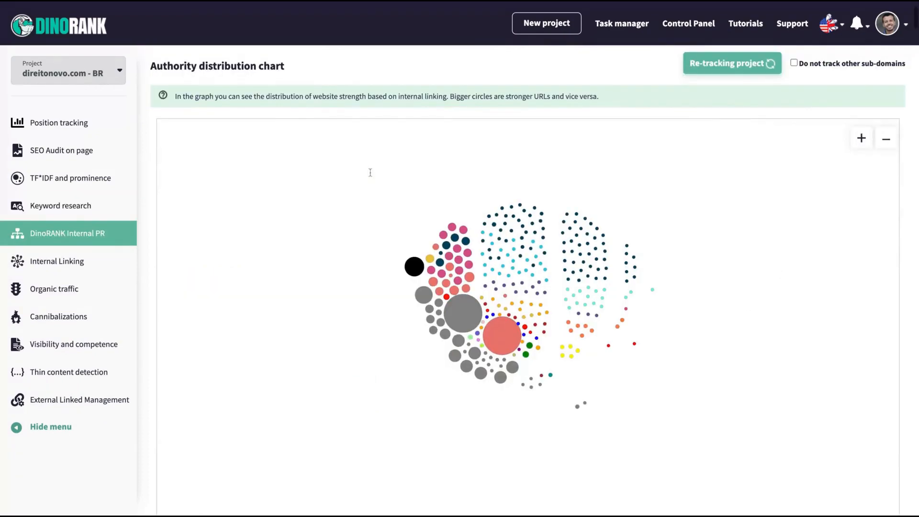
pyautogui.scroll(-3)
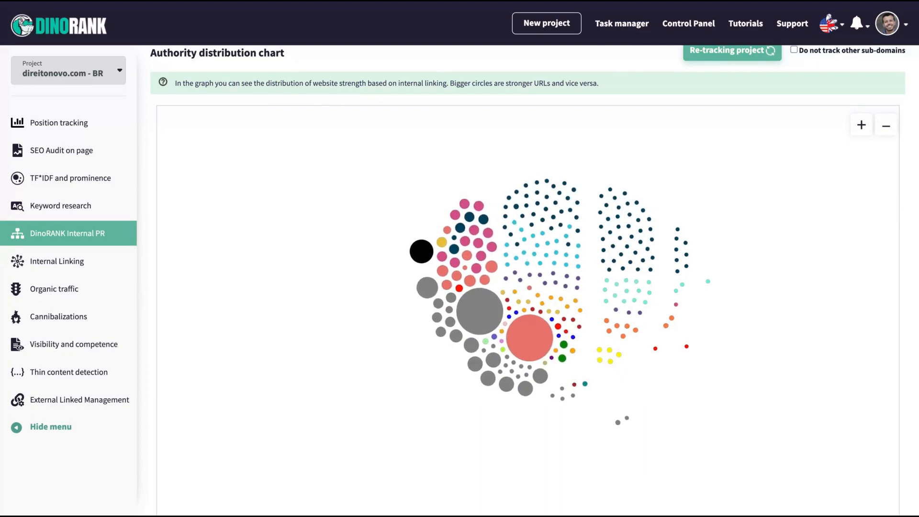
pyautogui.moveTo(423, 252)
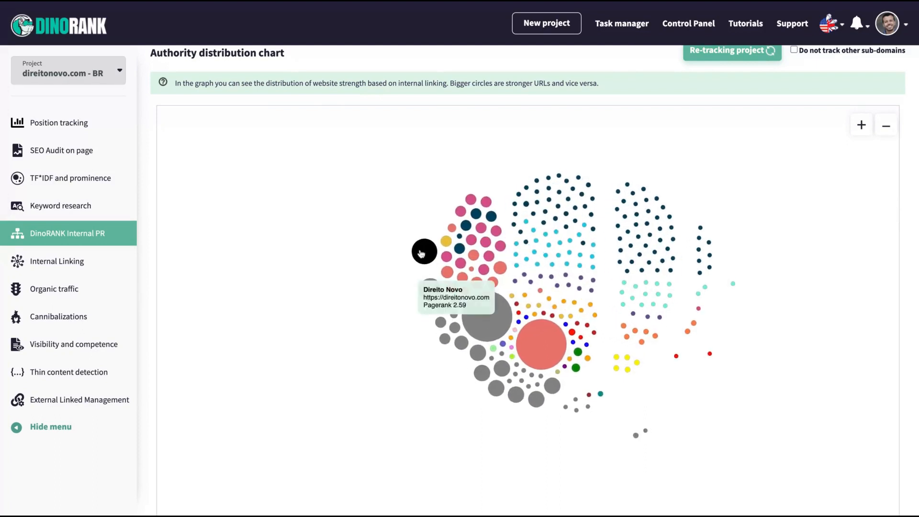
pyautogui.moveTo(534, 343)
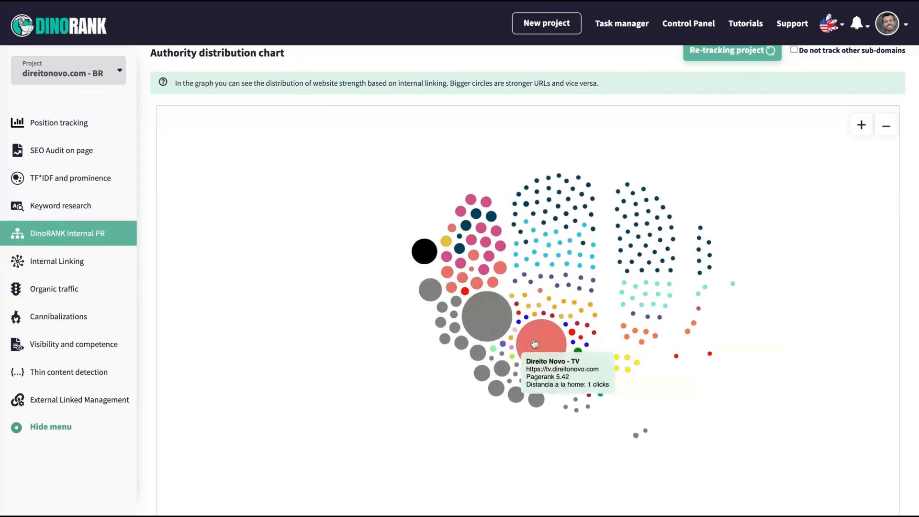
pyautogui.moveTo(625, 249)
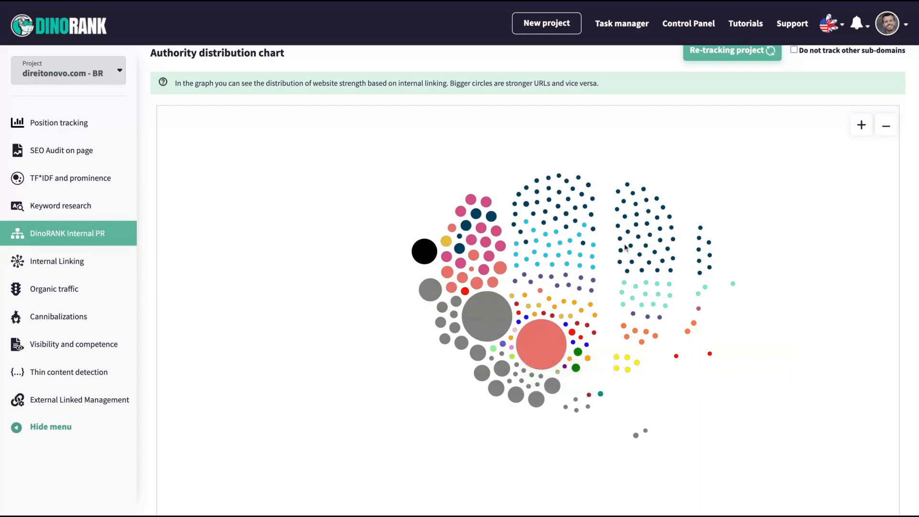
pyautogui.moveTo(553, 247)
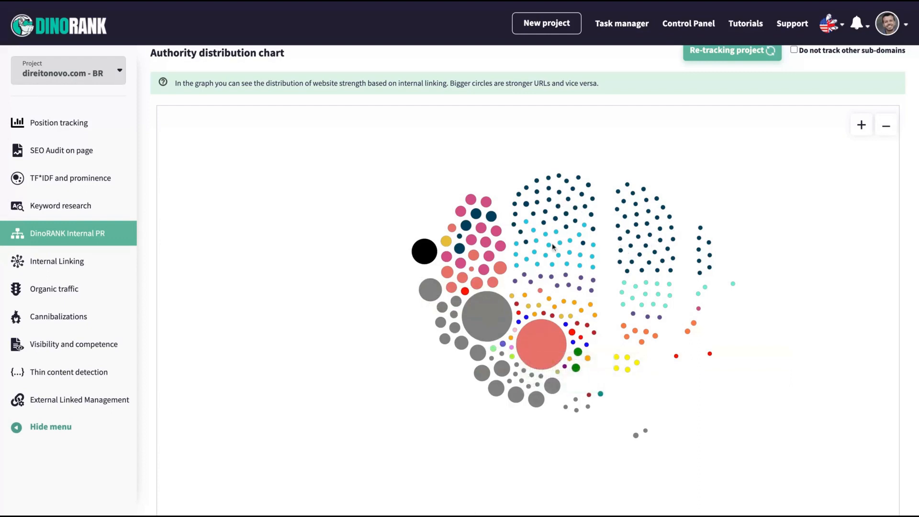
pyautogui.moveTo(61, 273)
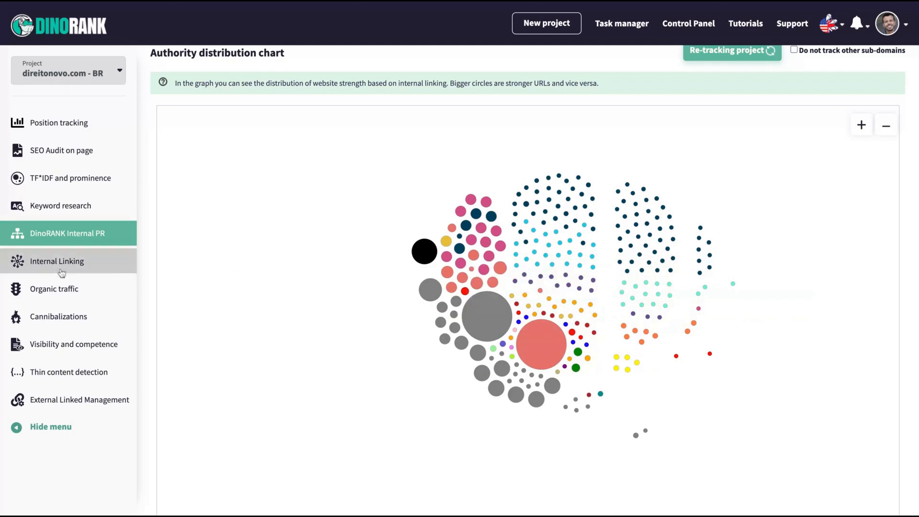
pyautogui.moveTo(510, 82)
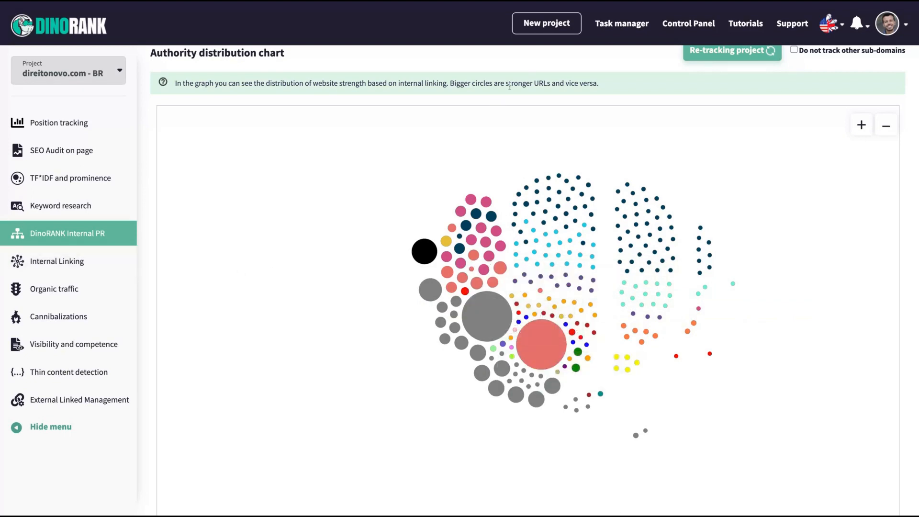
pyautogui.moveTo(639, 96)
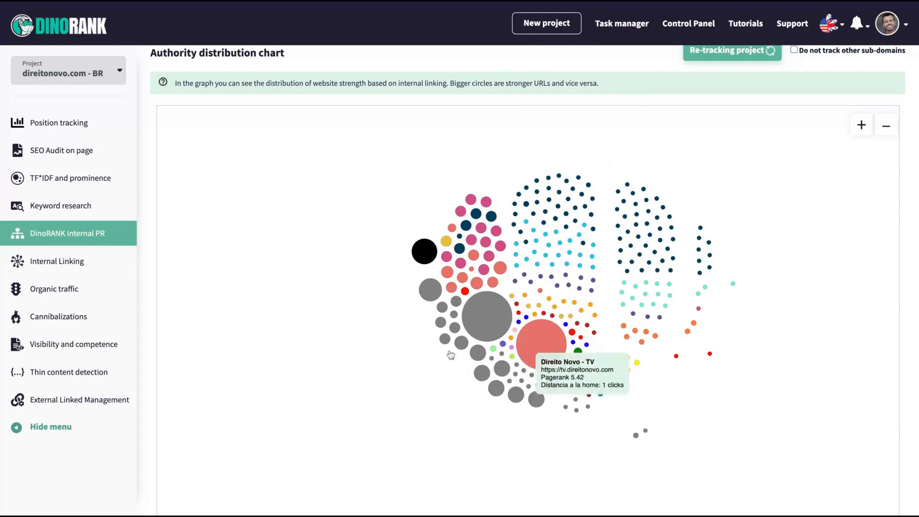
pyautogui.click(57, 261)
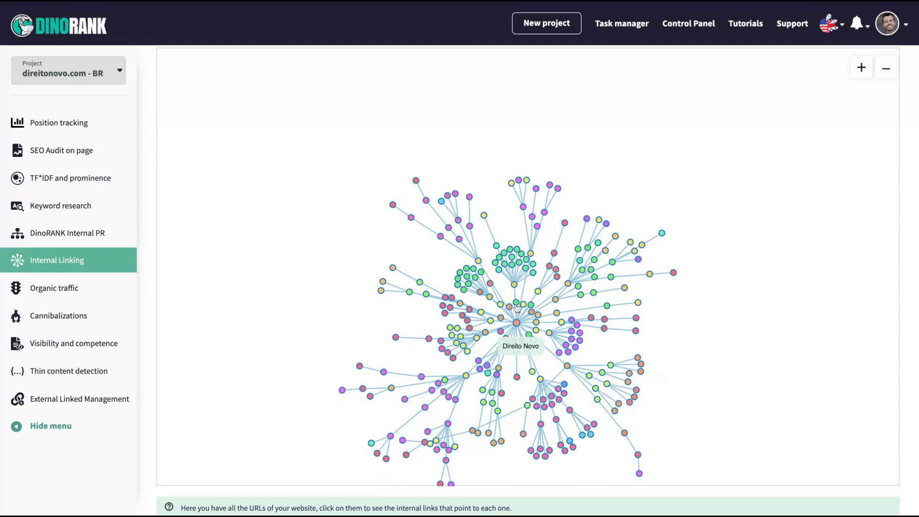
pyautogui.moveTo(514, 266)
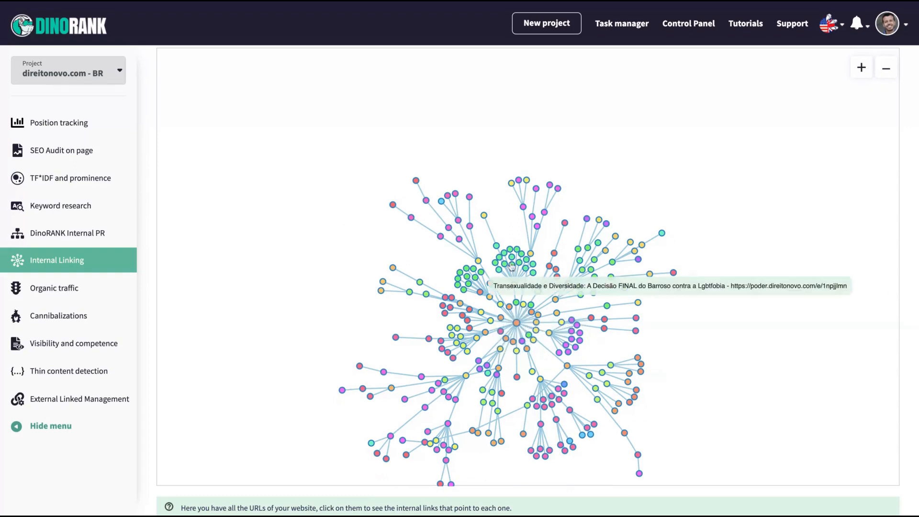
pyautogui.moveTo(518, 333)
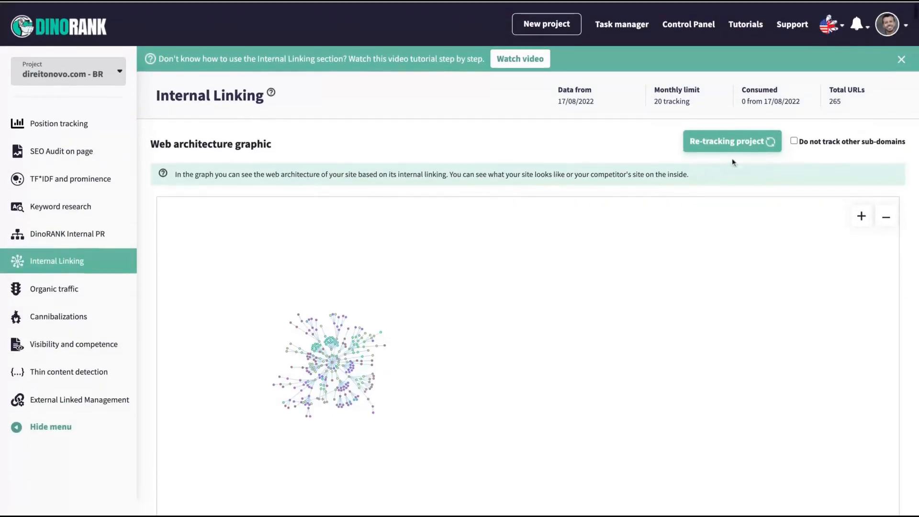
# - Re-track the project excluding other sub-domains, confirm, and highlight the monthly limit
pyautogui.click(794, 141)
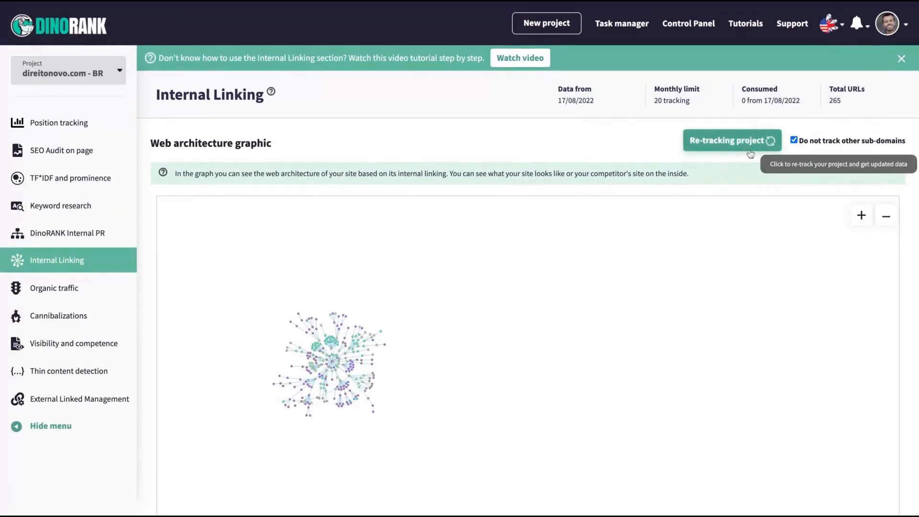
pyautogui.click(732, 140)
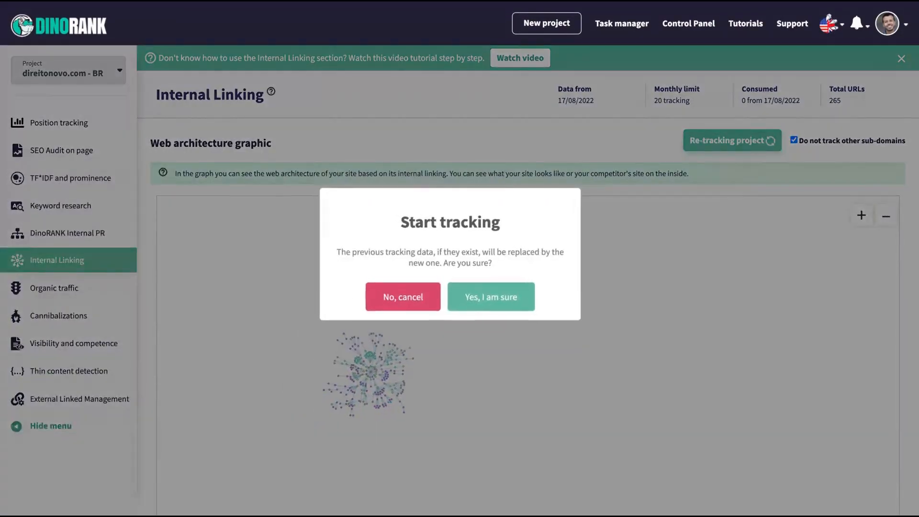
pyautogui.click(491, 297)
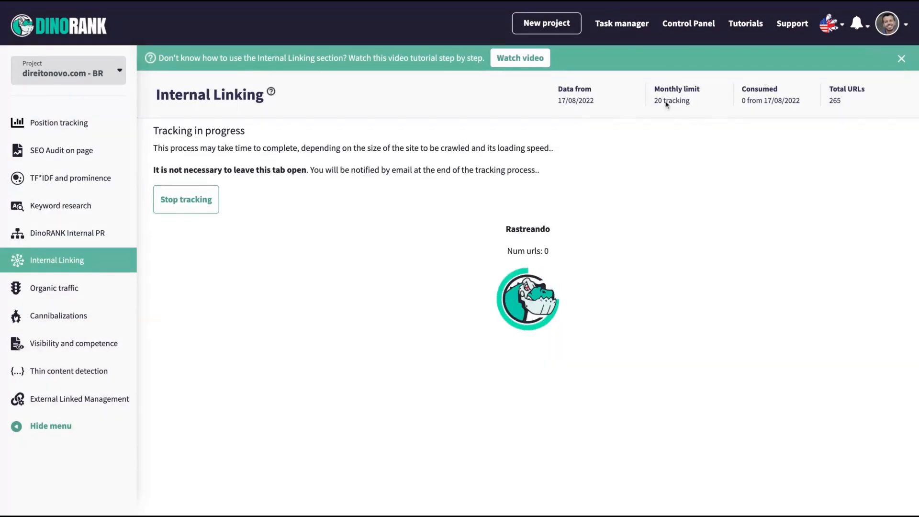
pyautogui.doubleClick(672, 101)
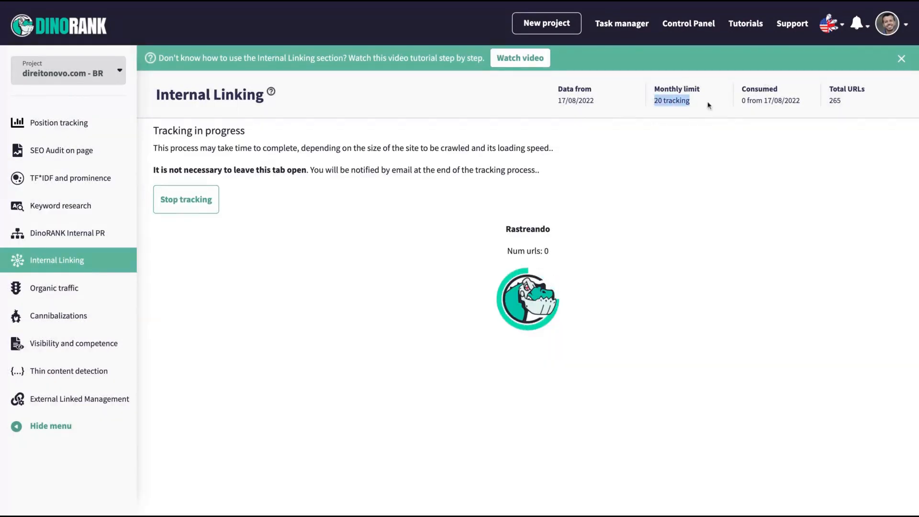
# - Synchronize Organic traffic with Google Analytics and Search Console now
pyautogui.click(55, 288)
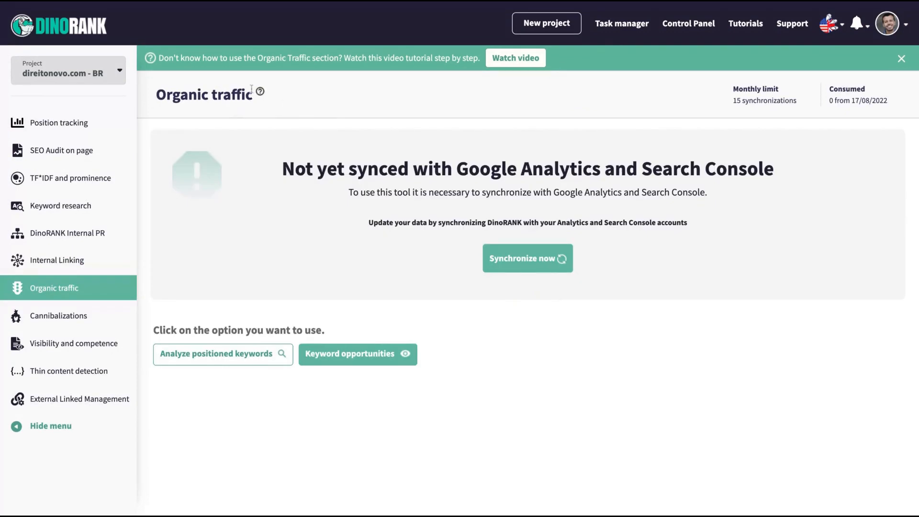
pyautogui.moveTo(523, 272)
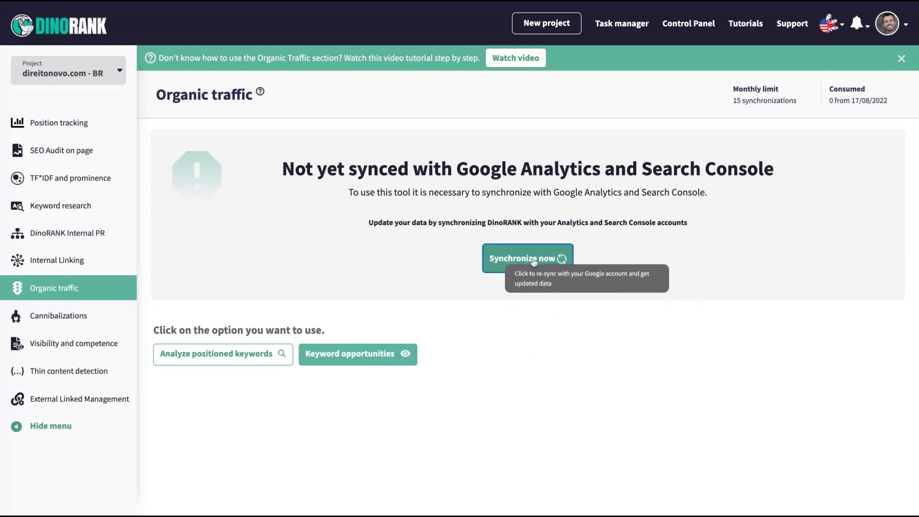
pyautogui.moveTo(559, 4)
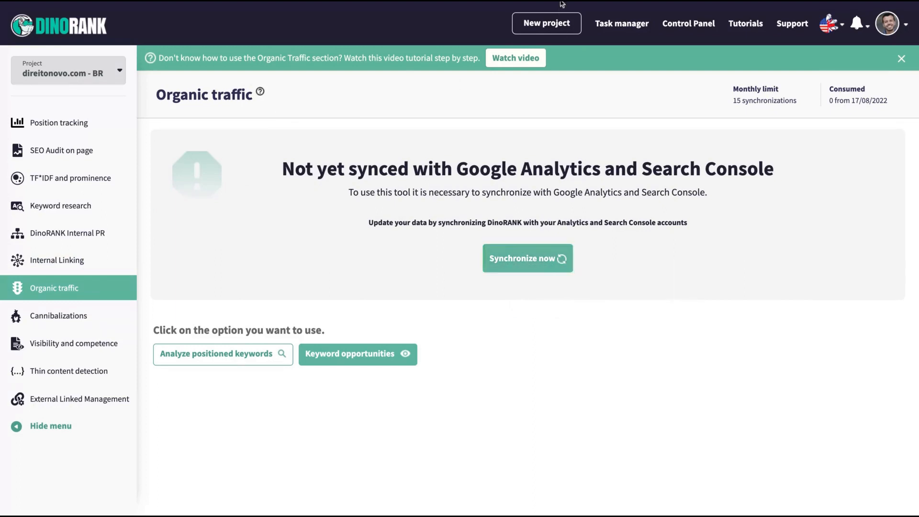
pyautogui.click(528, 258)
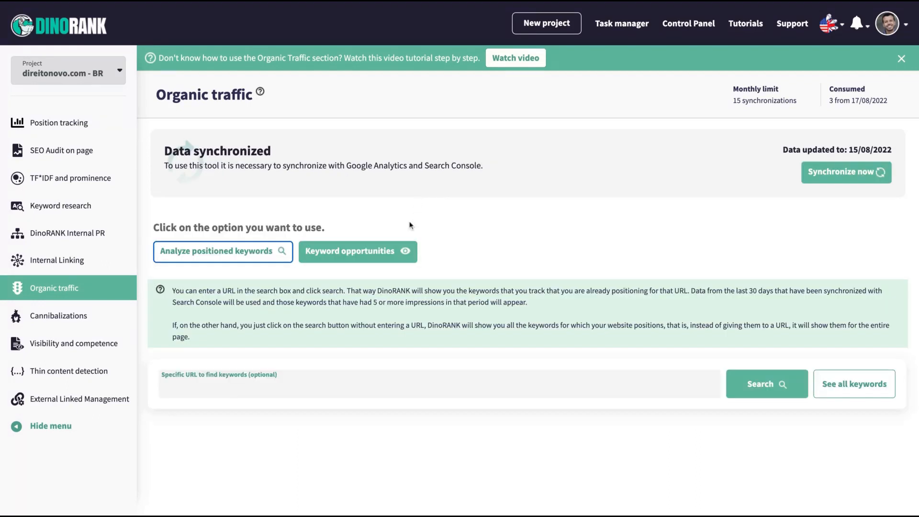
pyautogui.moveTo(216, 112)
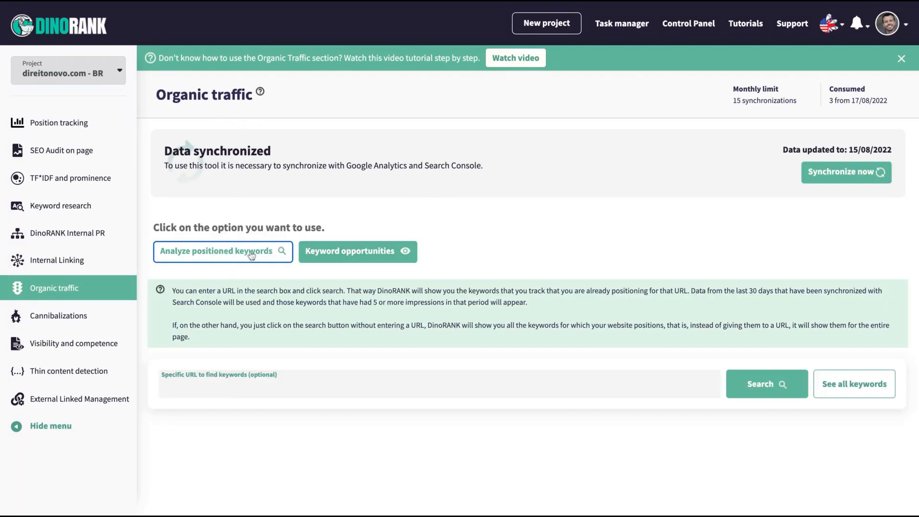
pyautogui.moveTo(206, 260)
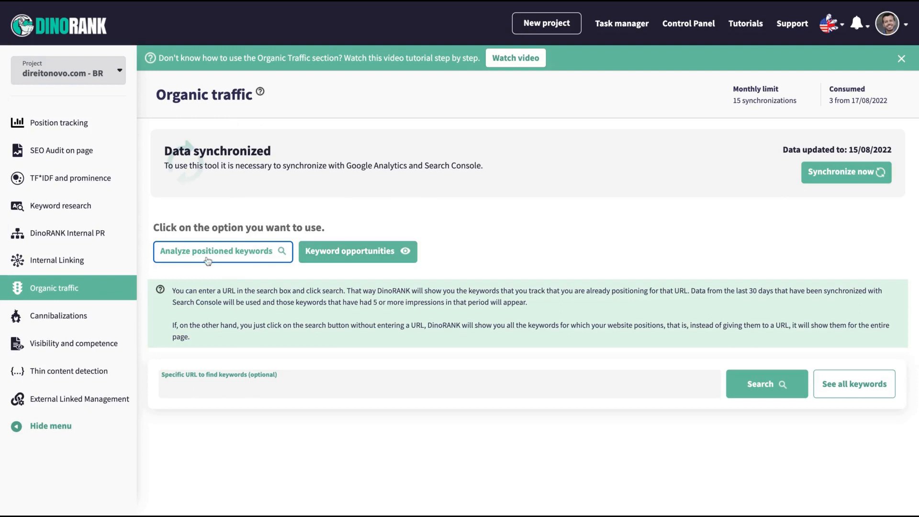
pyautogui.moveTo(310, 368)
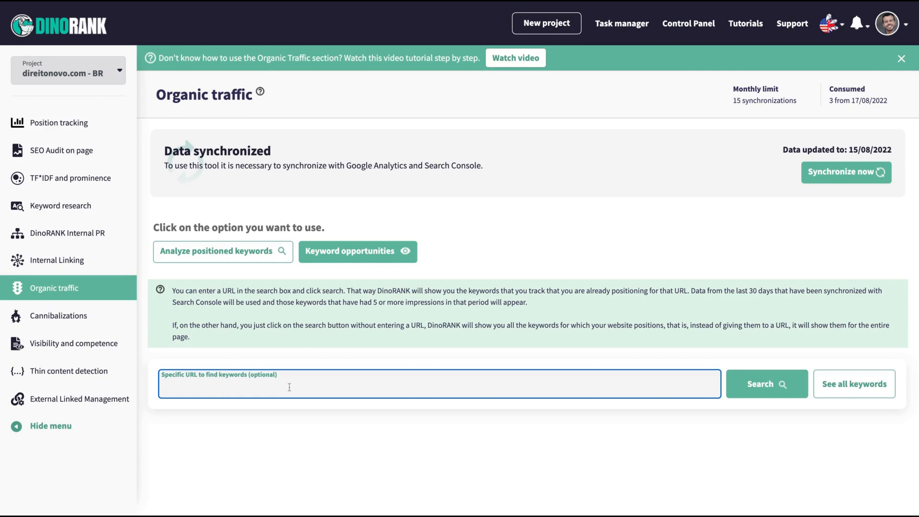
# - Search keywords for the direitonovo.com crime-de-estelionato-emocional article URL
pyautogui.write('https://direitonovo.com/justica/direito-penal/crime-de-estelionato-emocional/')
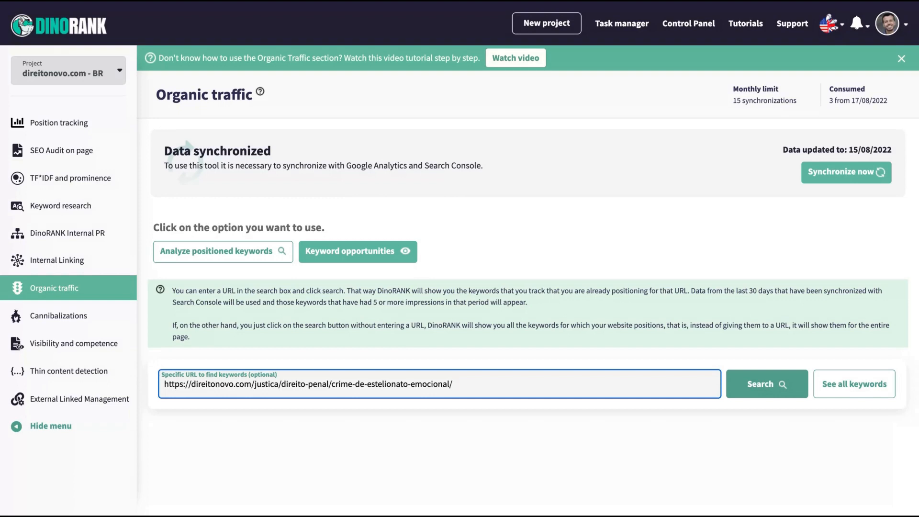
pyautogui.click(767, 382)
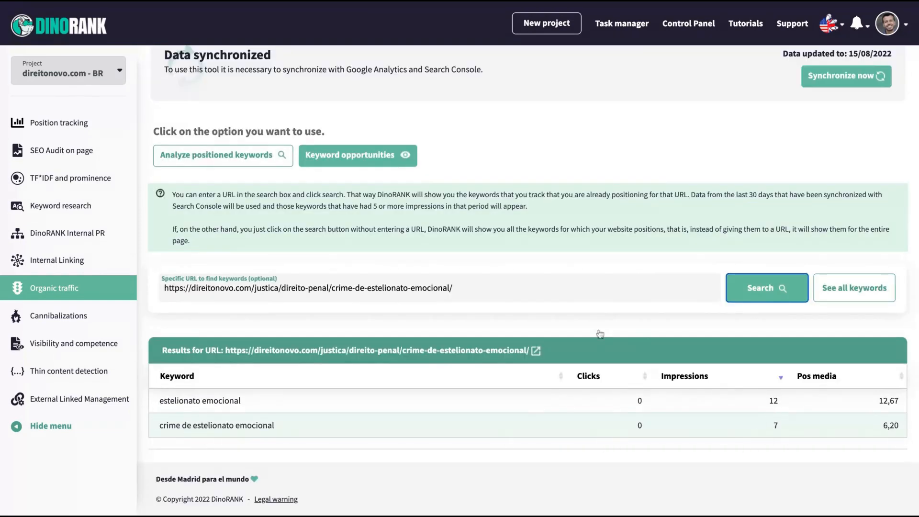
pyautogui.click(306, 287)
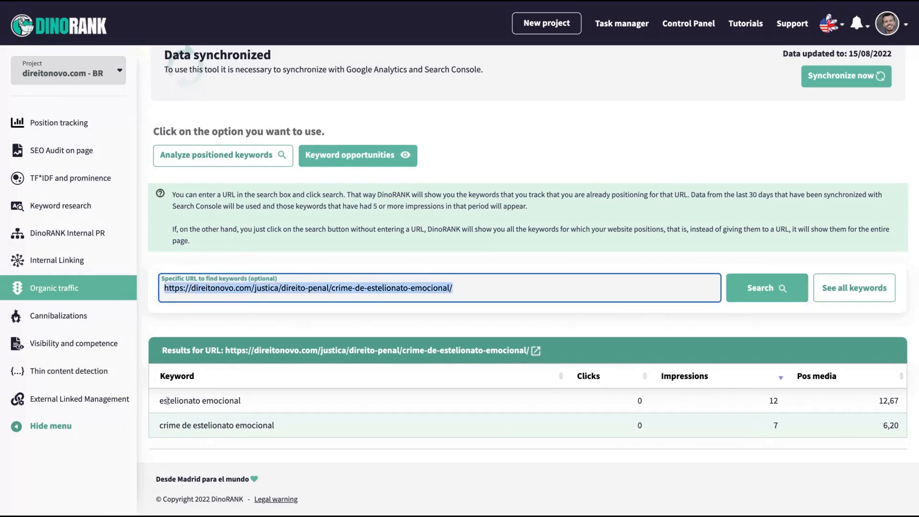
pyautogui.moveTo(730, 396)
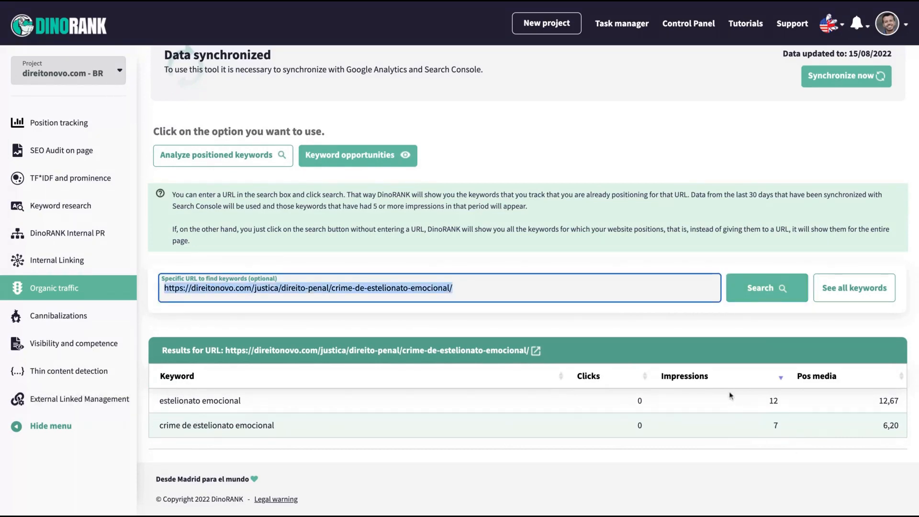
pyautogui.moveTo(749, 439)
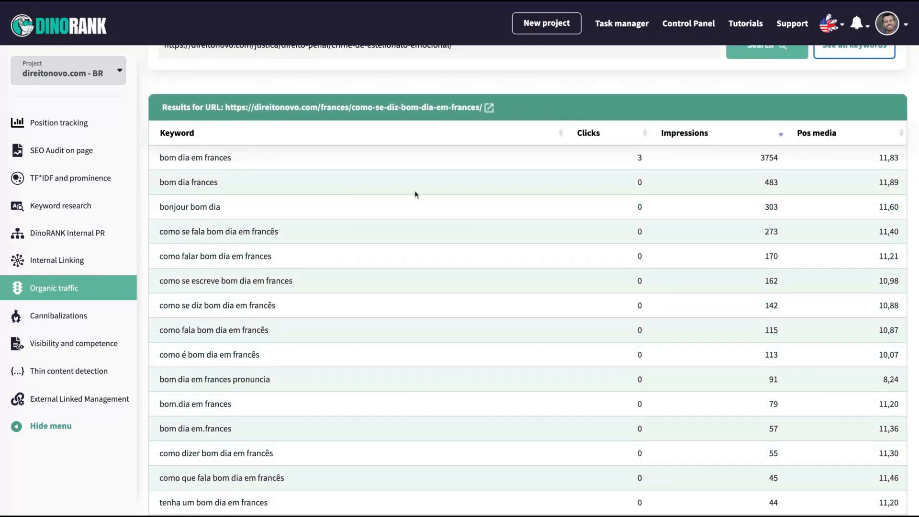
pyautogui.scroll(-3)
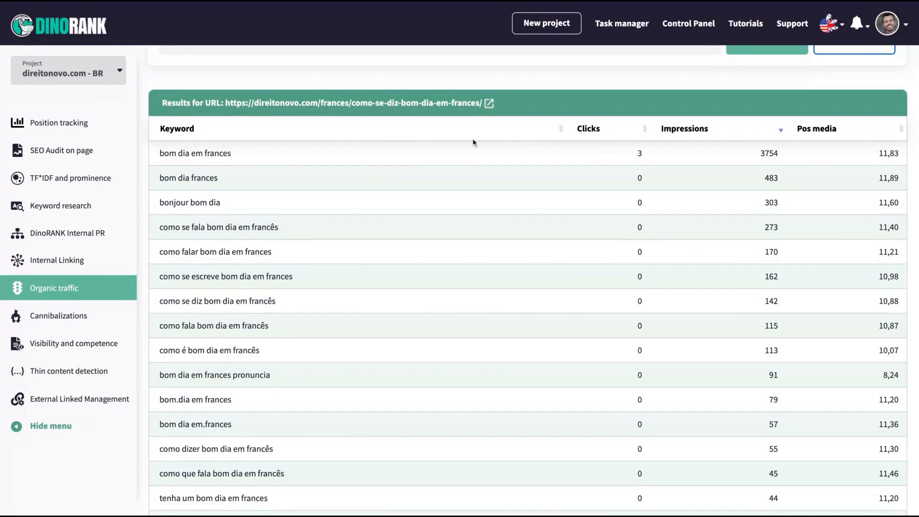
pyautogui.scroll(-3)
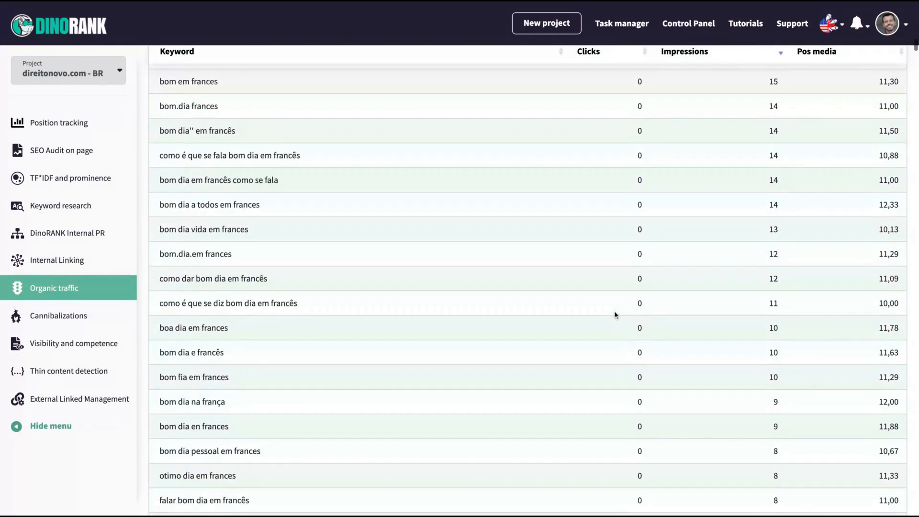
pyautogui.scroll(-3)
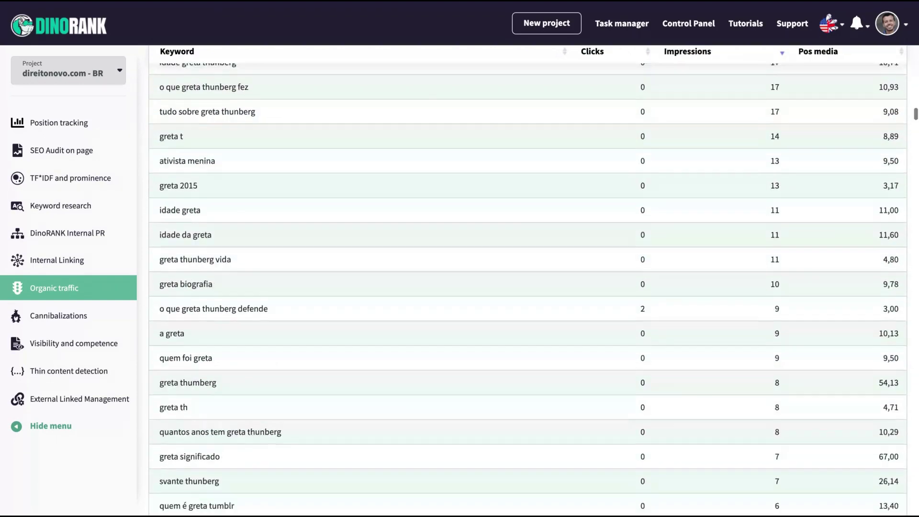
pyautogui.scroll(-3)
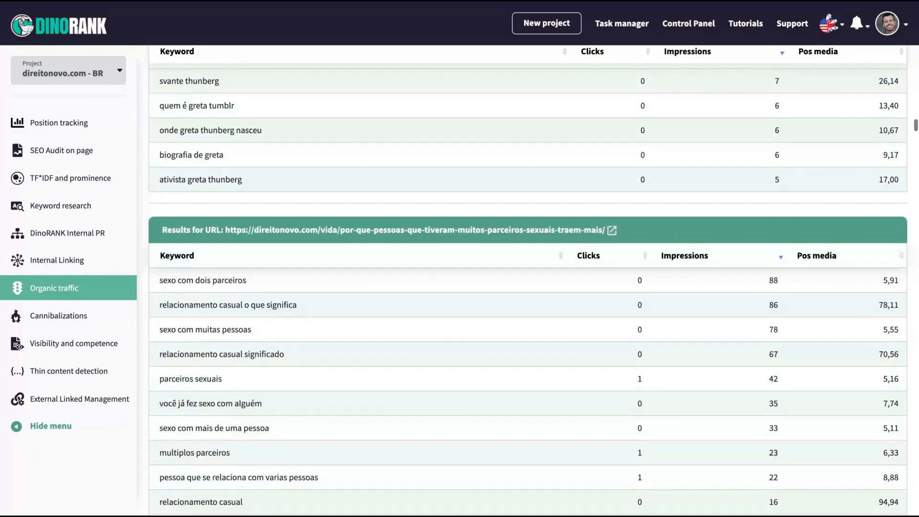
pyautogui.scroll(-3)
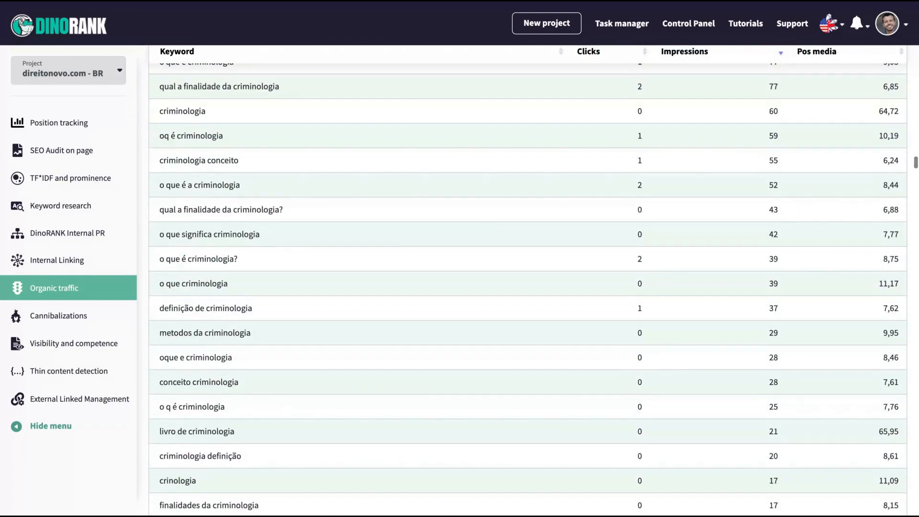
pyautogui.scroll(-3)
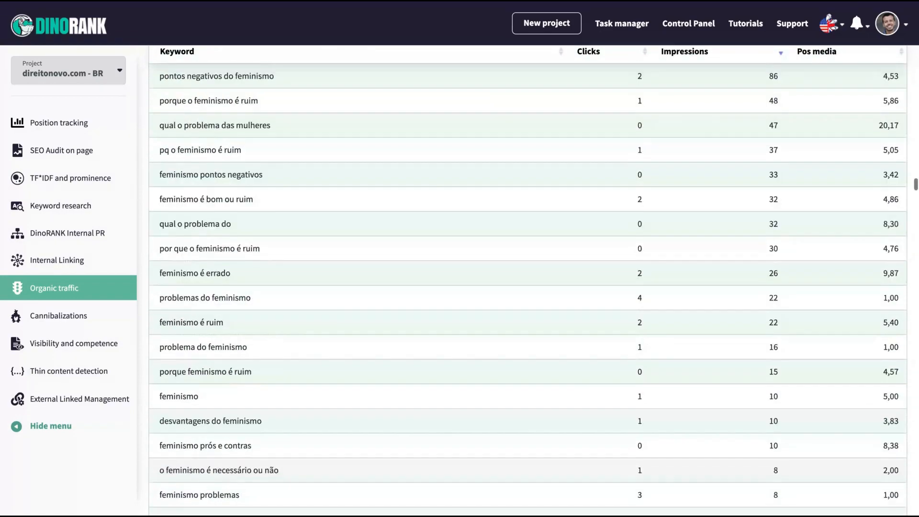
pyautogui.scroll(-3)
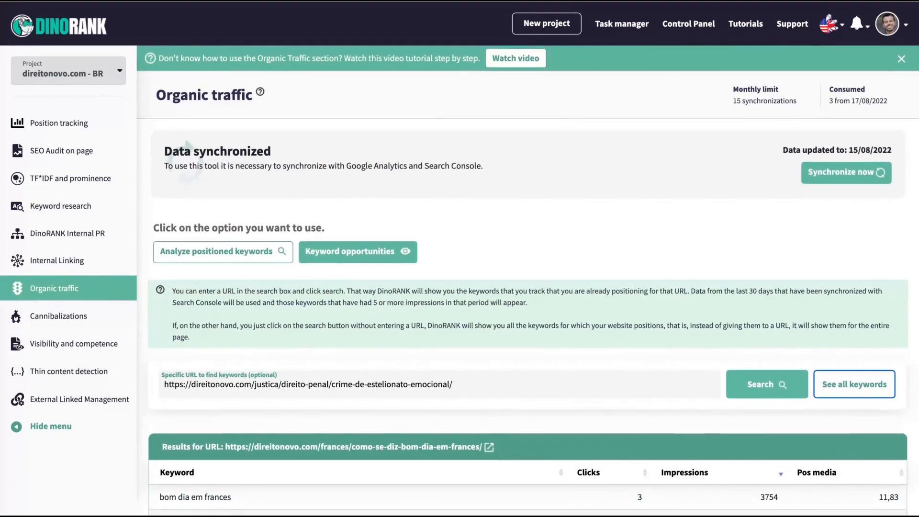
# - List the keyword opportunities down to 'criminologia o que é' at position 12
pyautogui.click(358, 250)
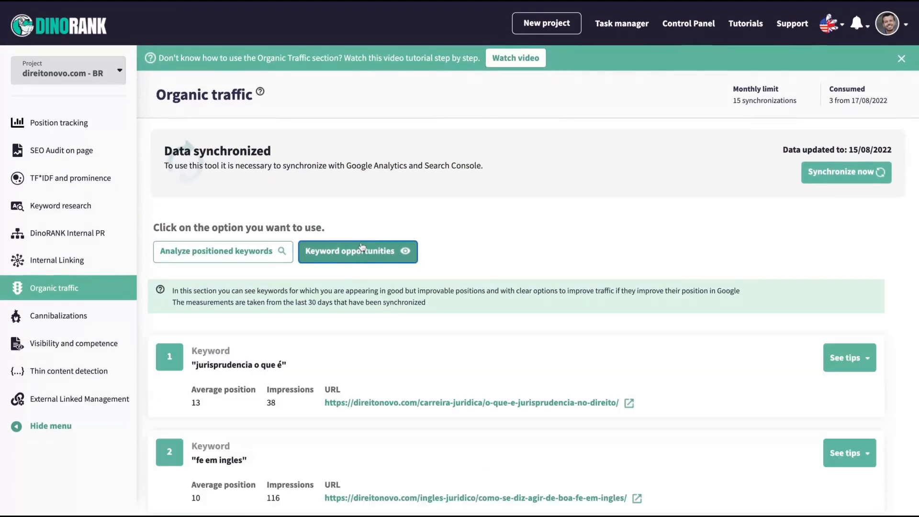
pyautogui.scroll(-3)
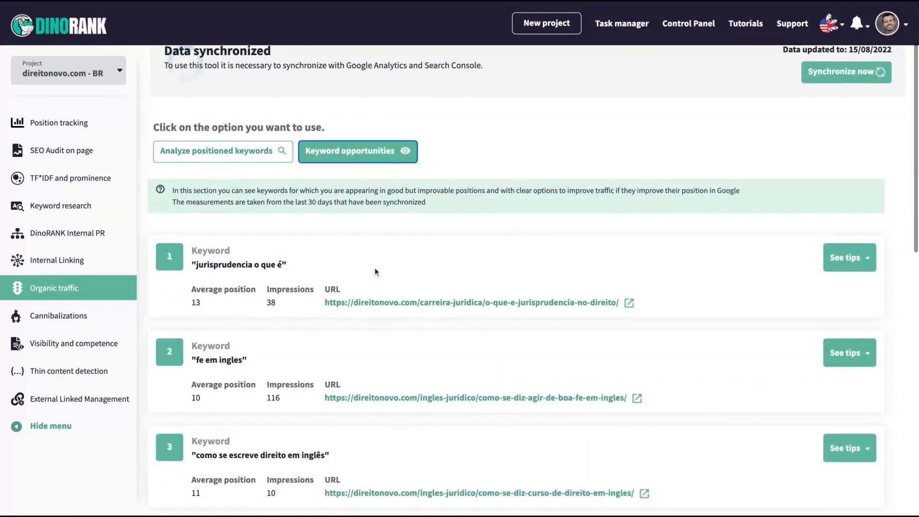
pyautogui.scroll(-3)
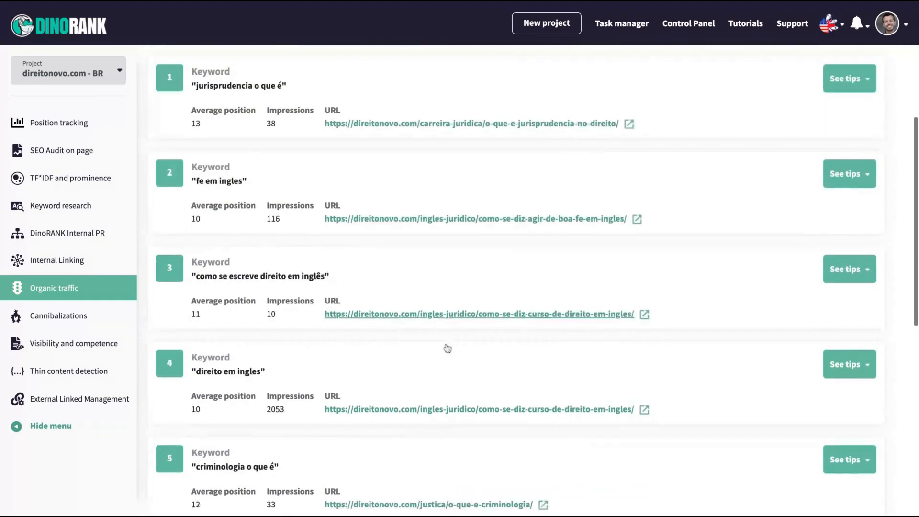
pyautogui.scroll(-3)
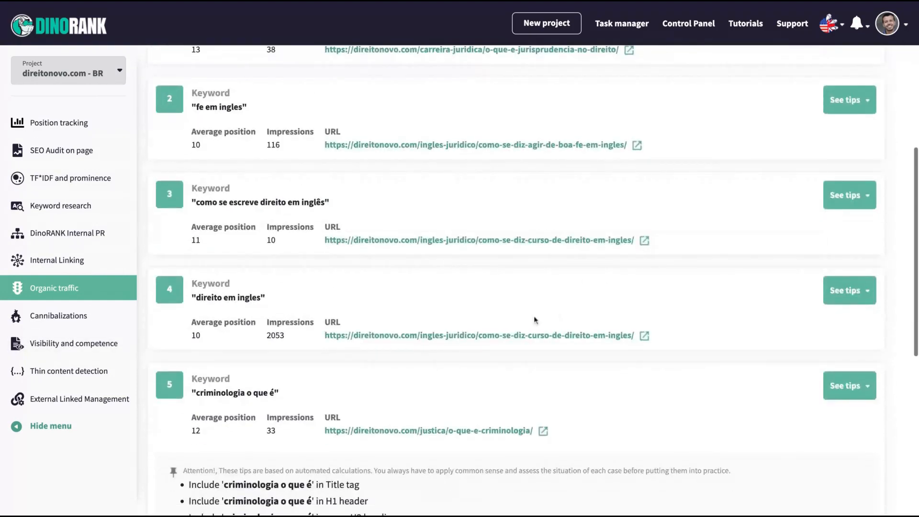
pyautogui.scroll(-3)
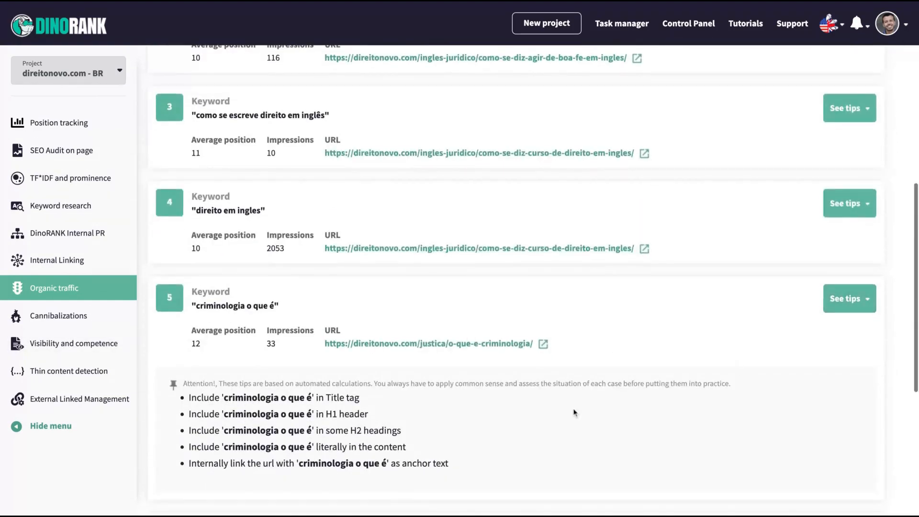
pyautogui.scroll(-3)
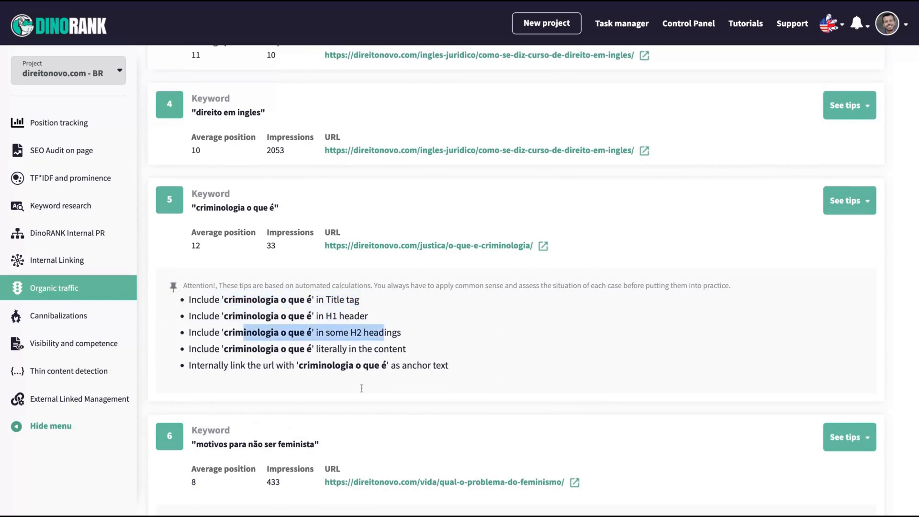
pyautogui.moveTo(282, 270)
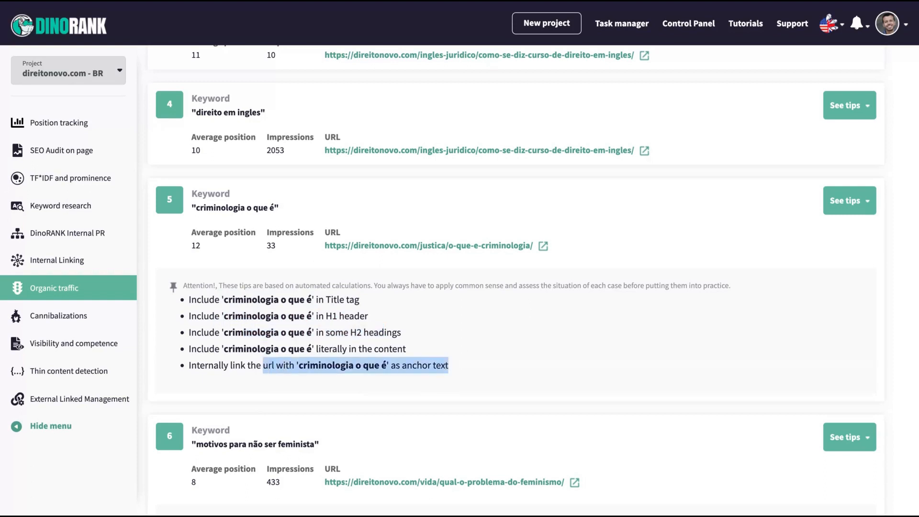
# - Review the four cannibalized keywords, including conceito de criminologia and greta thunberg, with their competing URLs
pyautogui.click(58, 315)
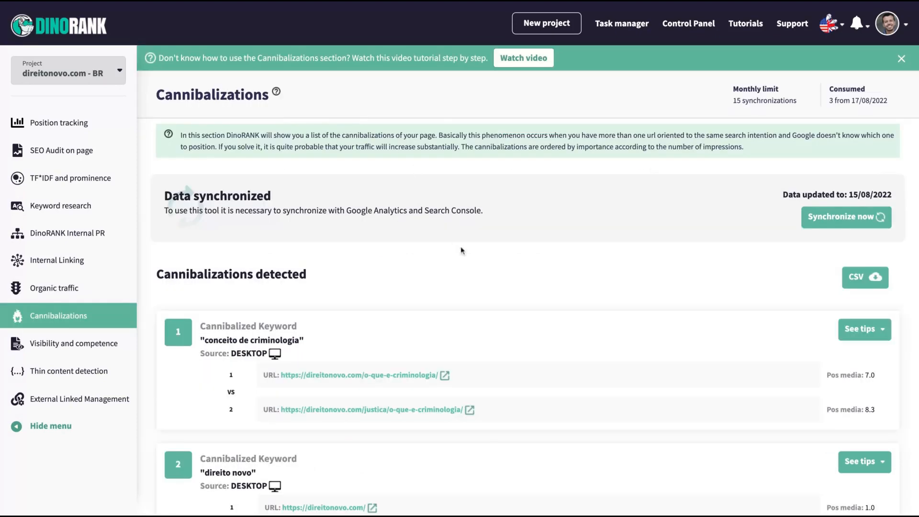
pyautogui.scroll(-3)
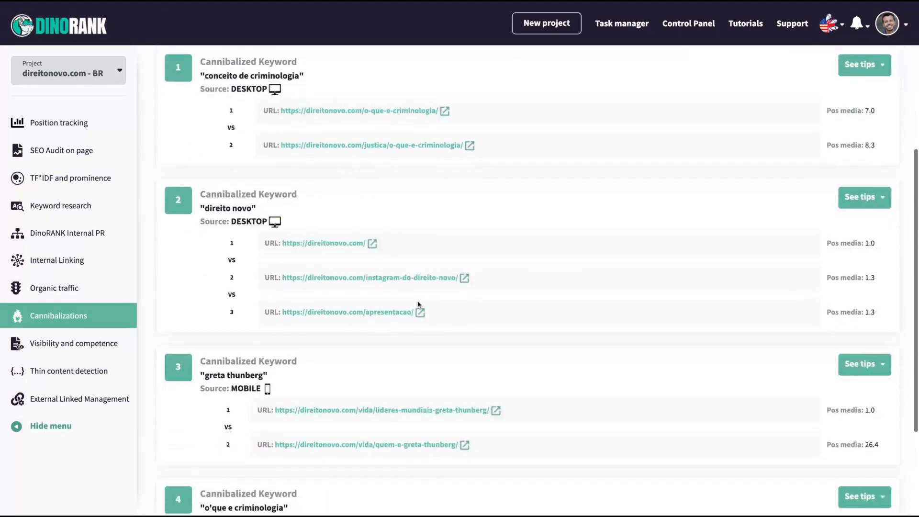
pyautogui.scroll(-3)
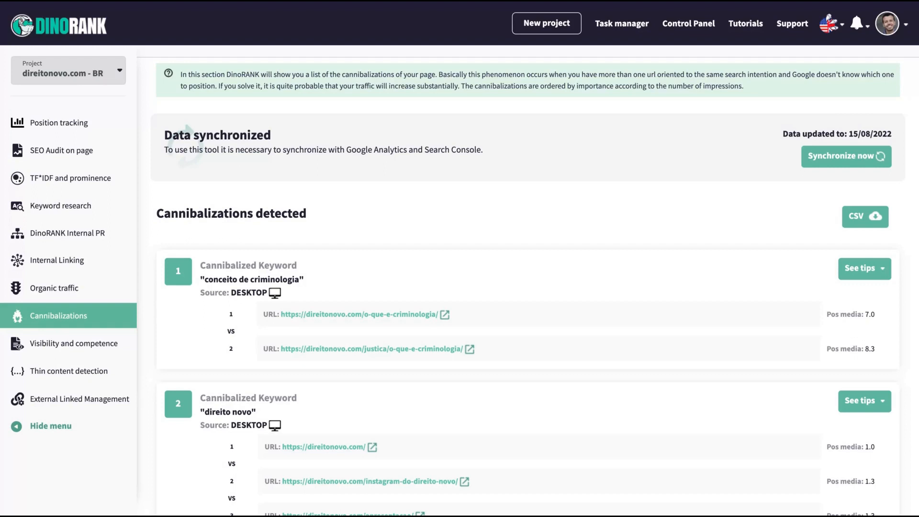
pyautogui.scroll(-3)
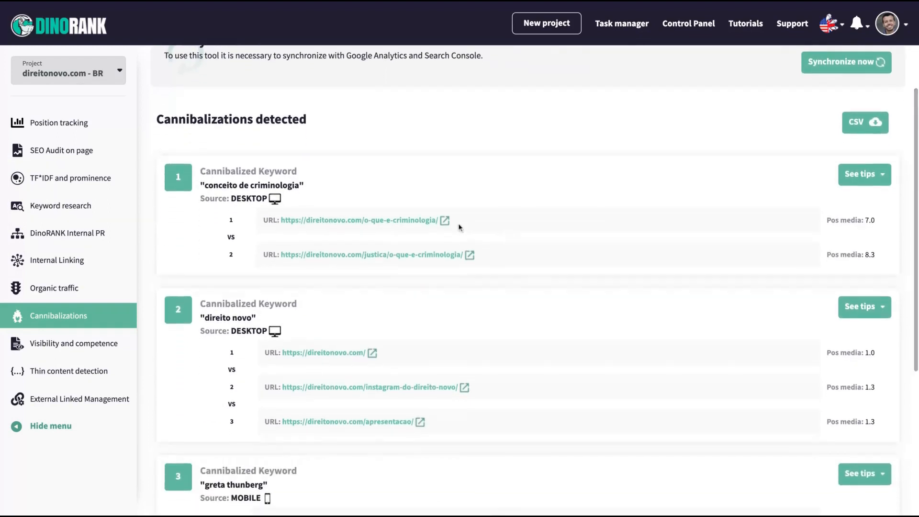
pyautogui.scroll(-3)
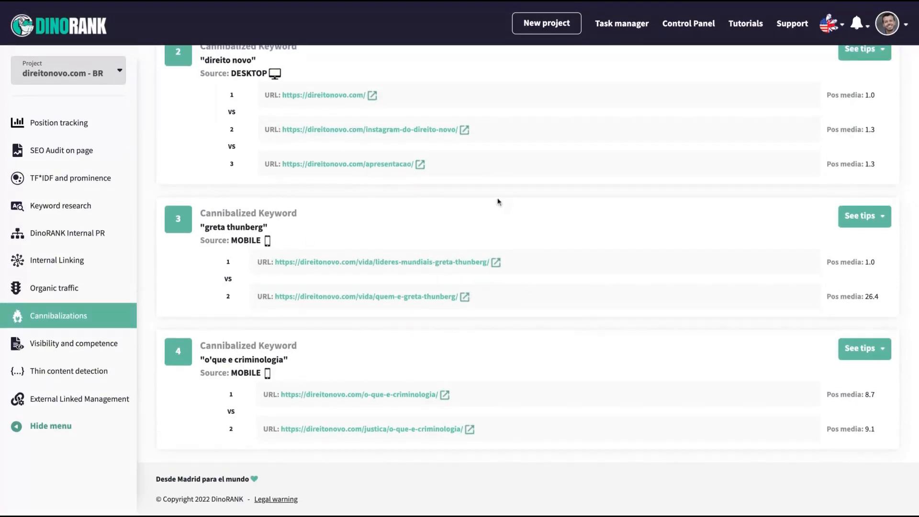
pyautogui.moveTo(469, 267)
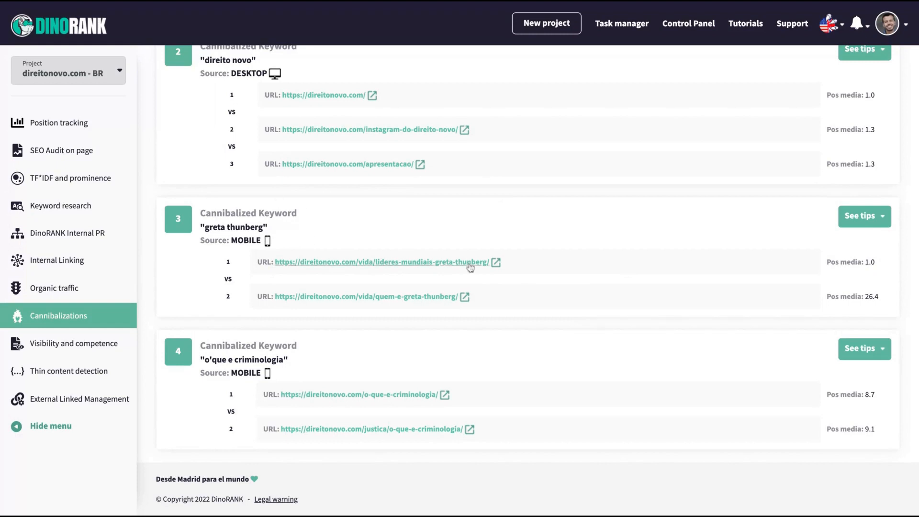
pyautogui.moveTo(436, 270)
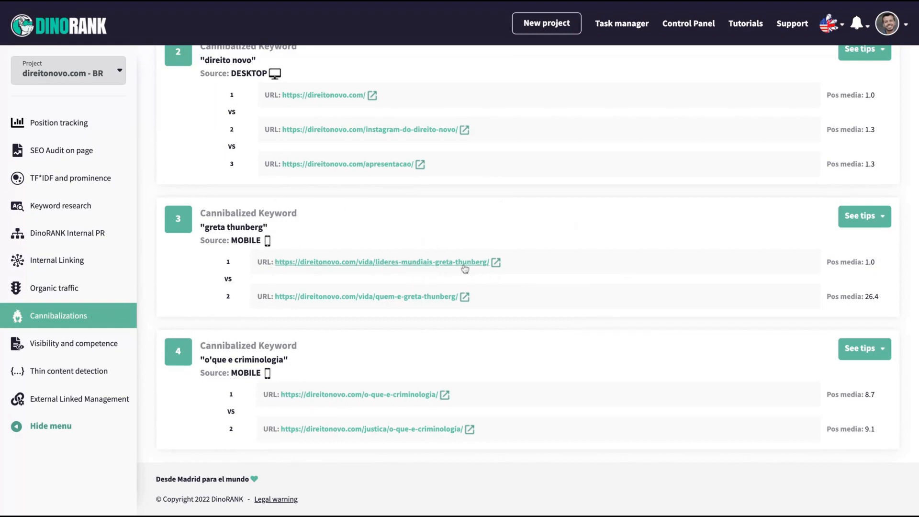
pyautogui.moveTo(349, 268)
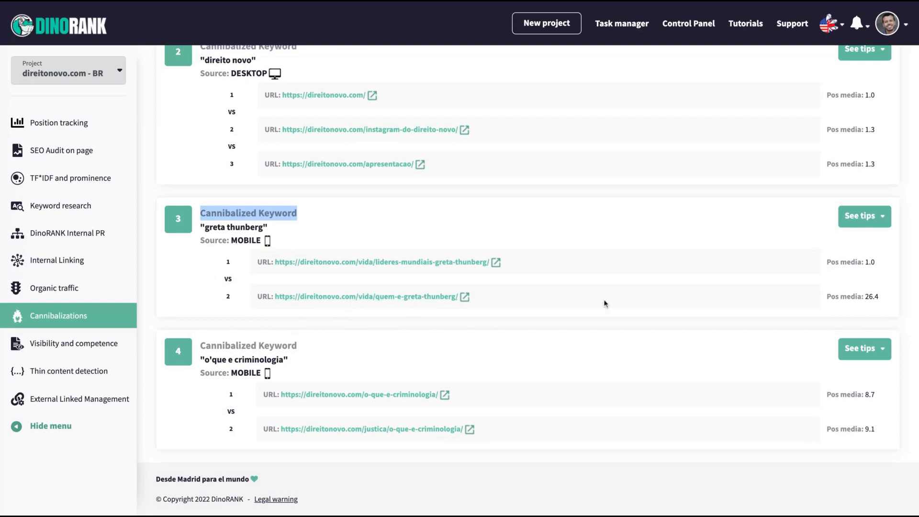
# - Show the fix tips for the greta thunberg cannibalization, then go to Visibility and competence
pyautogui.click(863, 216)
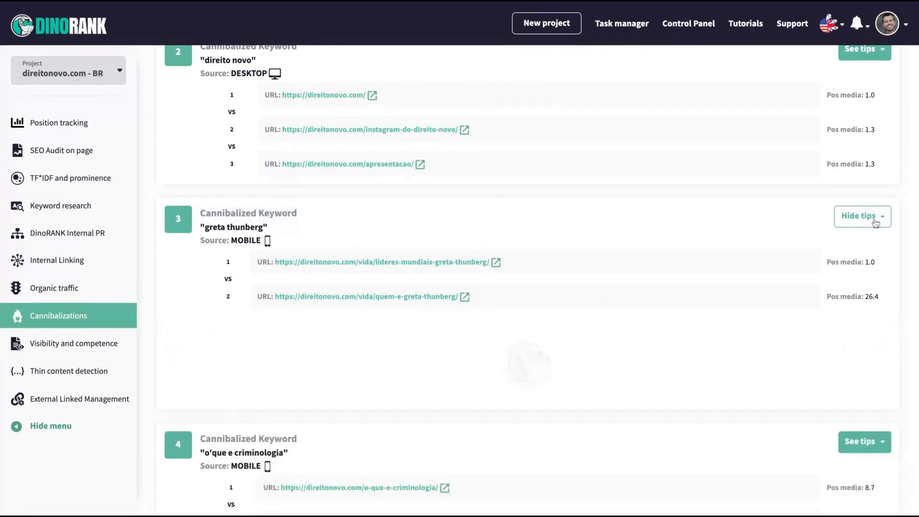
pyautogui.click(863, 216)
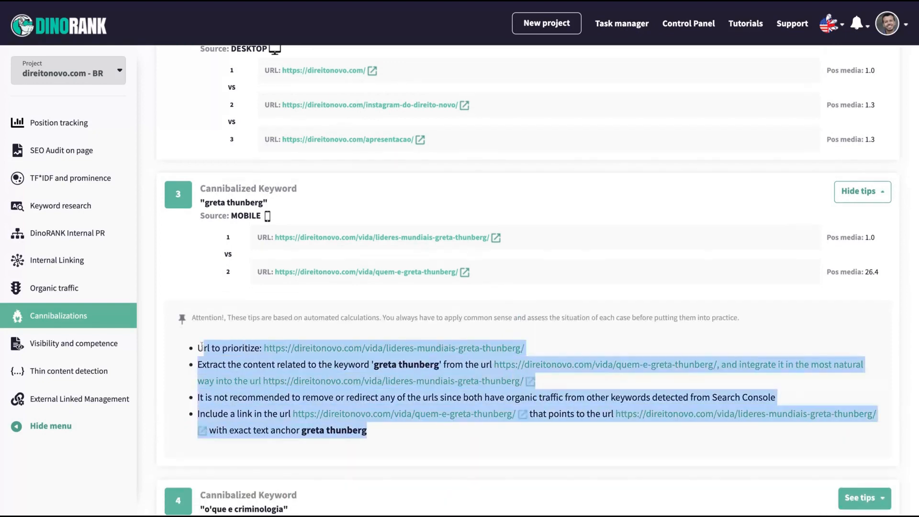
pyautogui.moveTo(508, 362)
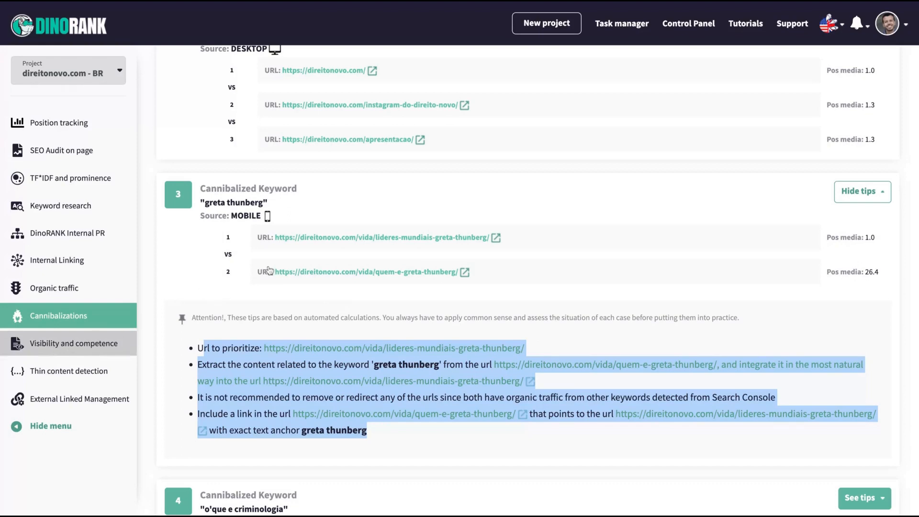
pyautogui.click(75, 343)
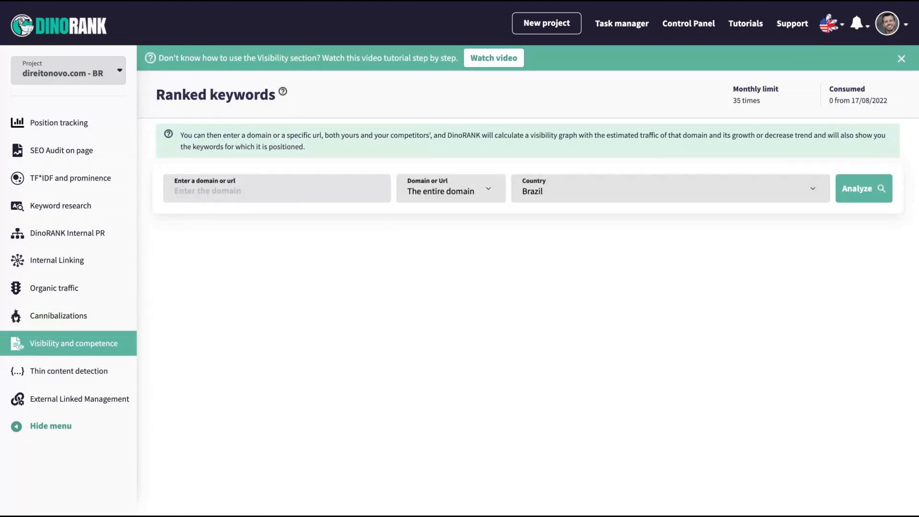
pyautogui.write('https://direit')
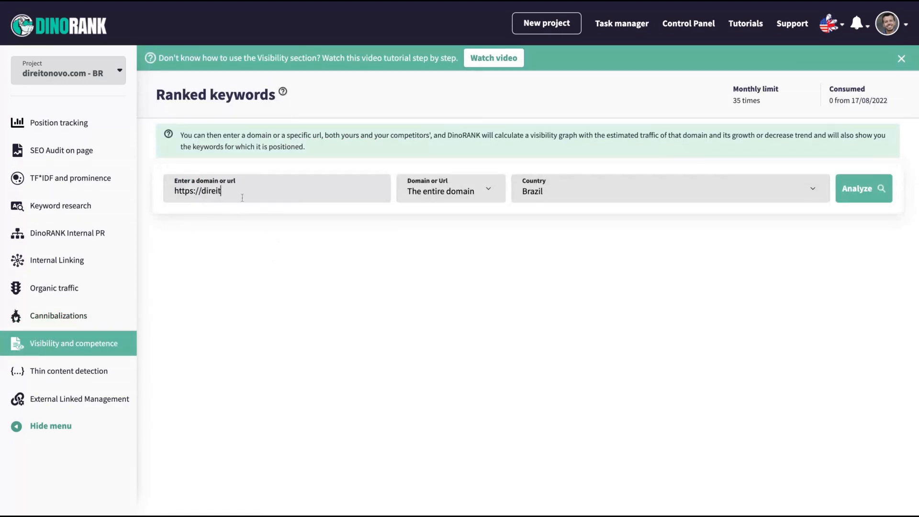
pyautogui.write('onovo.co')
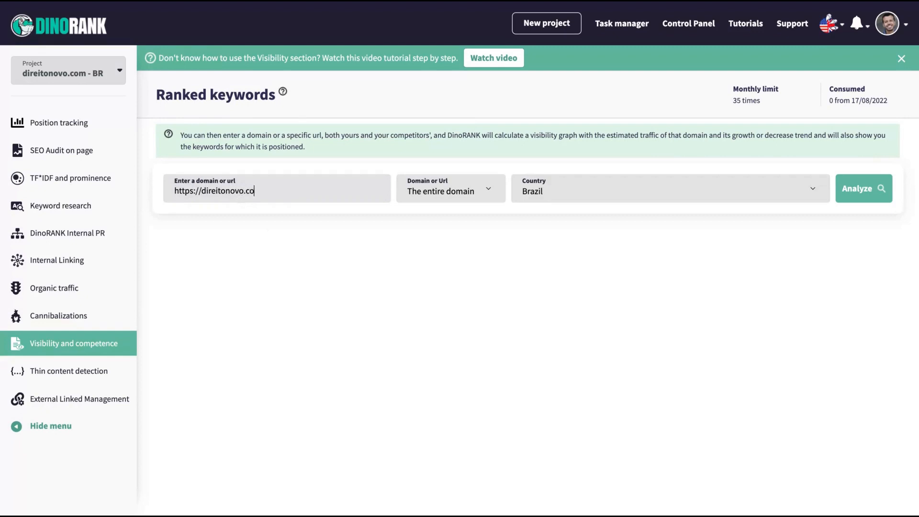
pyautogui.write('m')
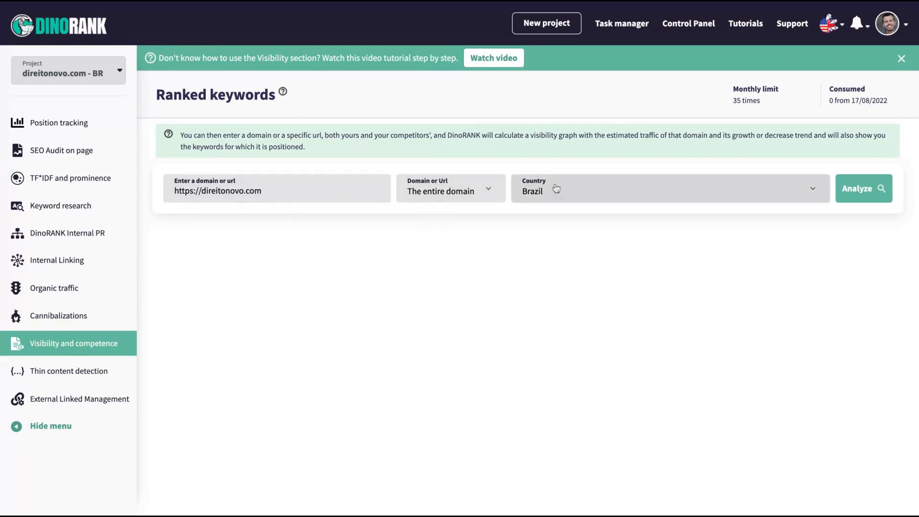
pyautogui.moveTo(764, 107)
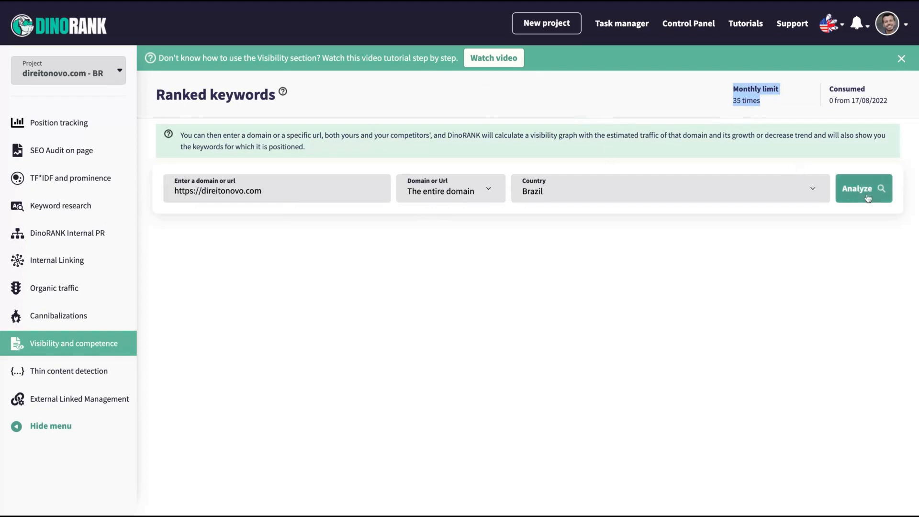
pyautogui.click(863, 189)
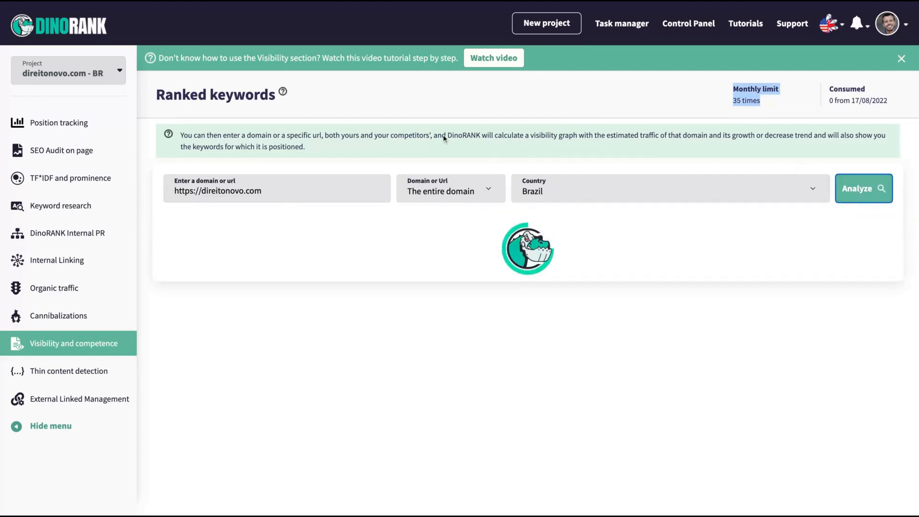
# - Review the table of keywords direitonovo.com ranks for in Brazil
pyautogui.click(864, 187)
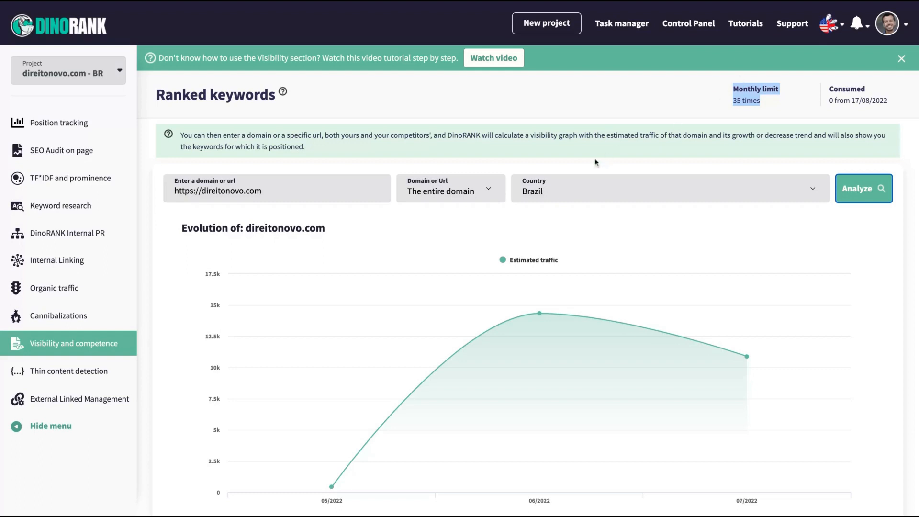
pyautogui.scroll(-3)
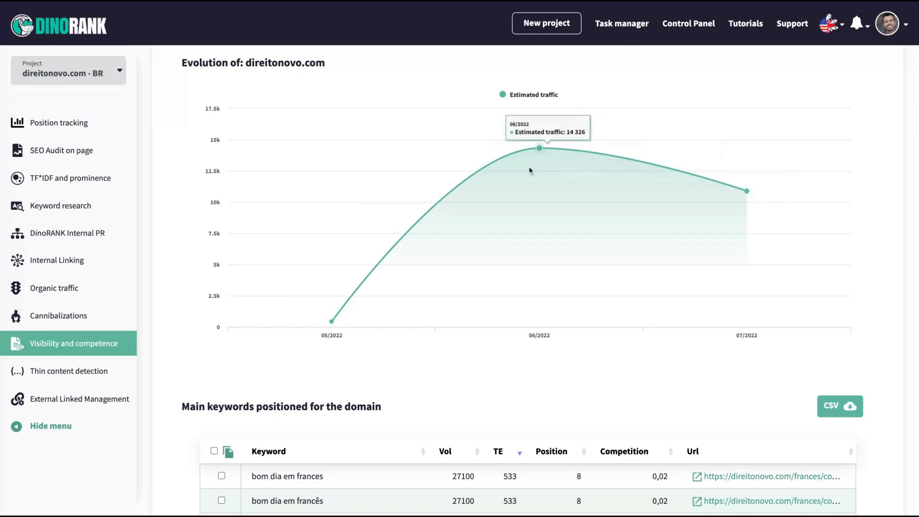
pyautogui.moveTo(540, 168)
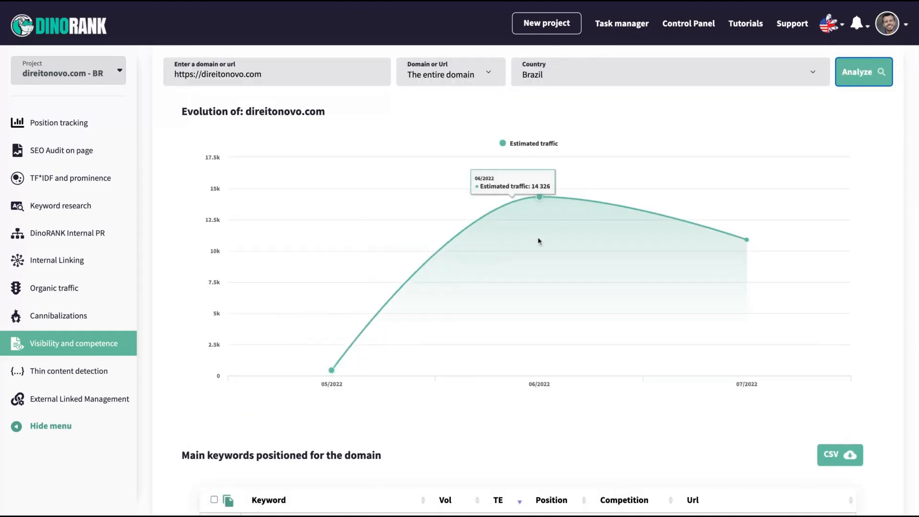
pyautogui.scroll(-3)
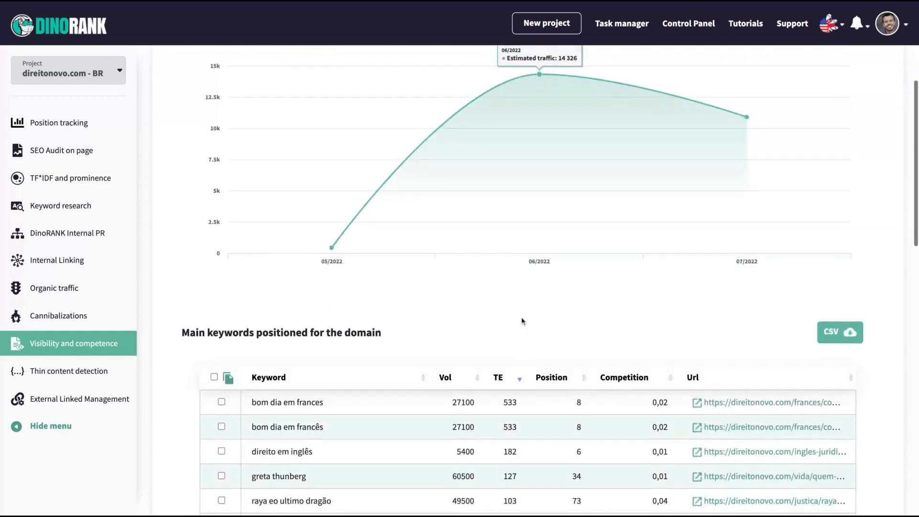
pyautogui.scroll(-3)
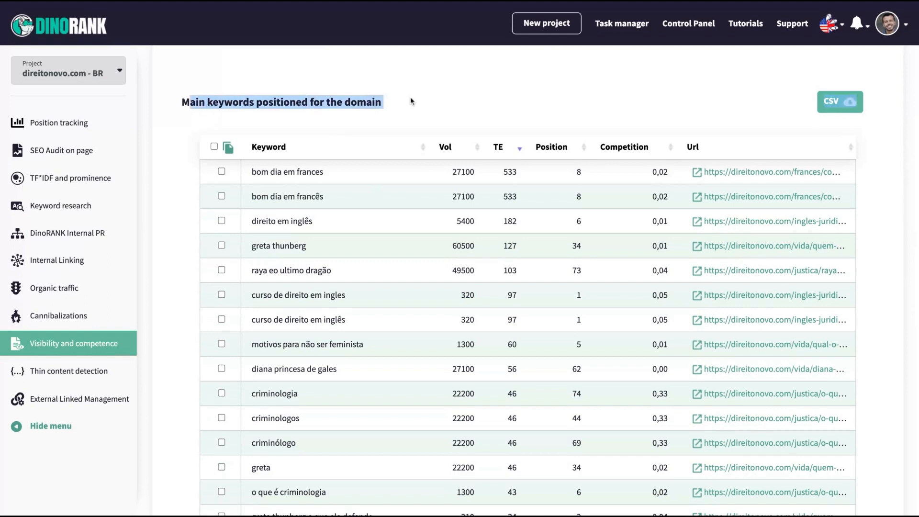
pyautogui.scroll(-3)
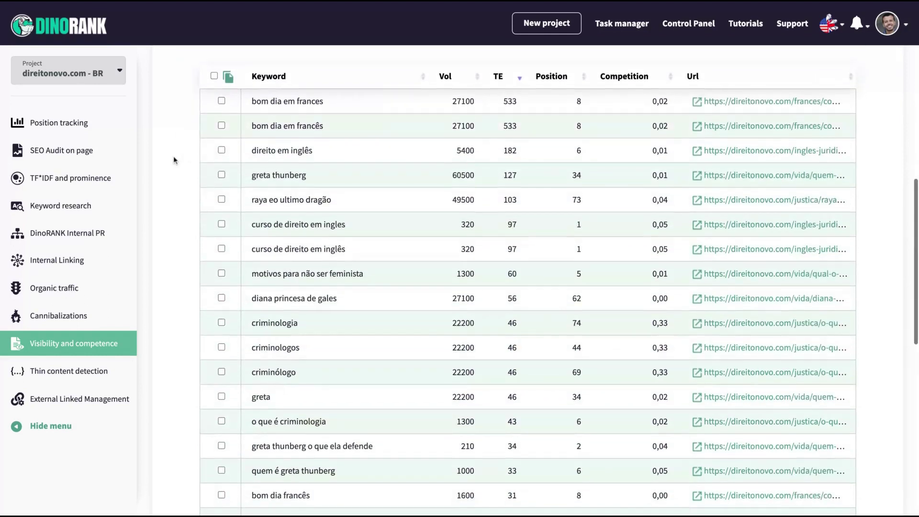
pyautogui.scroll(-3)
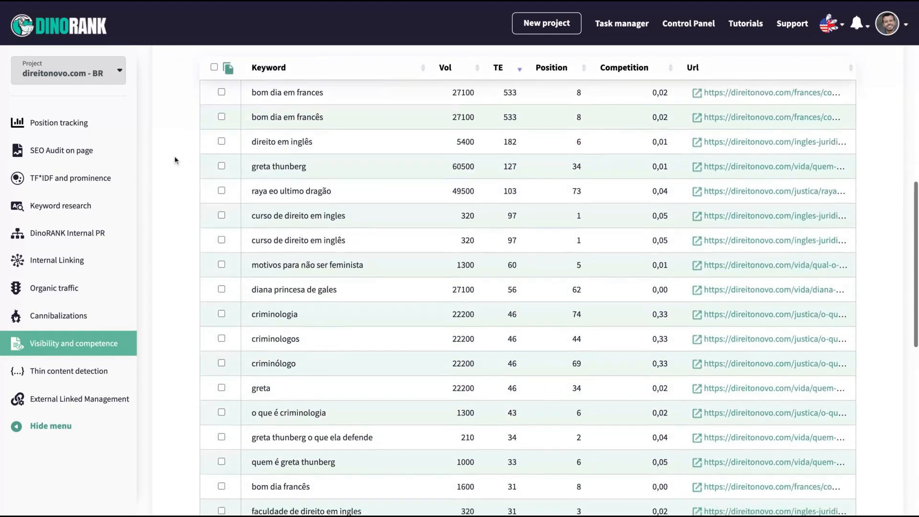
pyautogui.scroll(-3)
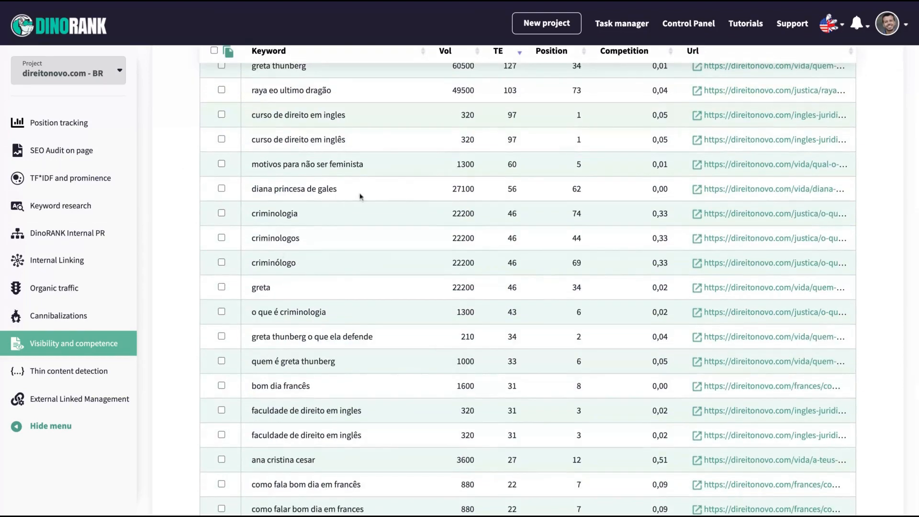
pyautogui.scroll(-3)
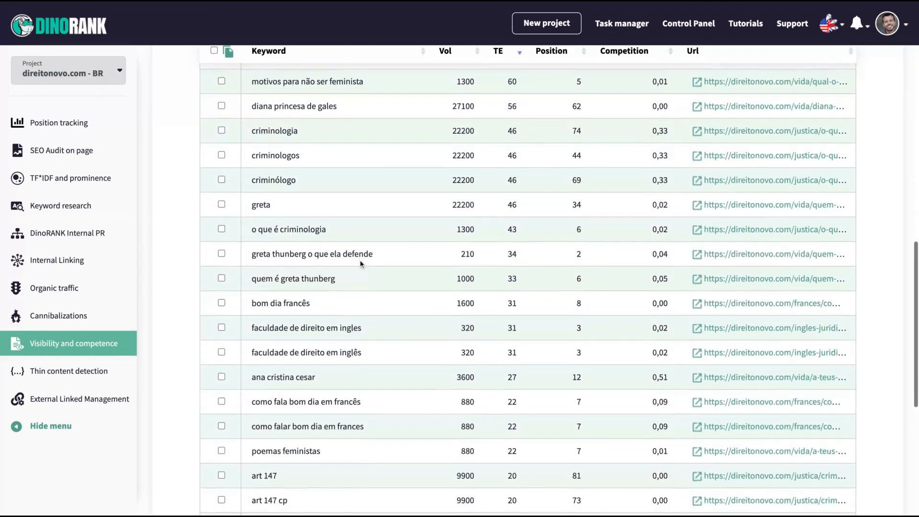
pyautogui.scroll(-3)
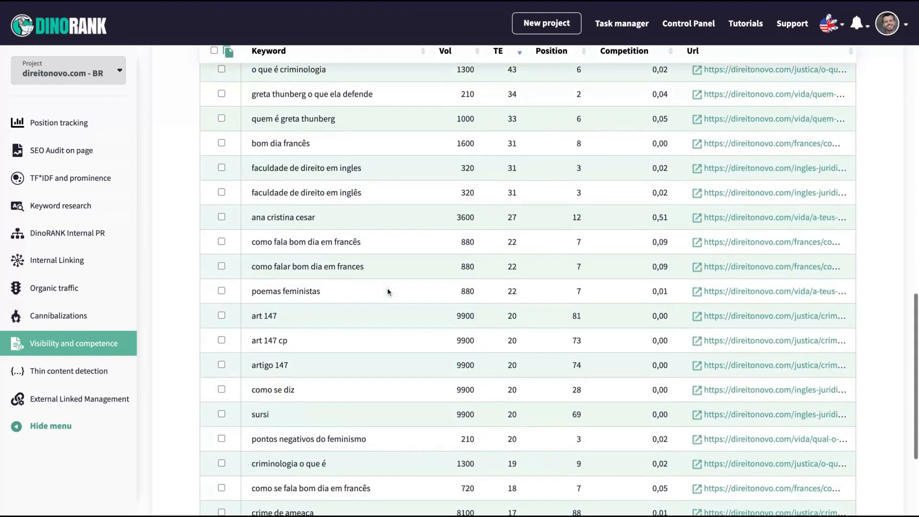
pyautogui.scroll(-3)
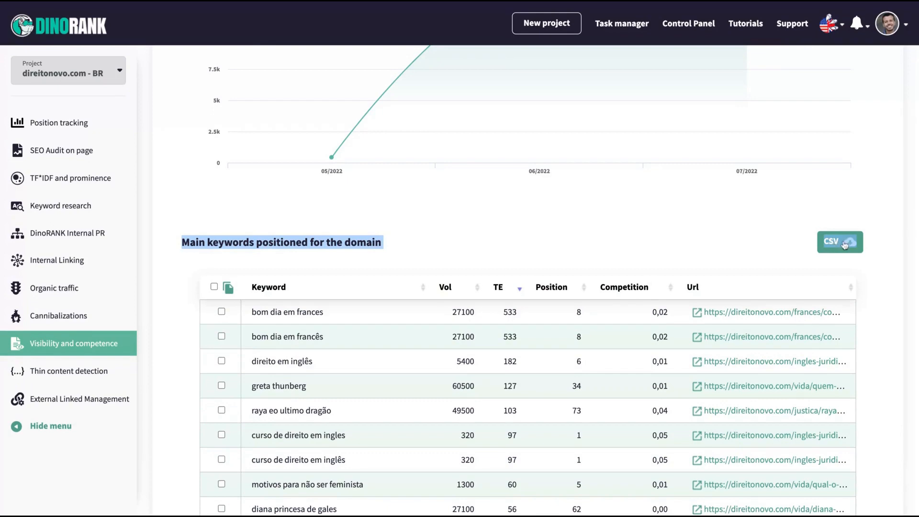
pyautogui.scroll(-3)
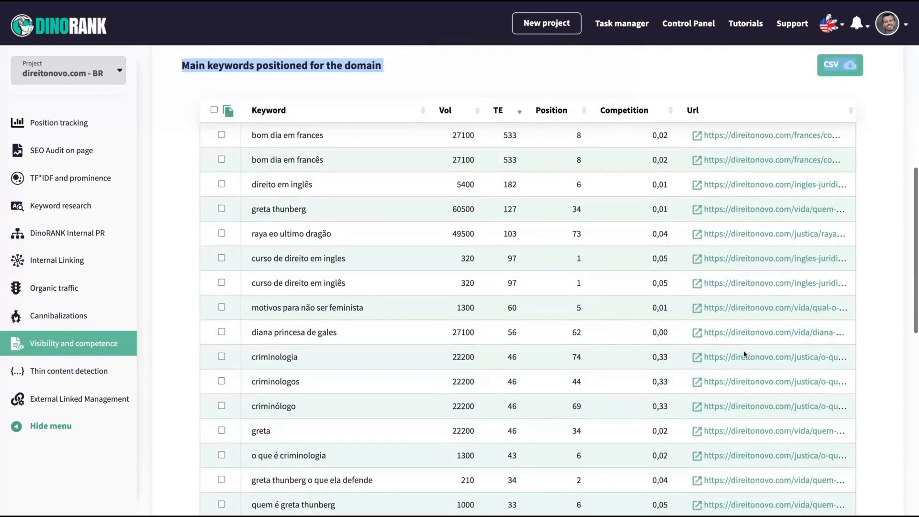
pyautogui.scroll(-3)
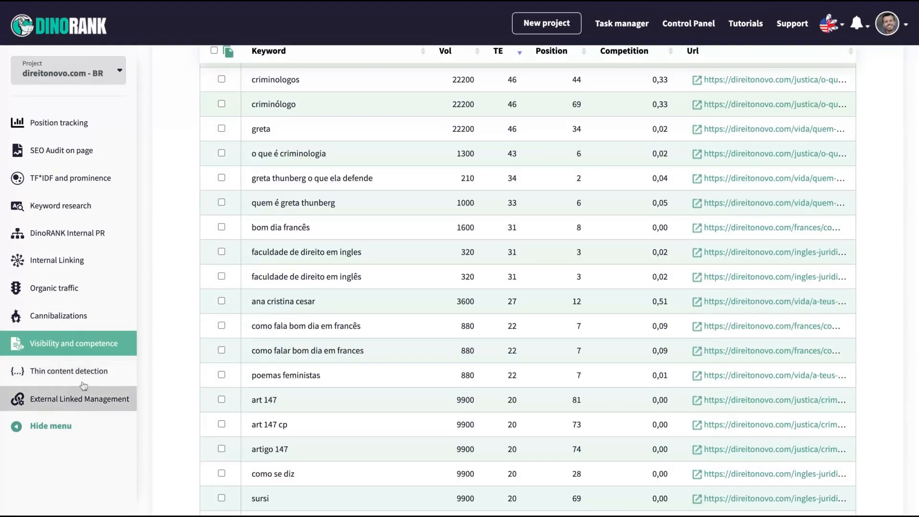
pyautogui.moveTo(420, 295)
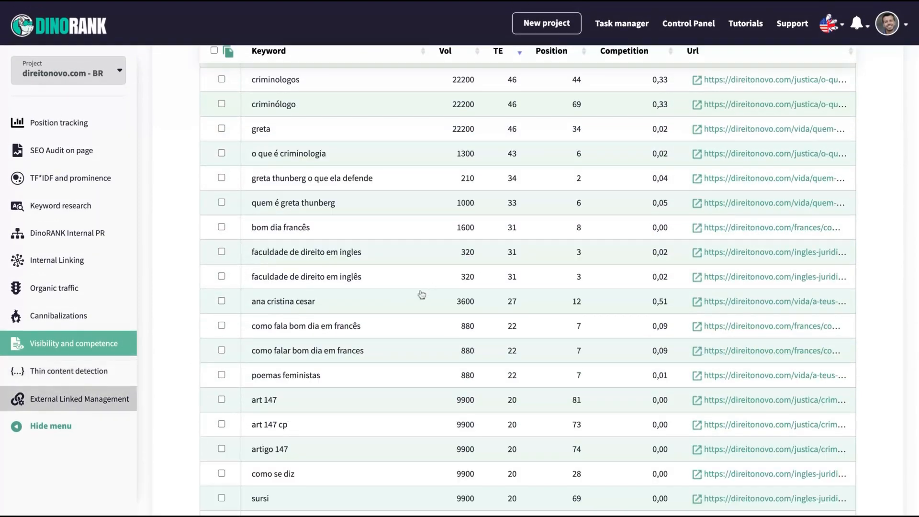
# - Go to the Thin content detection section
pyautogui.click(70, 372)
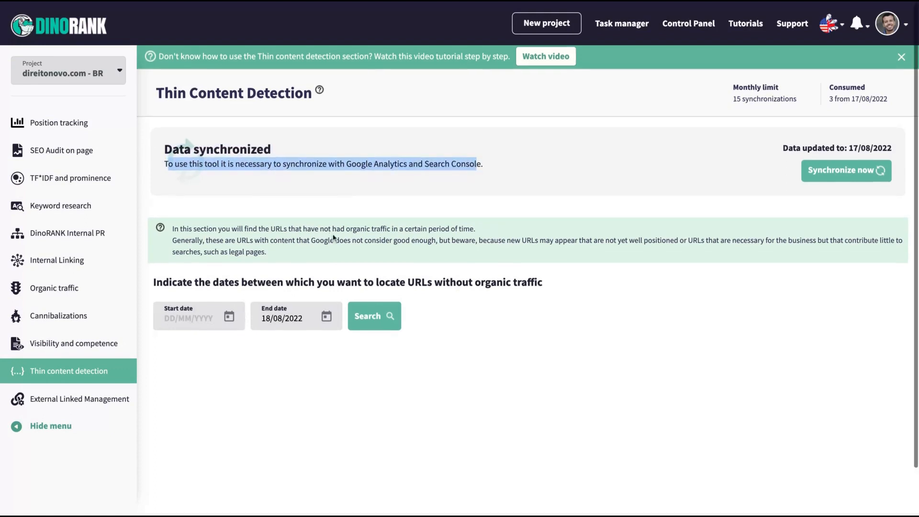
# - Set the start date to 1 June 2022 and review the URLs without organic traffic up to 18/08/2022
pyautogui.click(196, 317)
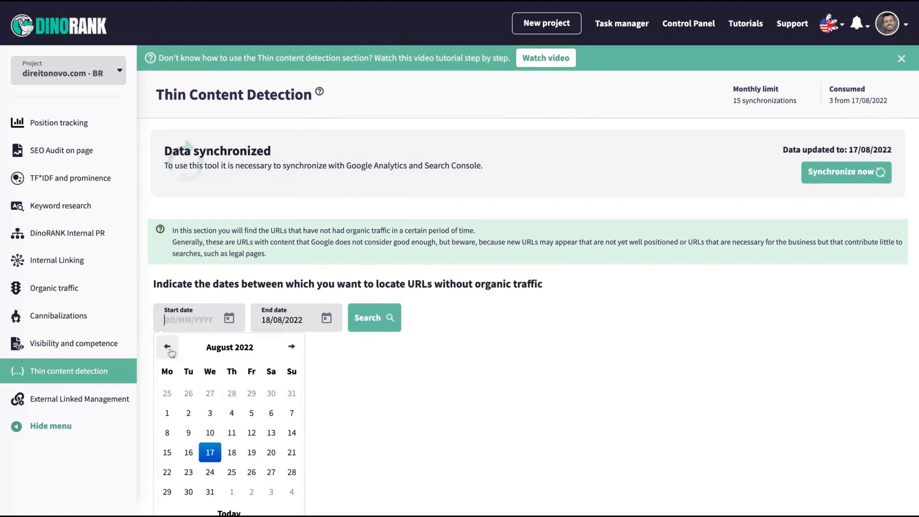
pyautogui.click(167, 346)
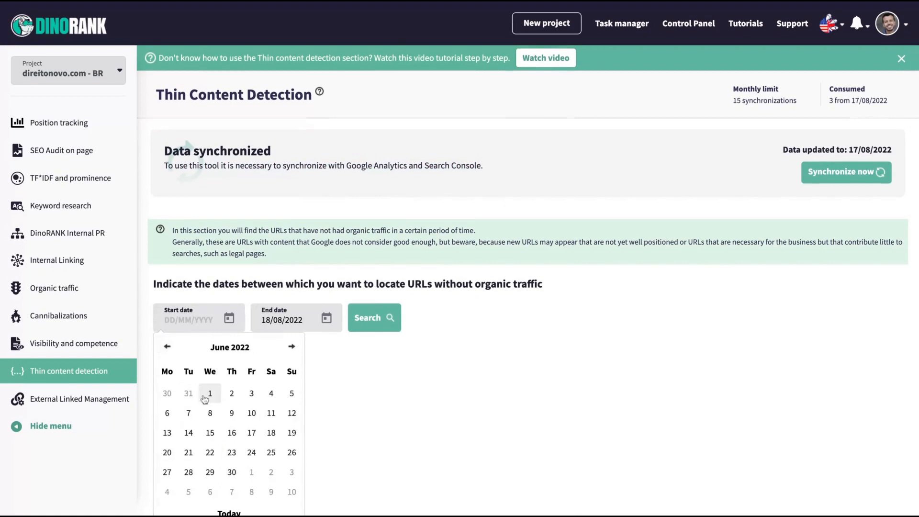
pyautogui.click(210, 393)
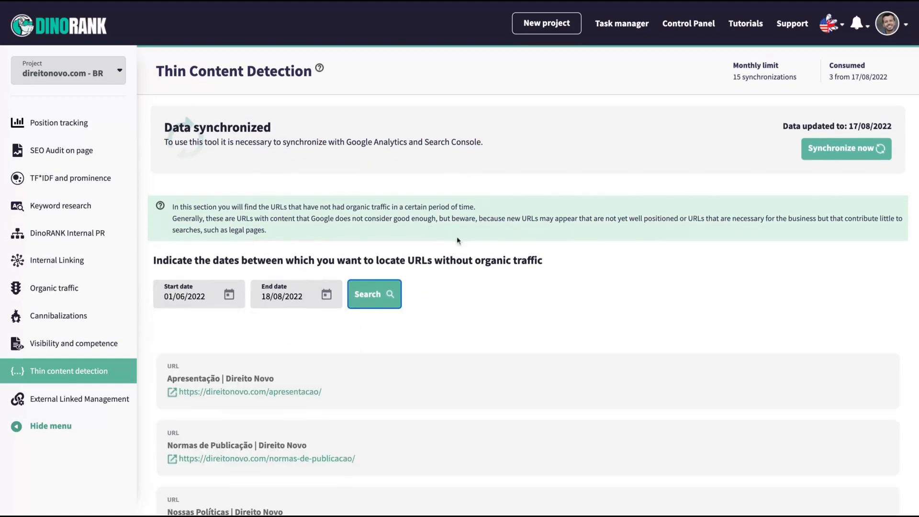
pyautogui.scroll(-3)
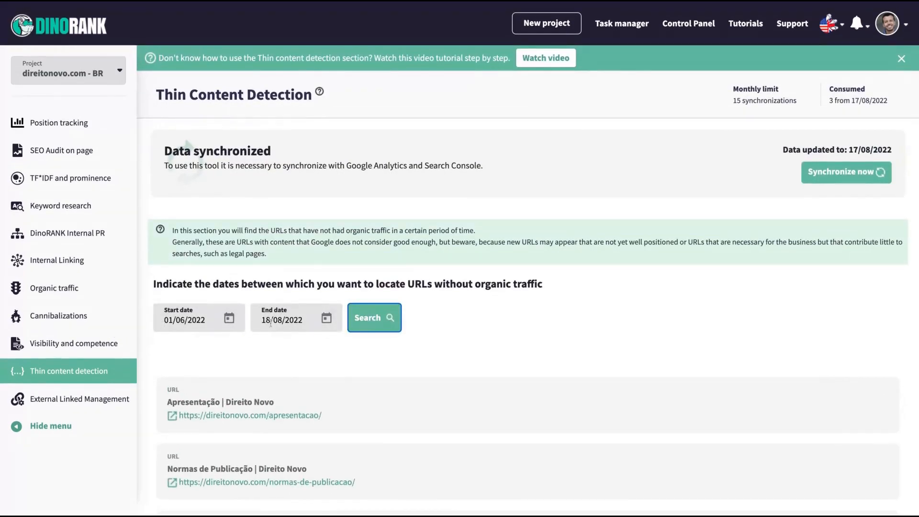
pyautogui.scroll(-3)
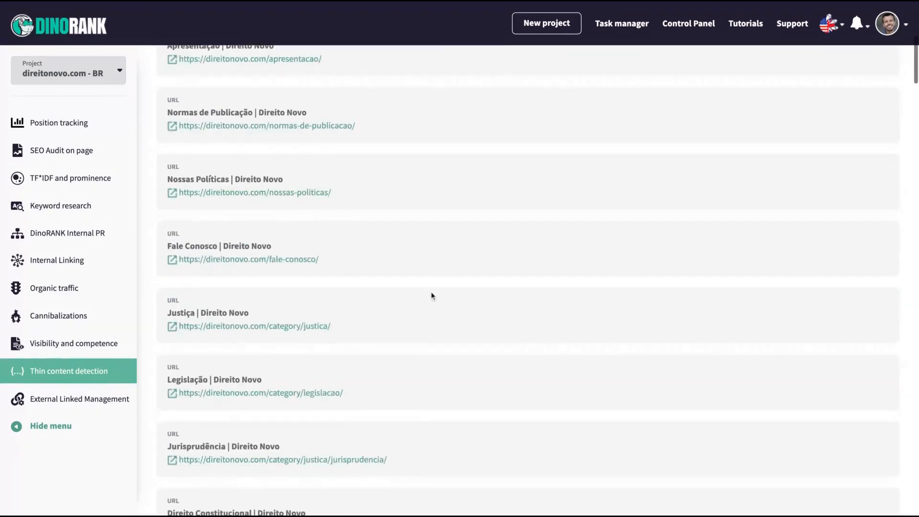
pyautogui.scroll(-3)
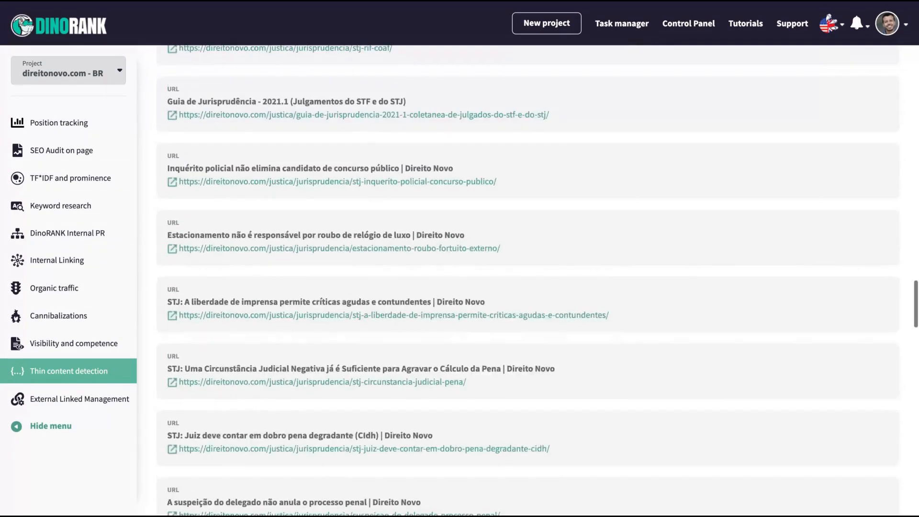
pyautogui.scroll(-3)
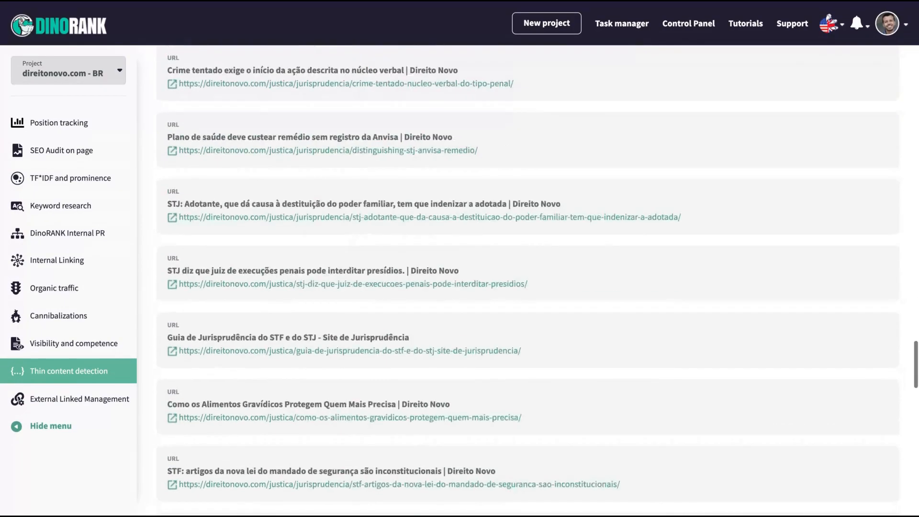
pyautogui.scroll(-3)
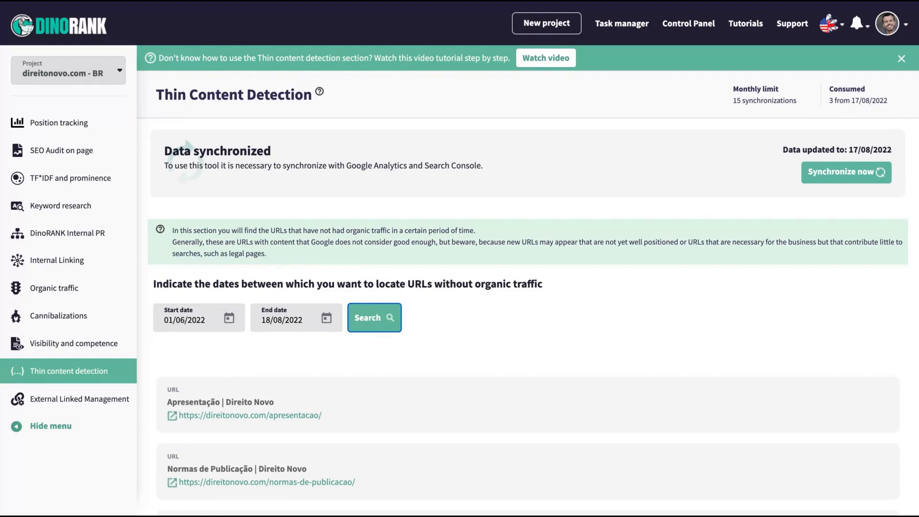
pyautogui.moveTo(378, 137)
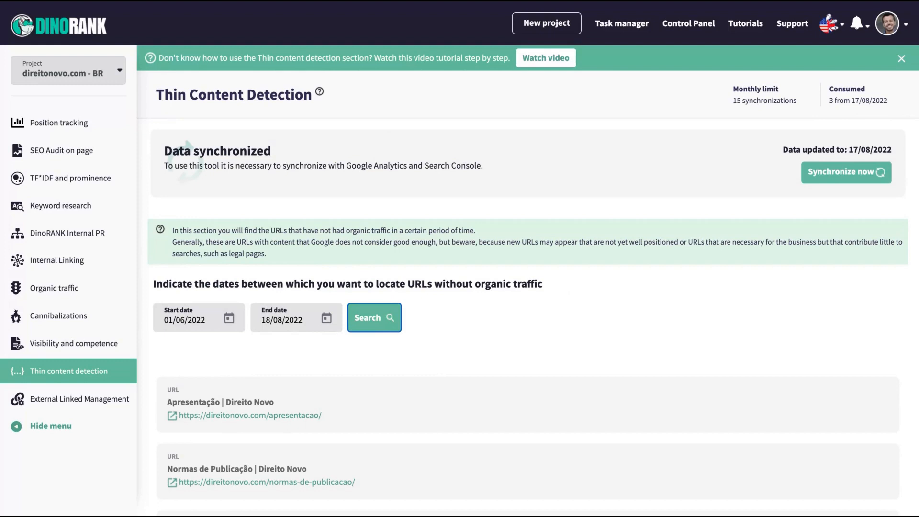
# - Go to the External Linked Management section
pyautogui.click(80, 398)
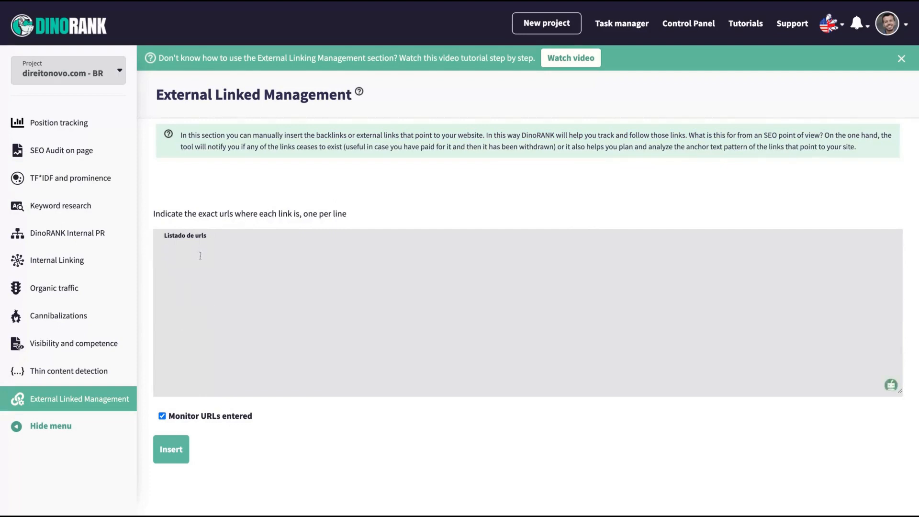
pyautogui.moveTo(233, 214)
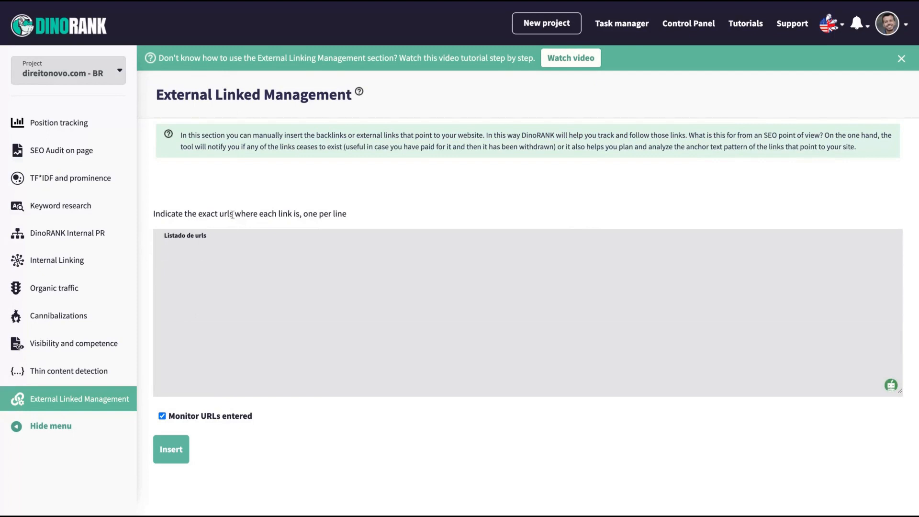